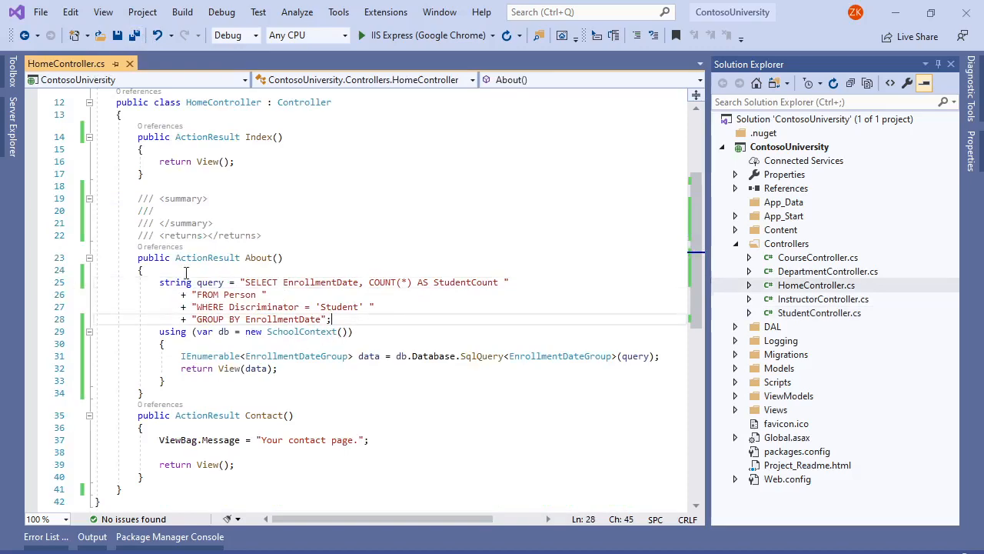
mouse_move(323, 393)
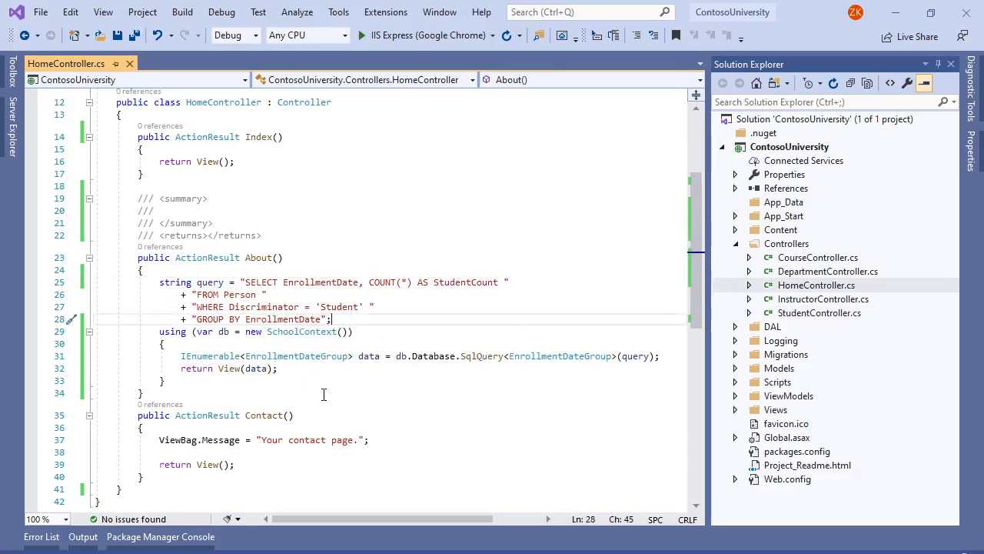
mouse_move(394, 318)
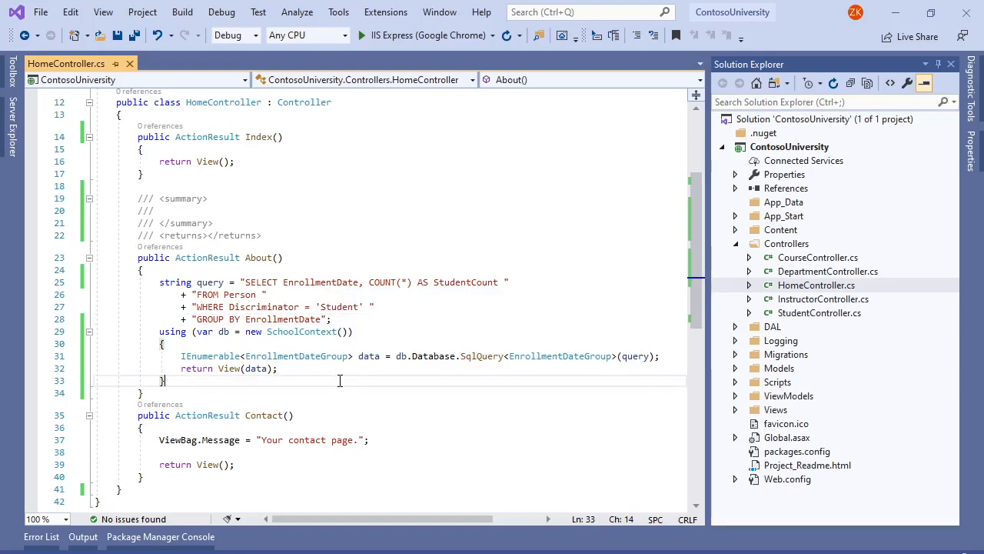
mouse_move(561, 370)
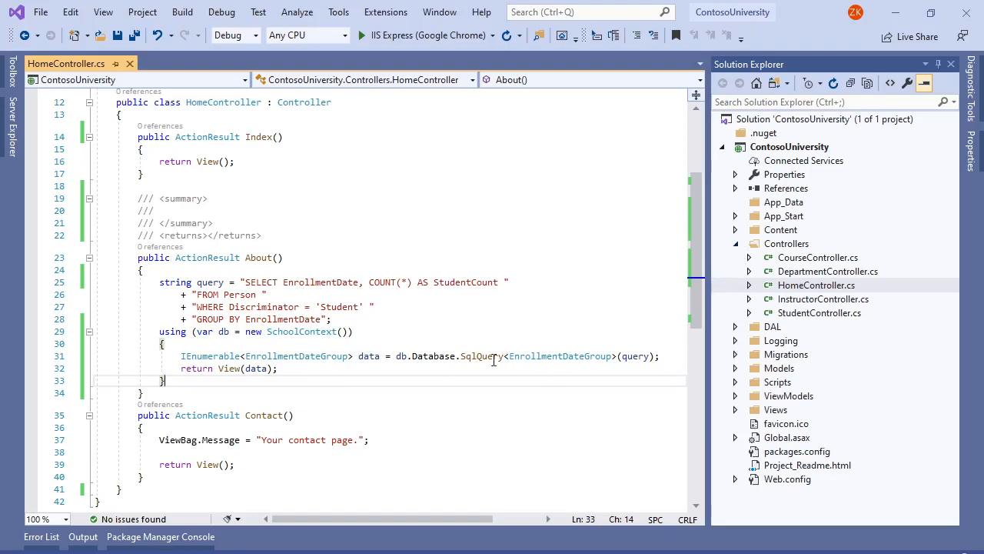
Step: Start the web app under IIS Express and navigate to the About page to trigger the exception
click(372, 388)
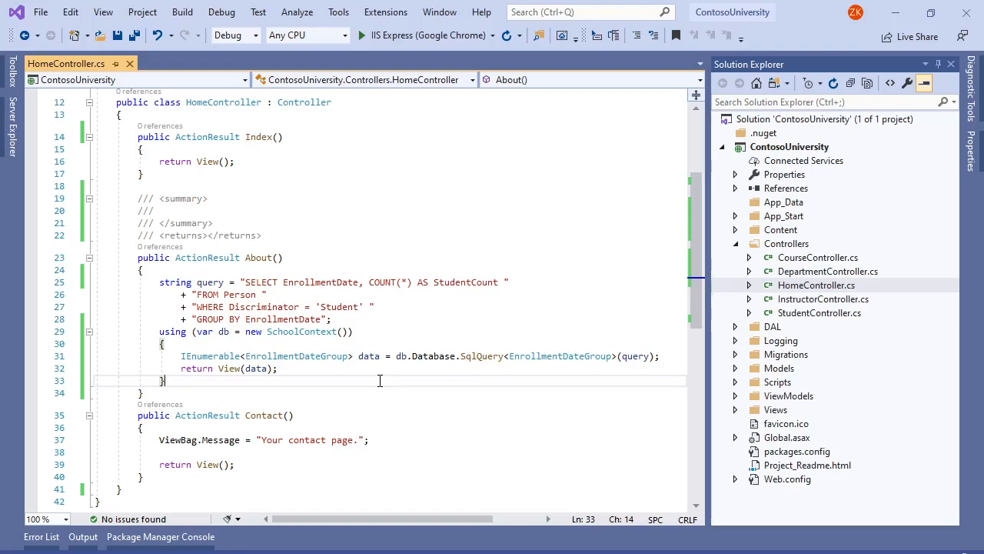
click(300, 270)
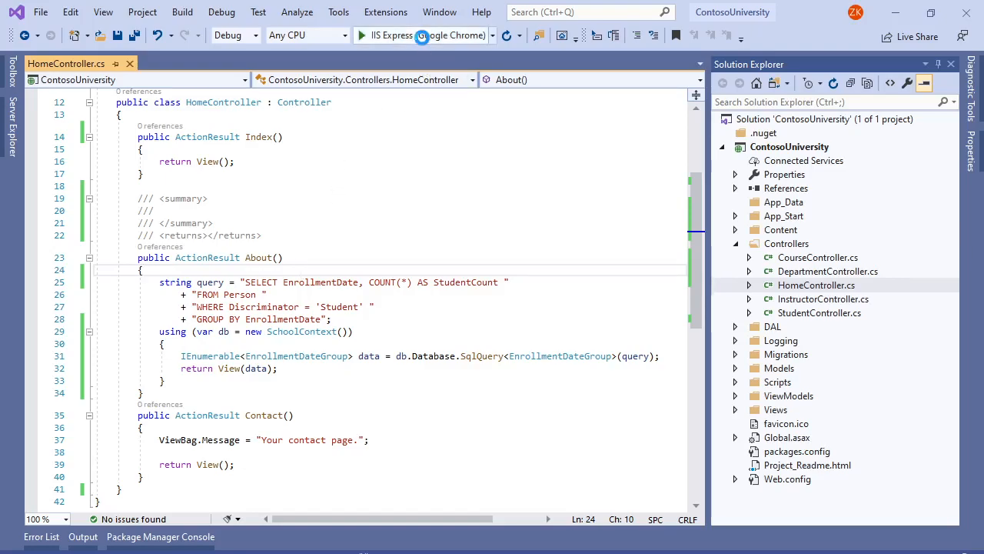
click(388, 35)
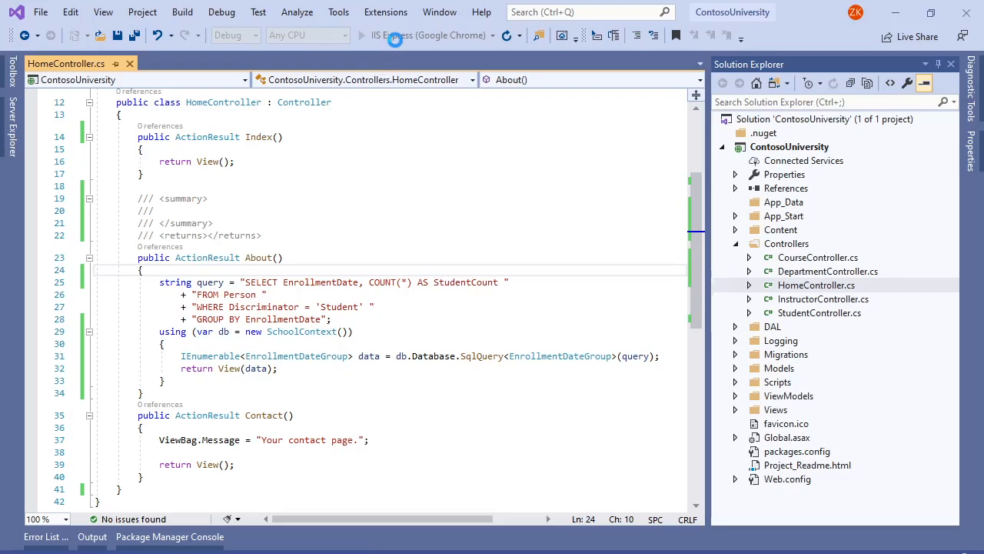
click(362, 35)
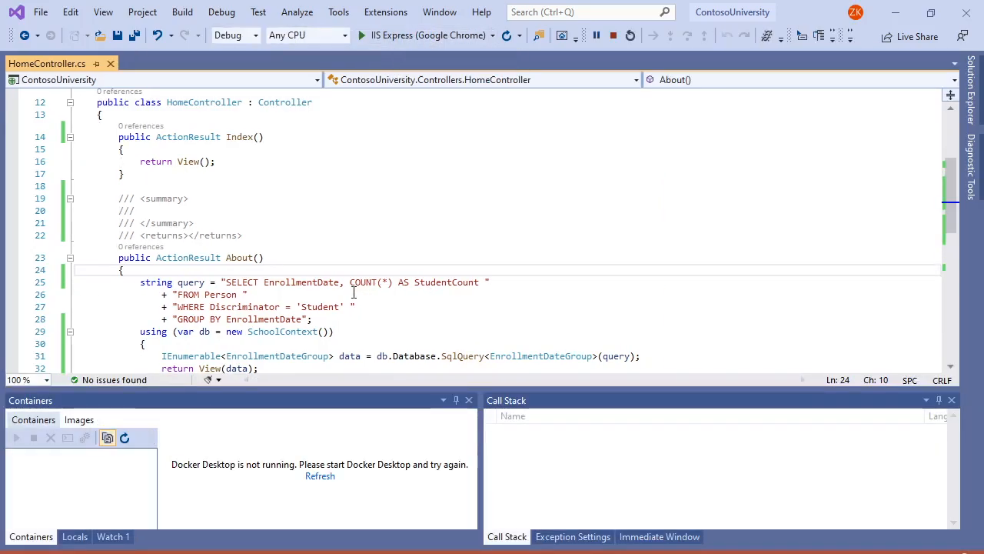
click(359, 36)
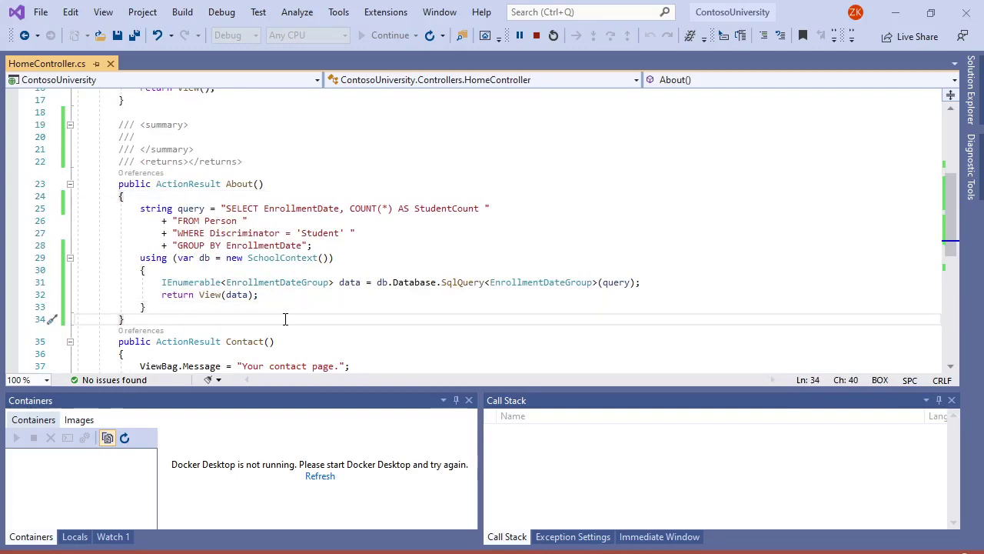
click(390, 36)
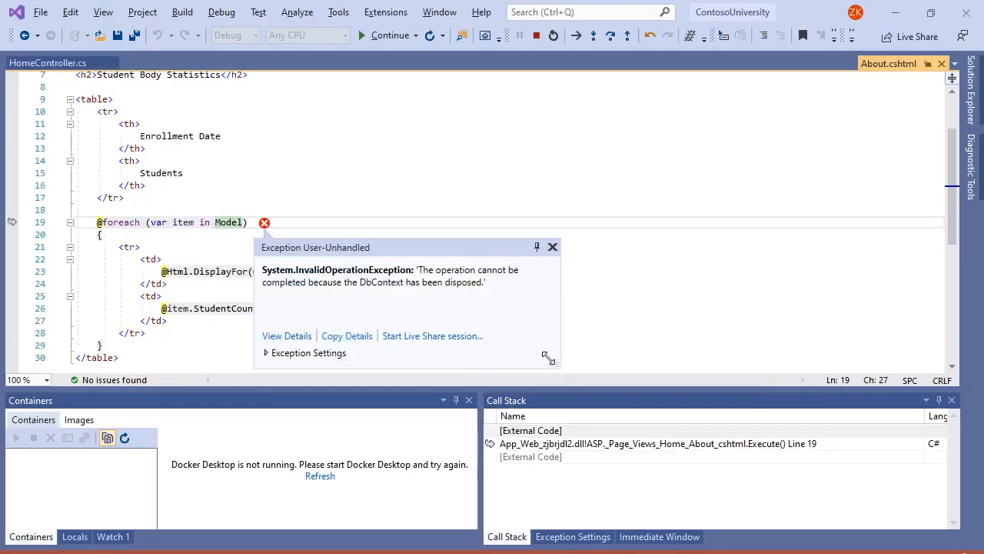
mouse_move(354, 295)
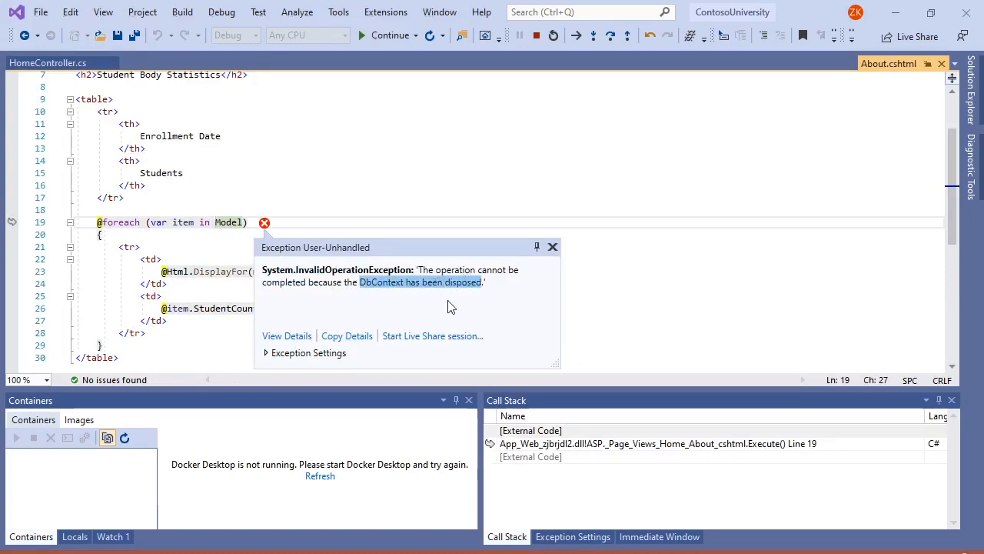
Step: Dismiss the InvalidOperationException details in About.cshtml and continue execution past it
click(552, 246)
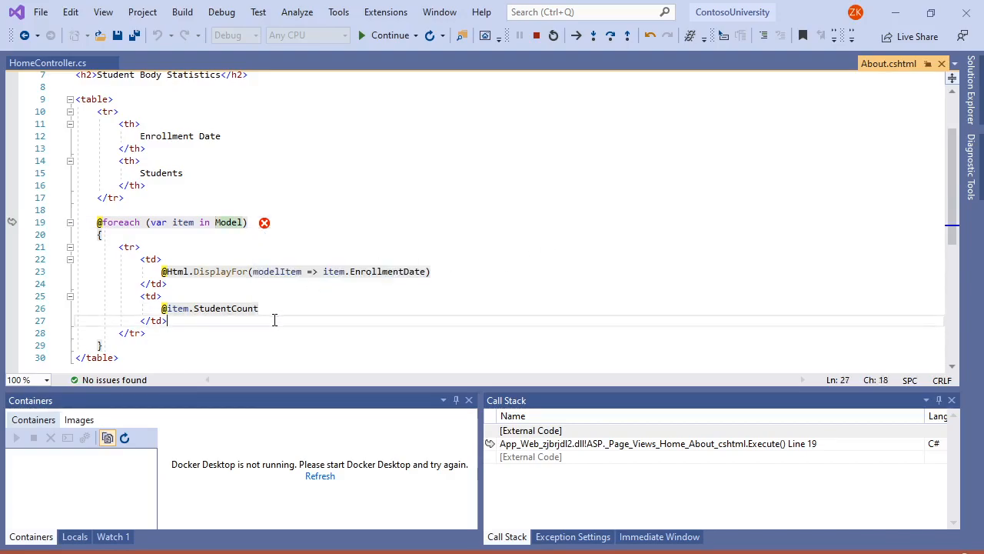
click(234, 332)
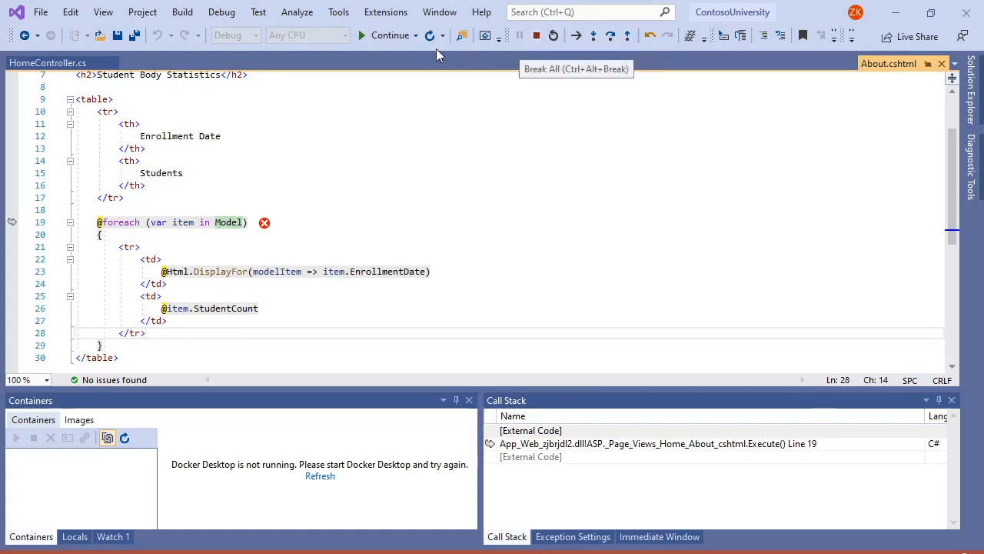
click(390, 35)
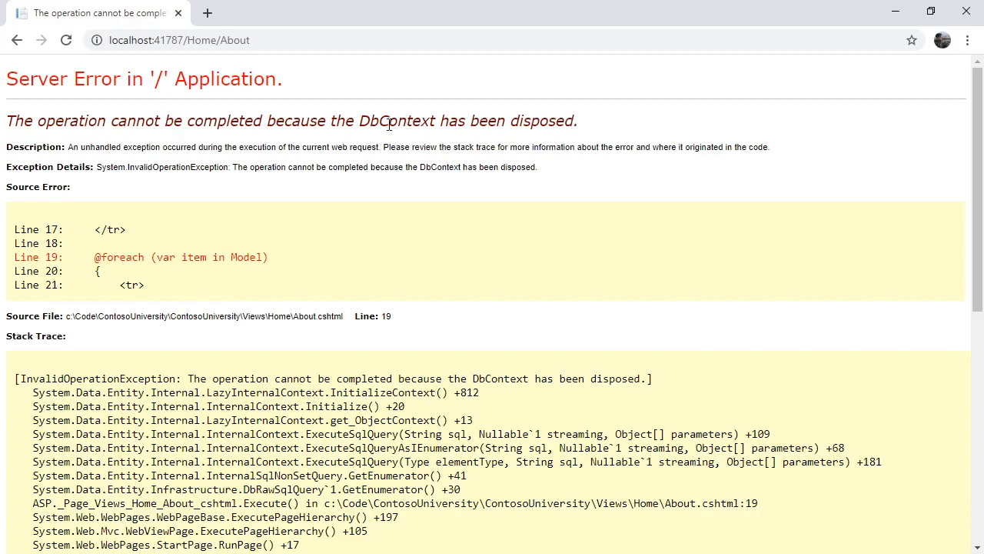
mouse_move(265, 120)
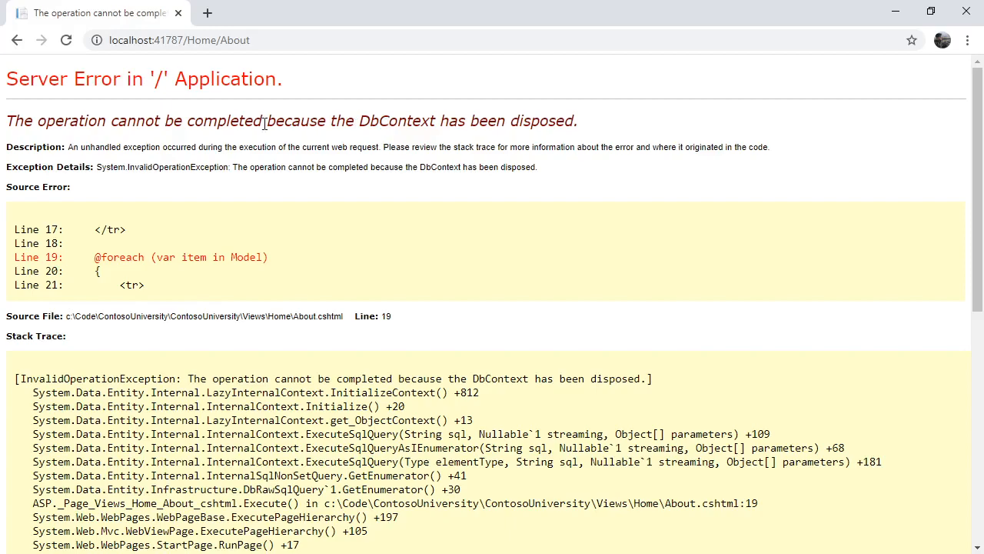
Step: Review the 'DbContext has been disposed' Server Error heading in Chrome, then minimise the browser
double_click(71, 120)
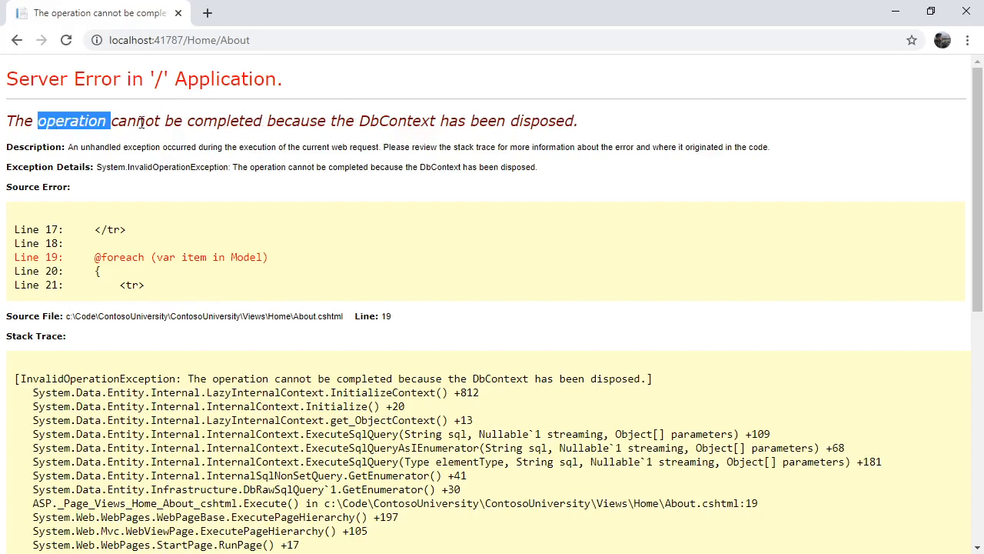
double_click(396, 120)
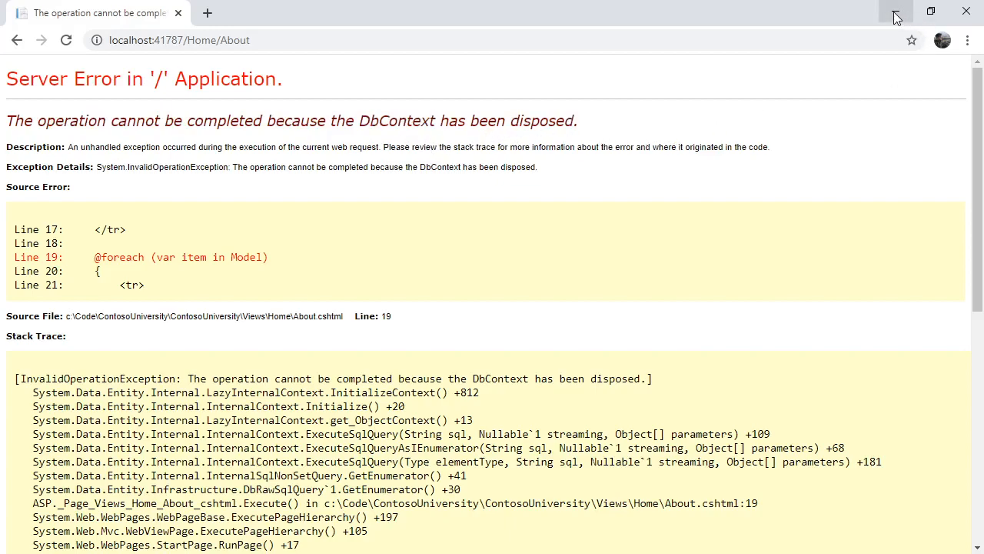
click(895, 14)
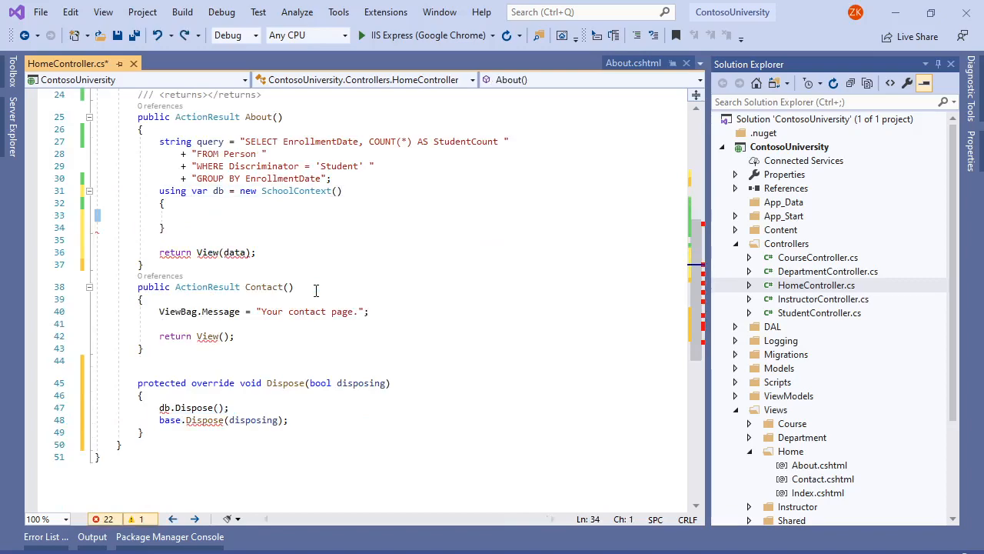
Step: Query db.Database.SqlQuery<EnrollmentDateGroup> from a class-level SchoolContext field instead of a using block
text(IEnumerable<EnrollmentDateGroup> data = db.Database.SqlQuery<EnrollmentDateGroup>(query);)
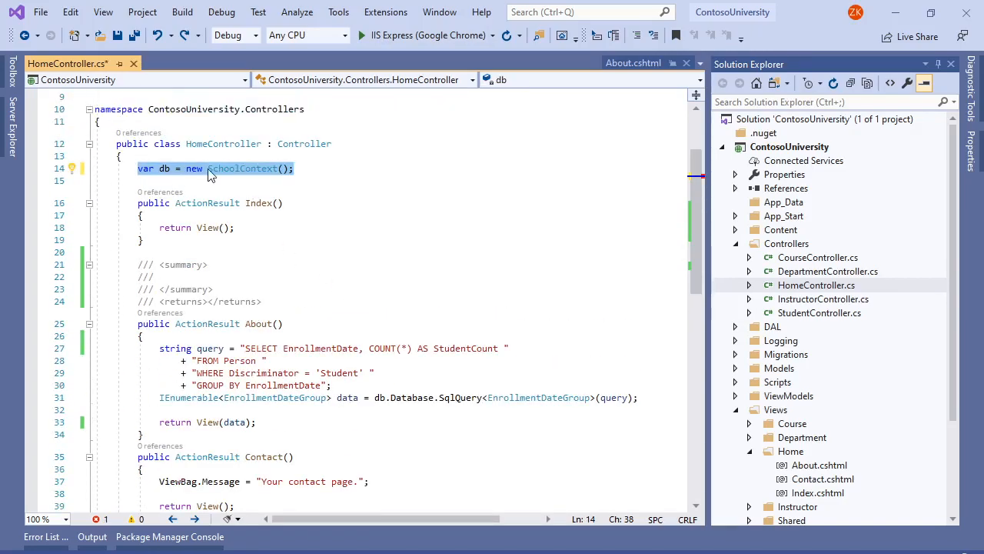
text(SchoolContext)
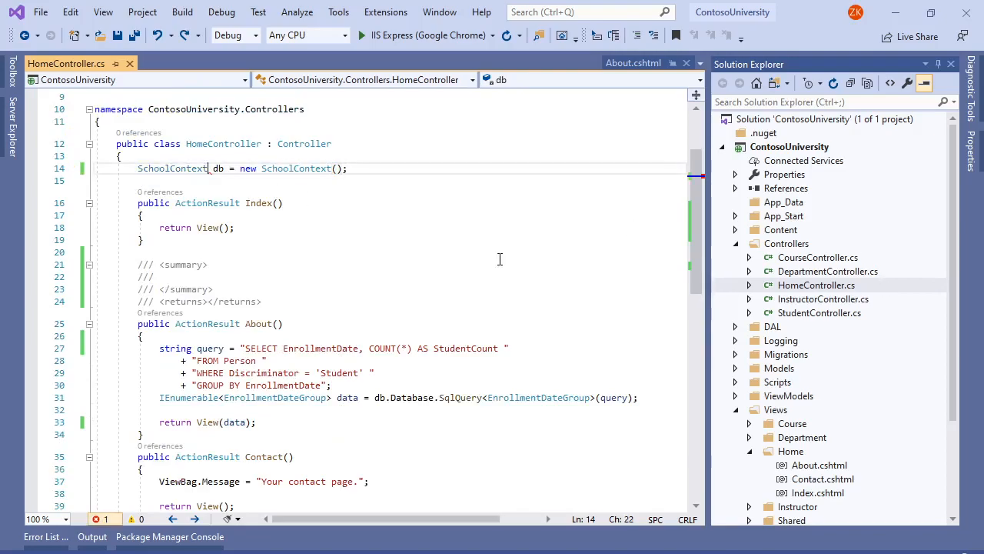
click(721, 146)
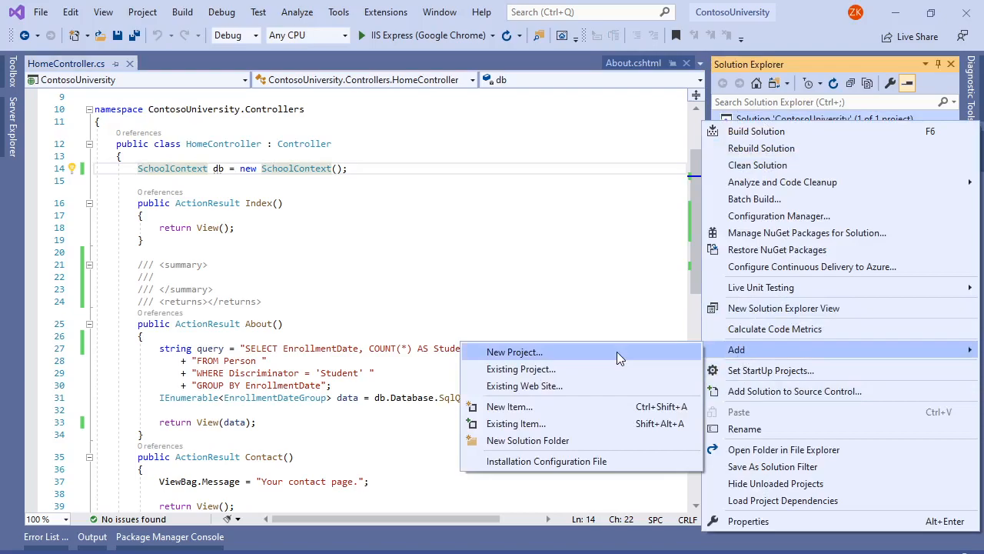
Step: Add a new project, filtering templates by 'Test' and C# to pick Unit Test Project (.NET Framework)
click(513, 351)
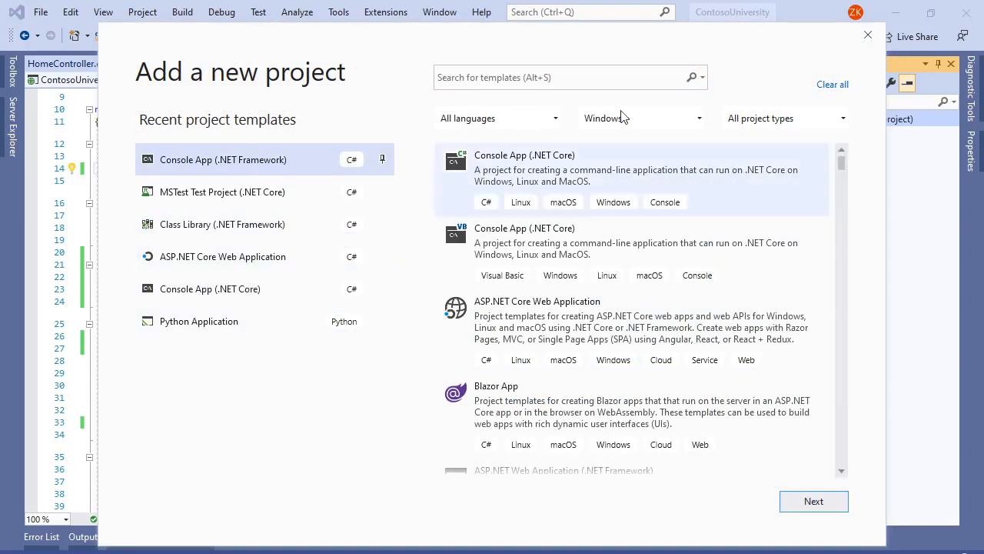
text(Test)
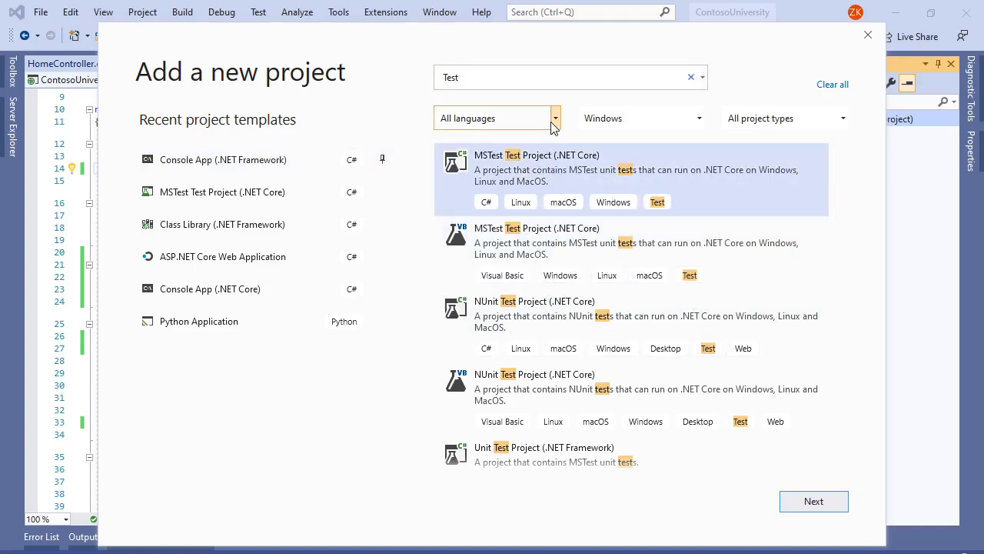
click(495, 117)
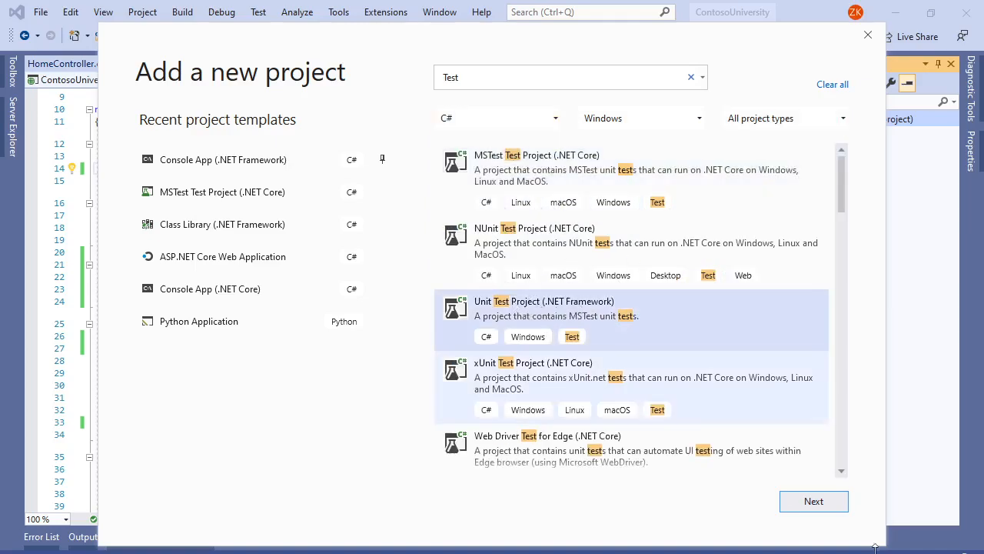
click(812, 501)
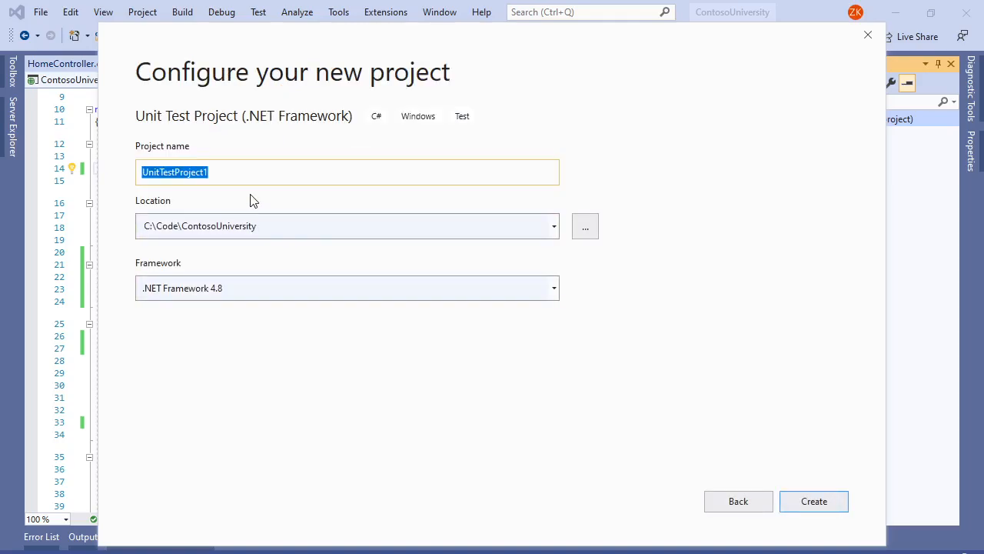
Step: Name the project ContosoUniversity.Tests and create it in the solution
text(ContosoU)
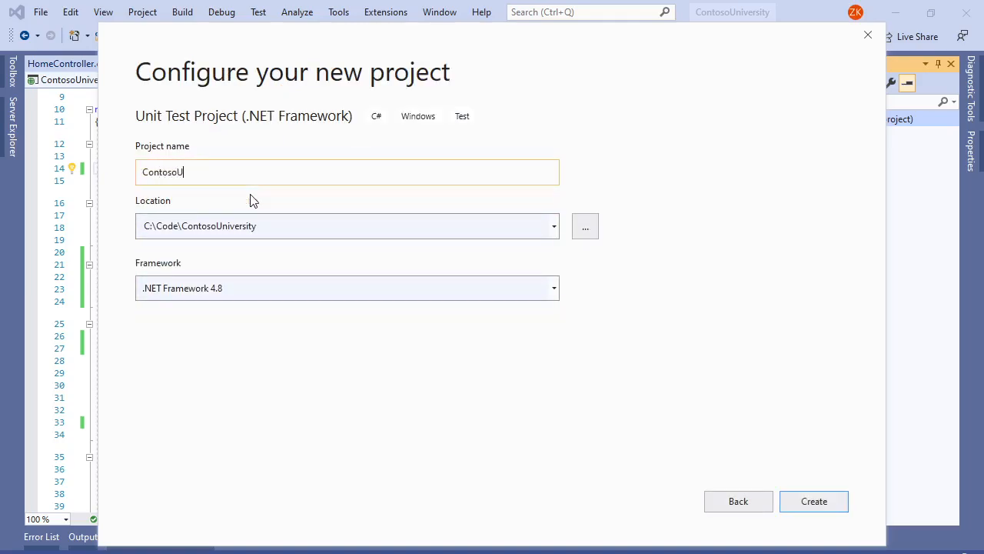
text(niversity.Tests)
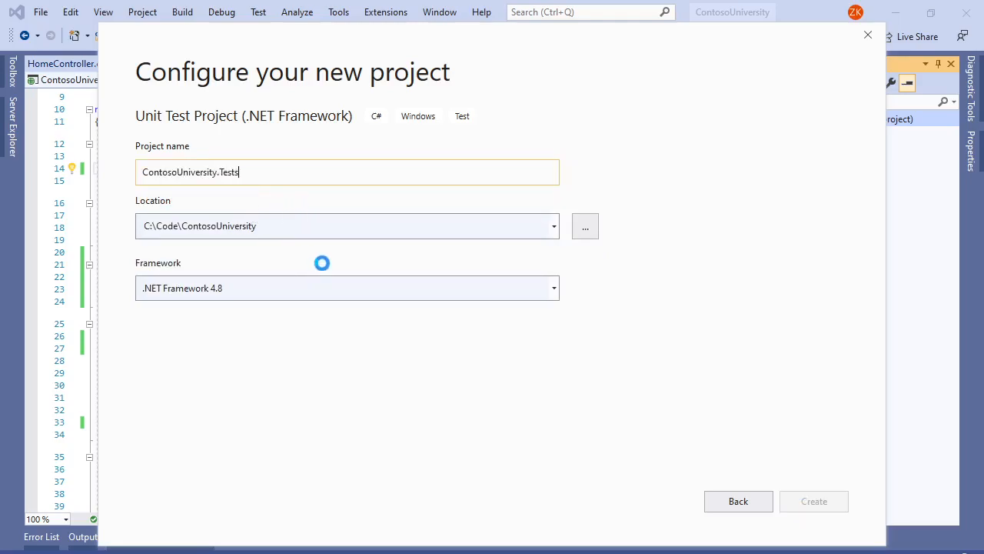
click(814, 501)
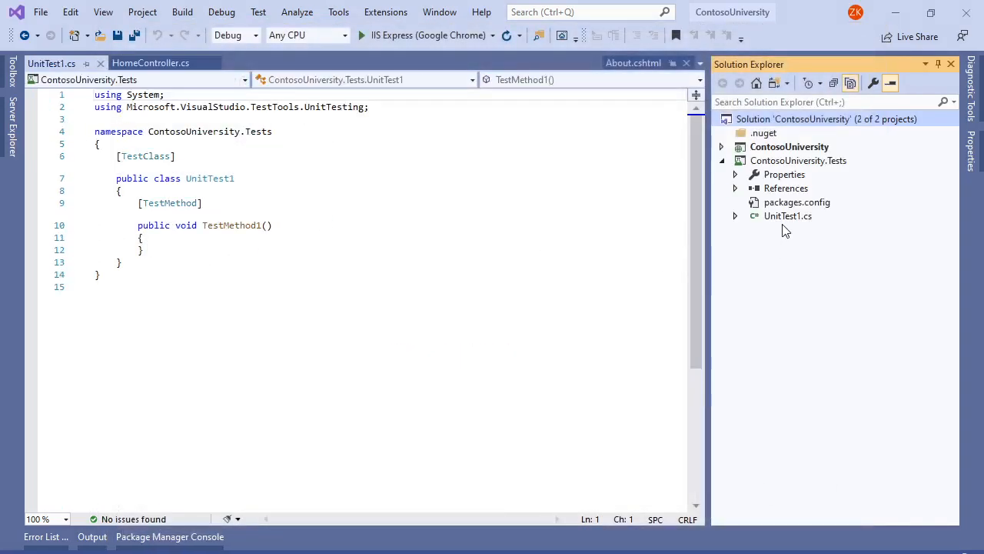
Step: Rename UnitTest1.cs to HomeControllerTests.cs, renaming all class references, and run the app again
click(720, 146)
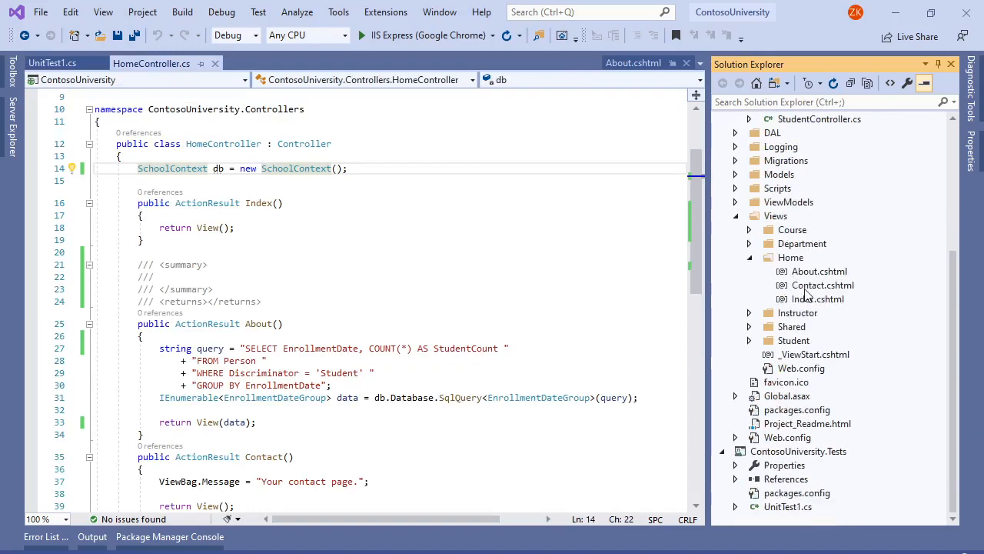
click(53, 61)
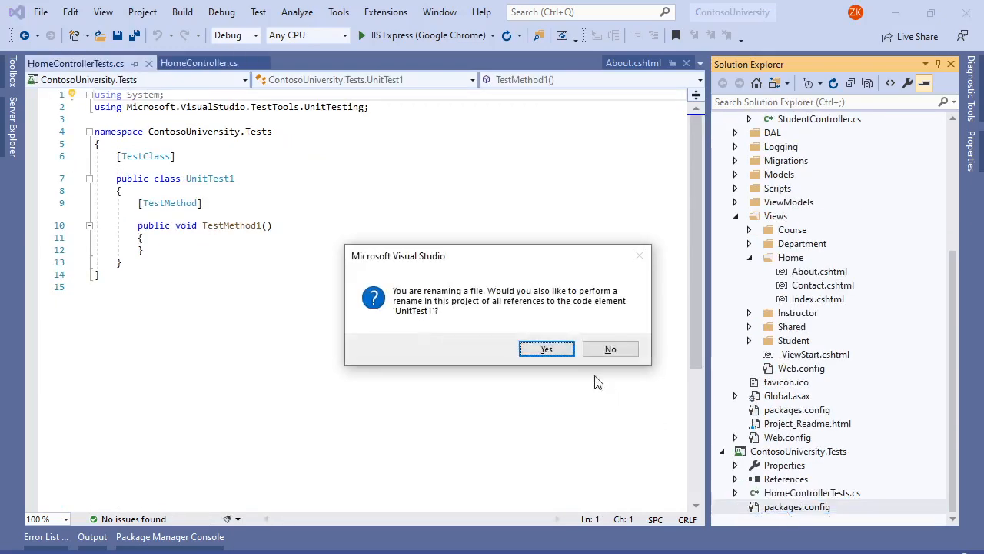
click(547, 348)
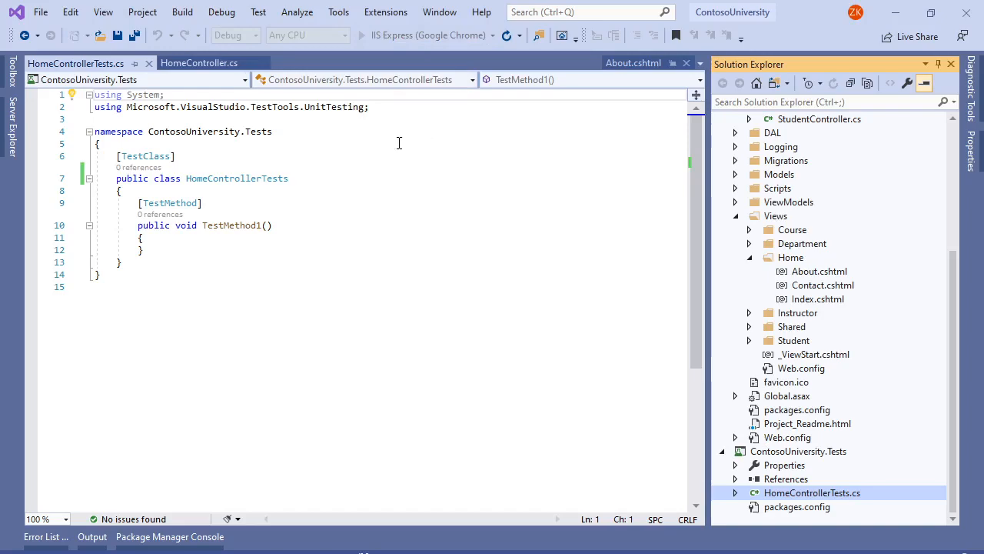
mouse_move(323, 255)
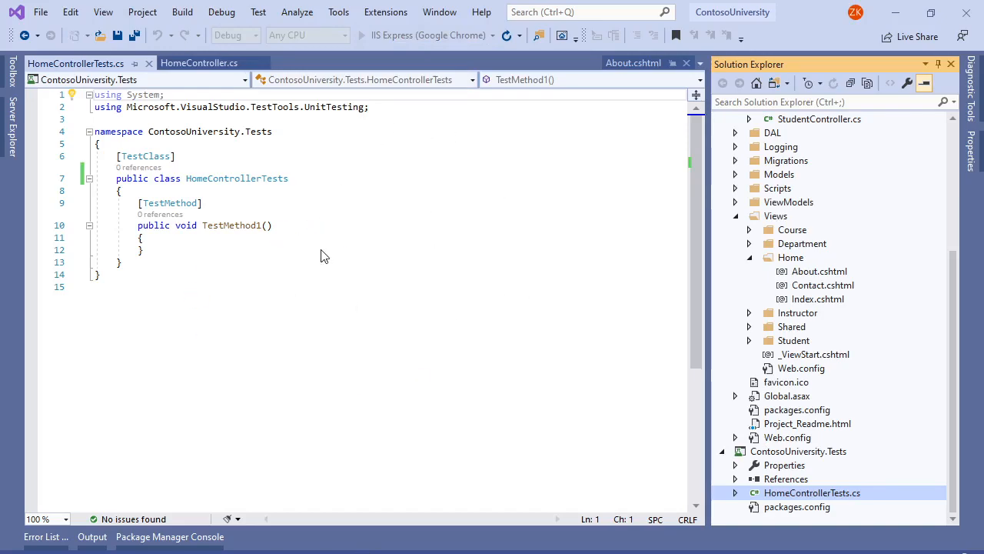
click(360, 35)
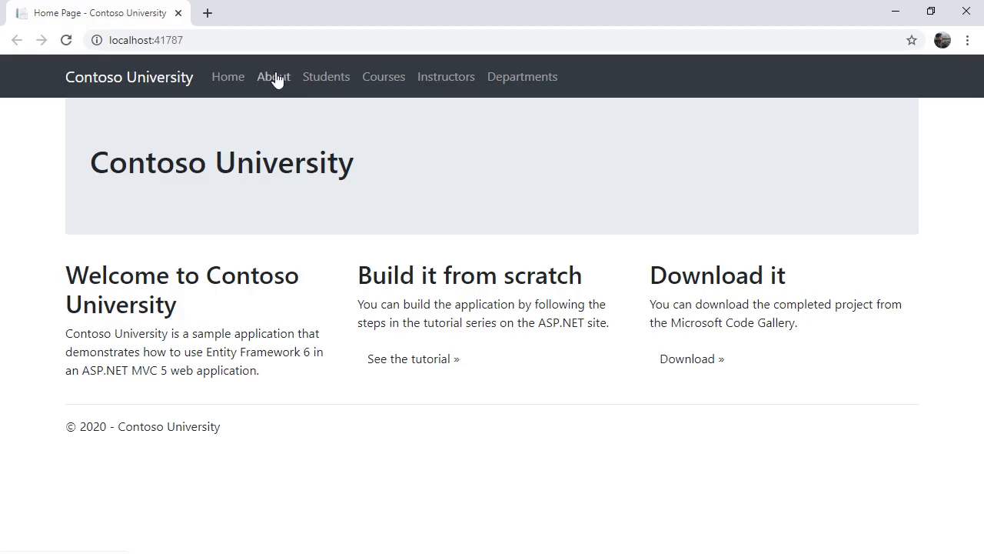
Step: Navigate to the About page and highlight the Student Body Statistics enrollment table
click(273, 77)
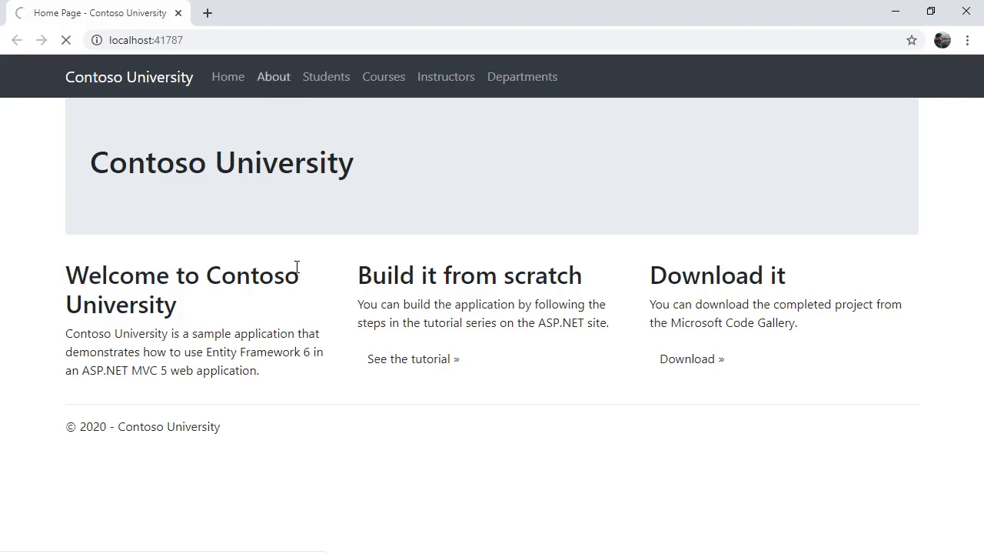
click(274, 77)
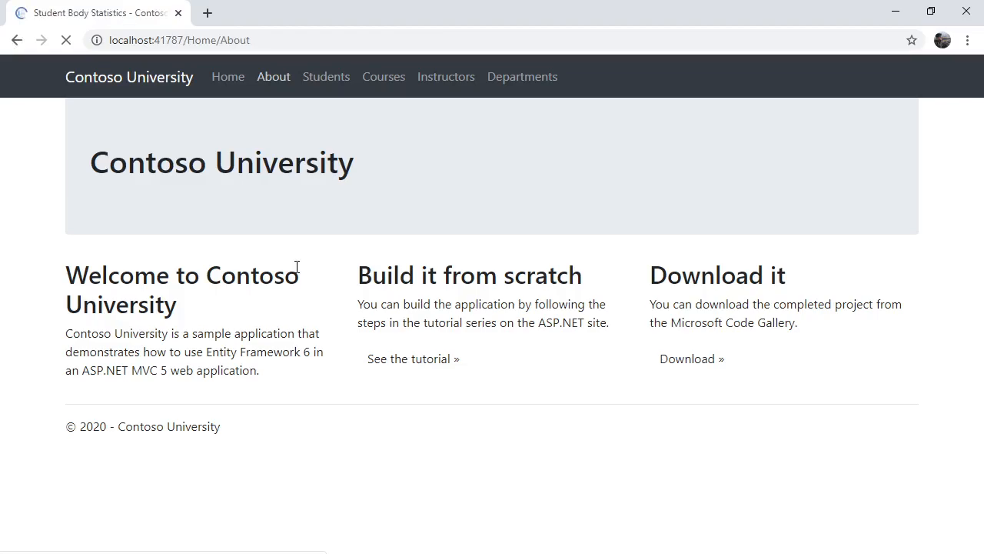
click(274, 77)
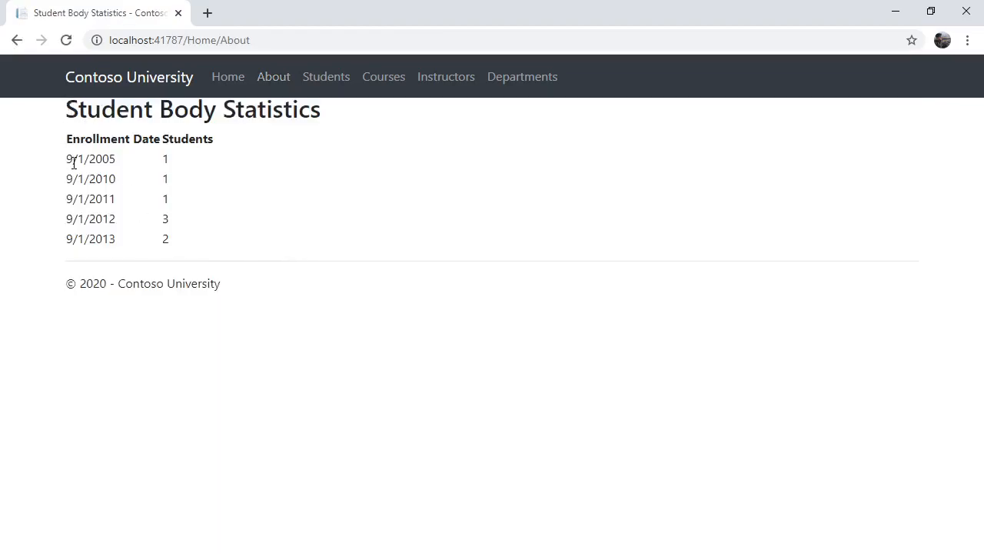
drag(69, 158, 166, 239)
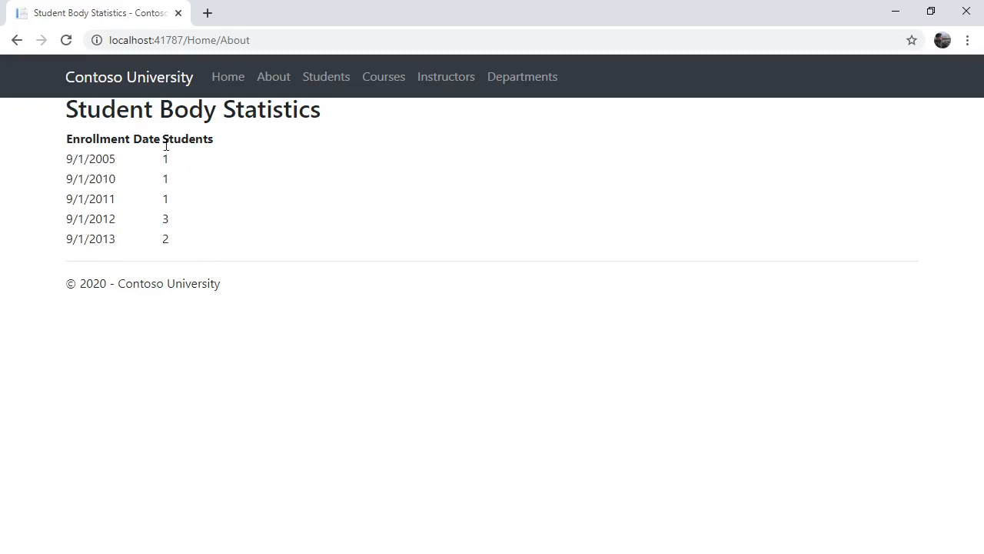
double_click(89, 158)
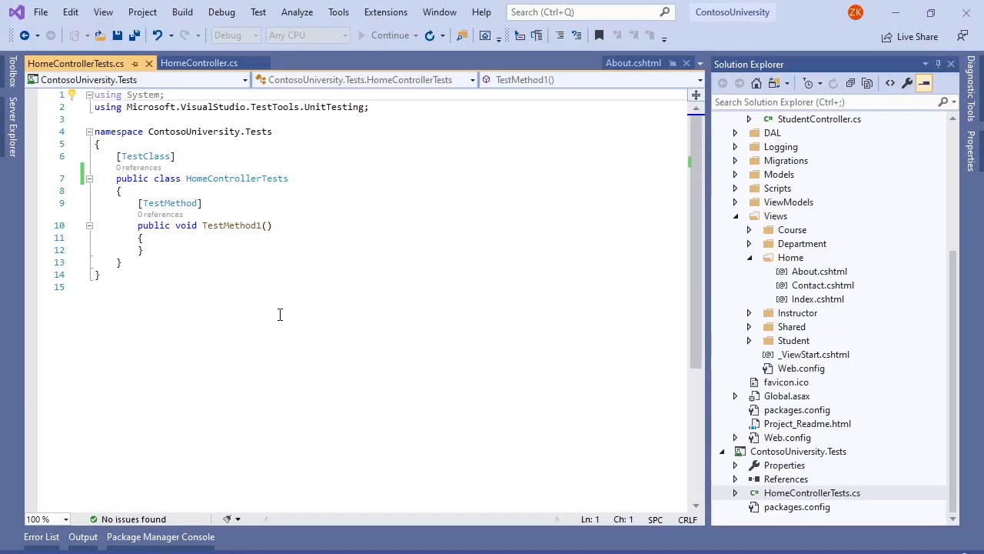
Step: Rename TestMethod1 to HomeControllerAboutActionReturnsFiveRows and add the // Arrange comment
double_click(230, 225)
text(I)
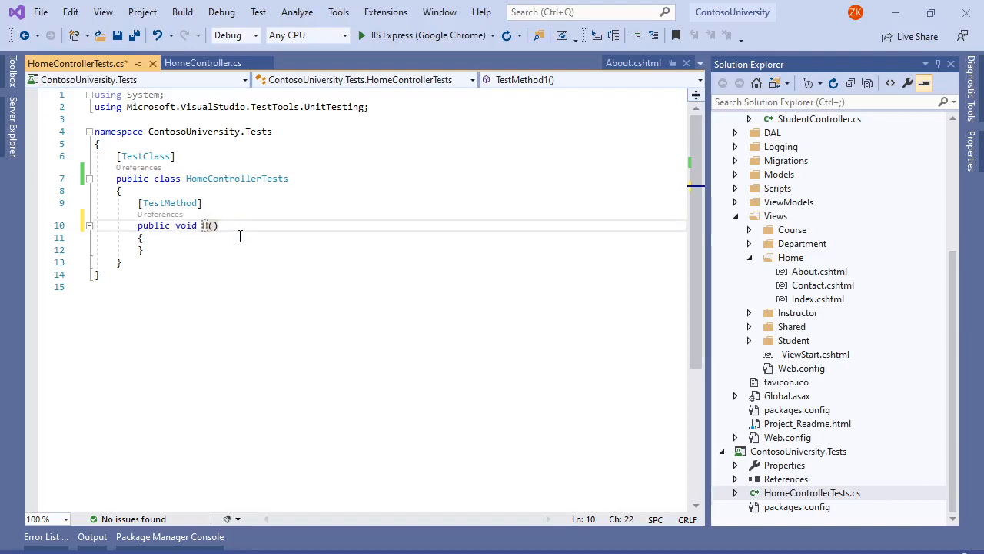
text(HomeControllerA)
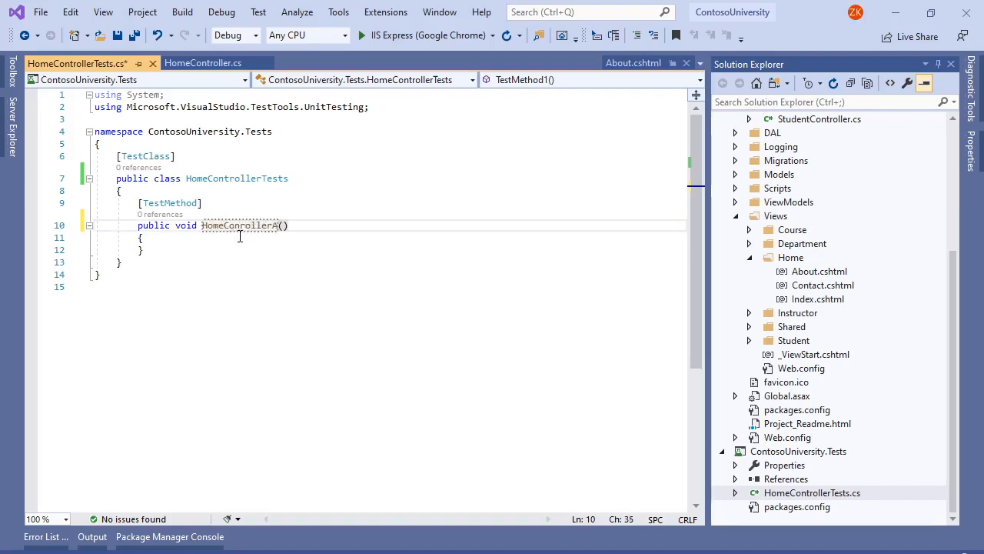
text(AboutAction)
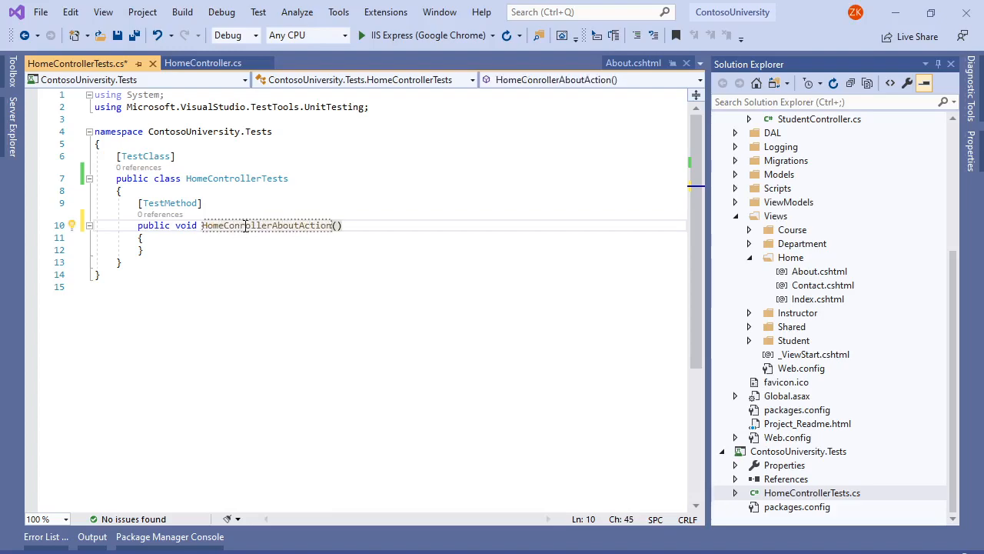
text(ReturnsFiveRows)
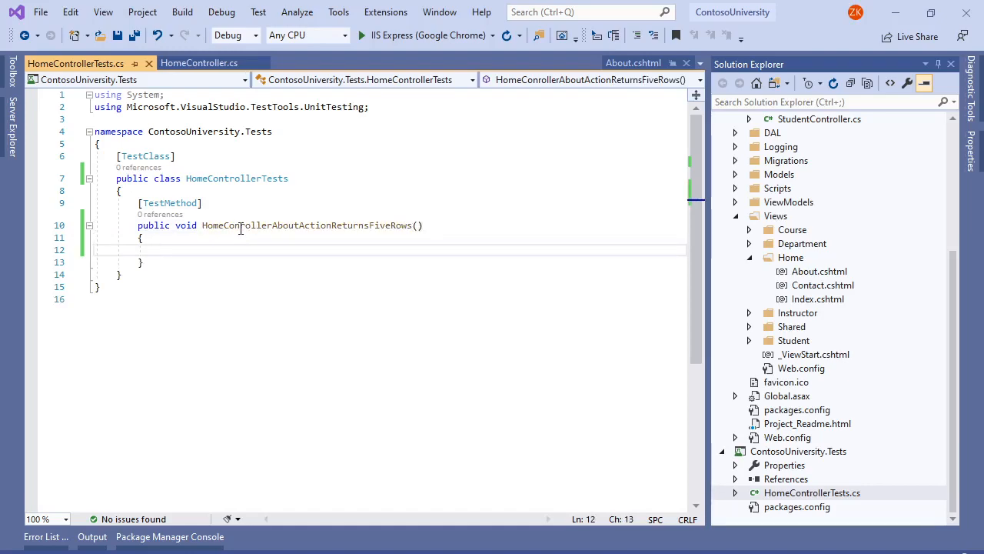
text(//)
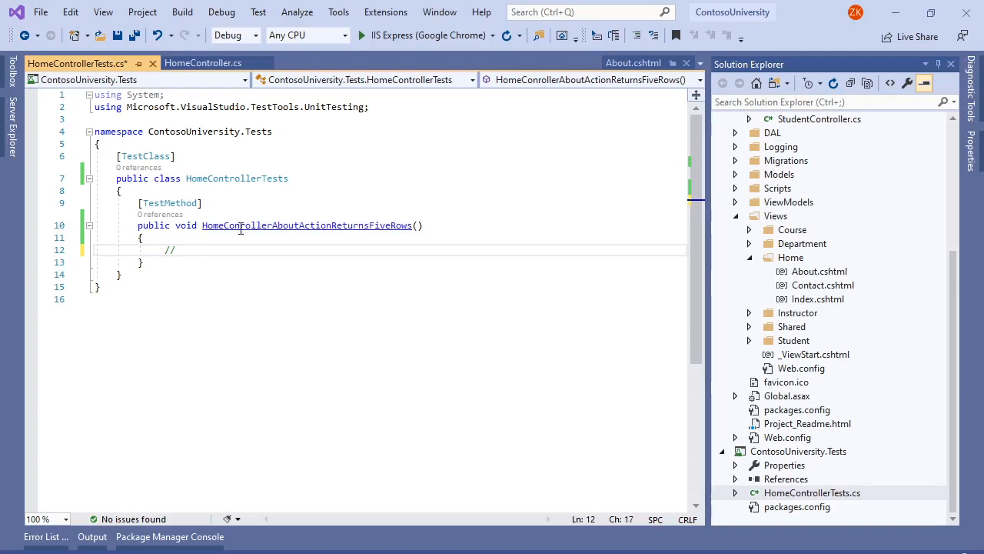
text(Arrange)
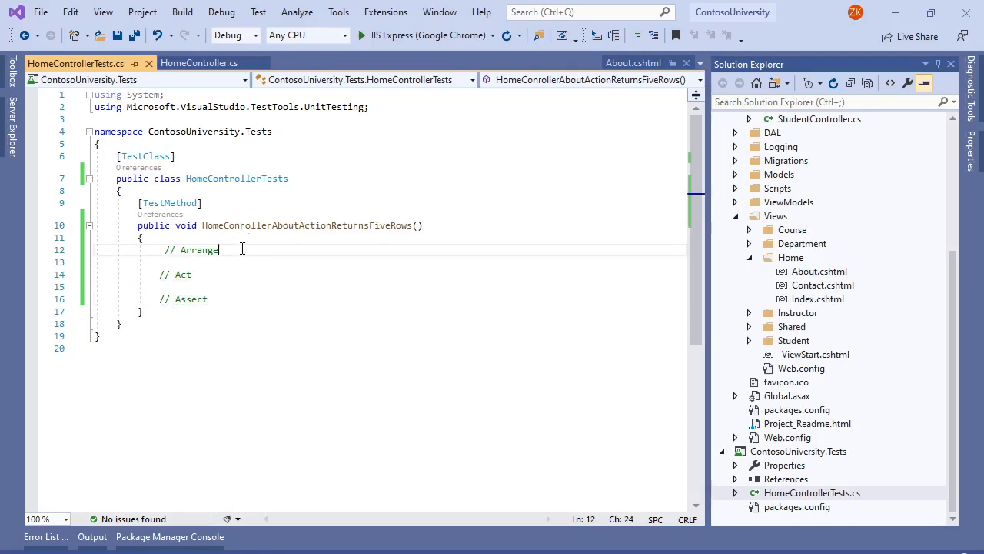
key(Return)
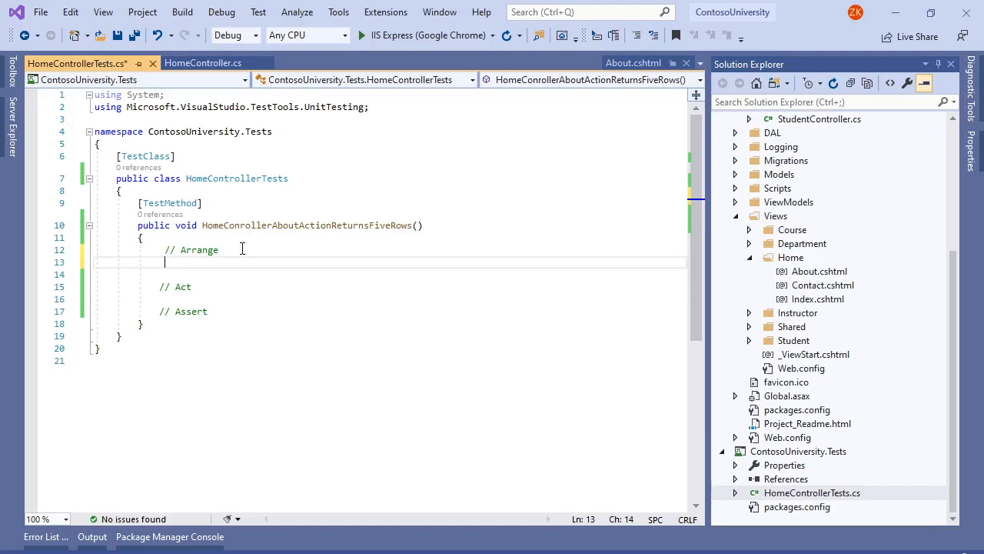
Step: Write 'var controller = new HomeController();' and add a reference to the ContosoUniversity project
text(var)
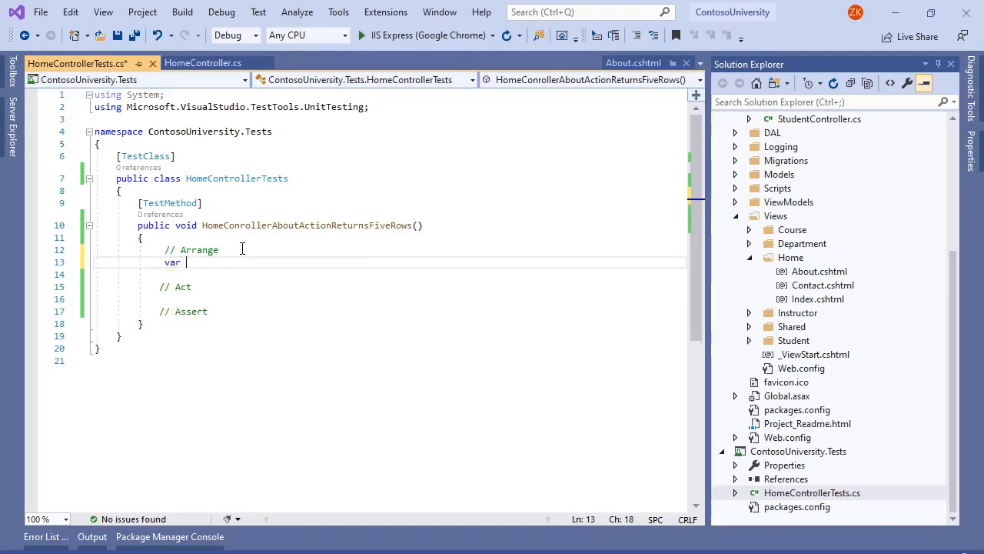
text(controller)
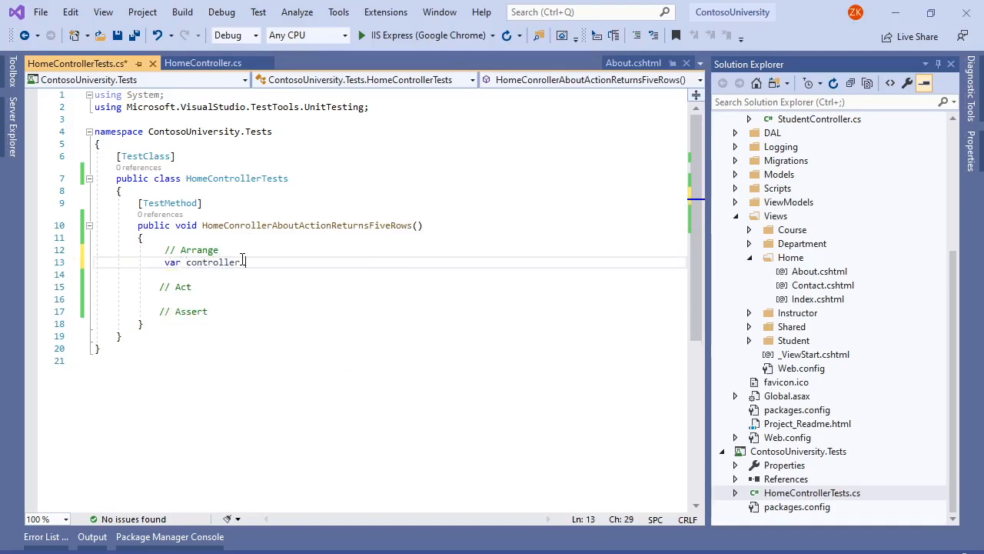
text(= new H)
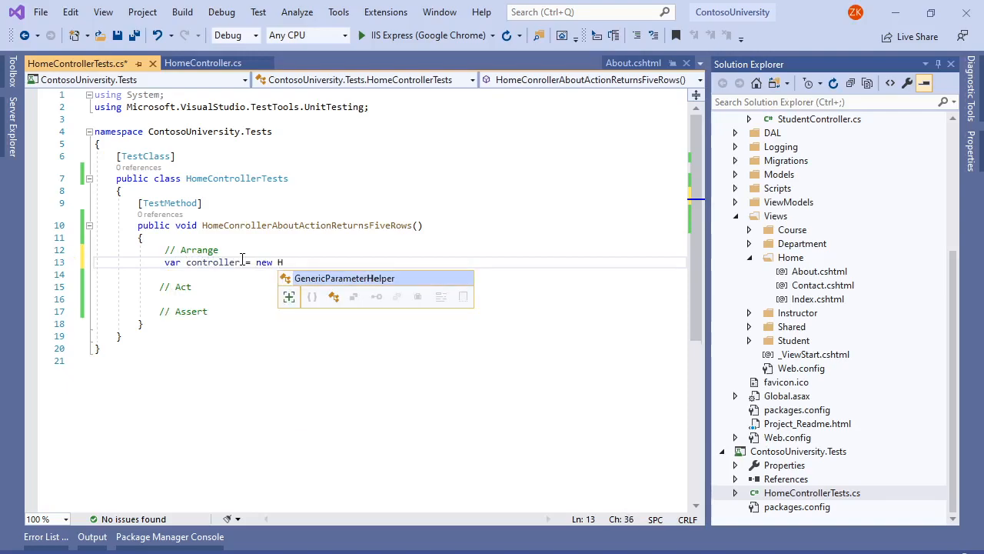
text(omeController)
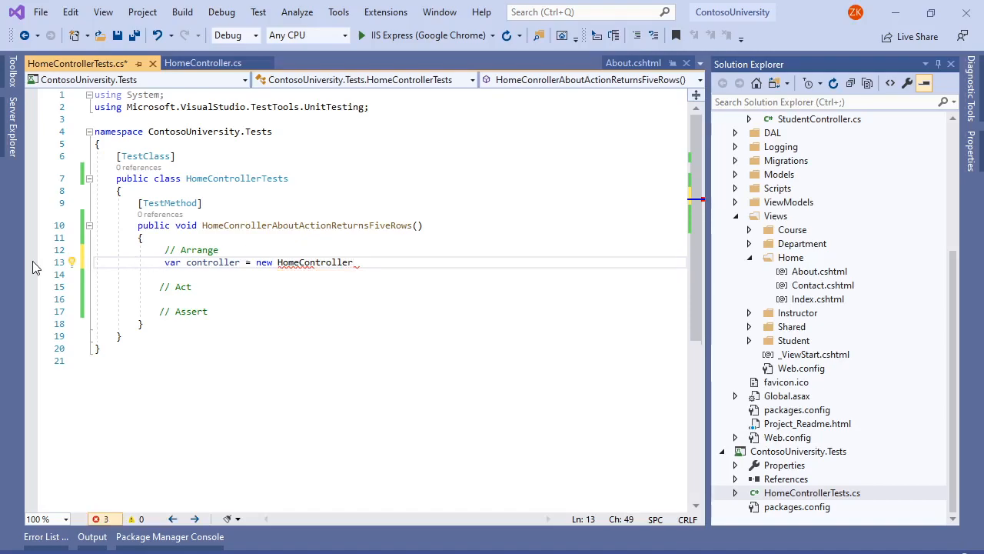
click(80, 261)
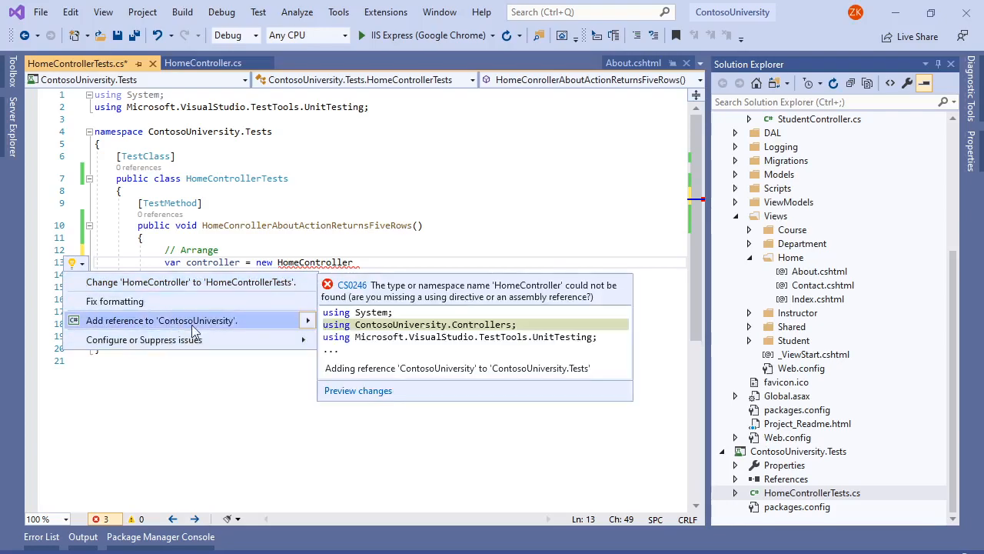
key(Escape)
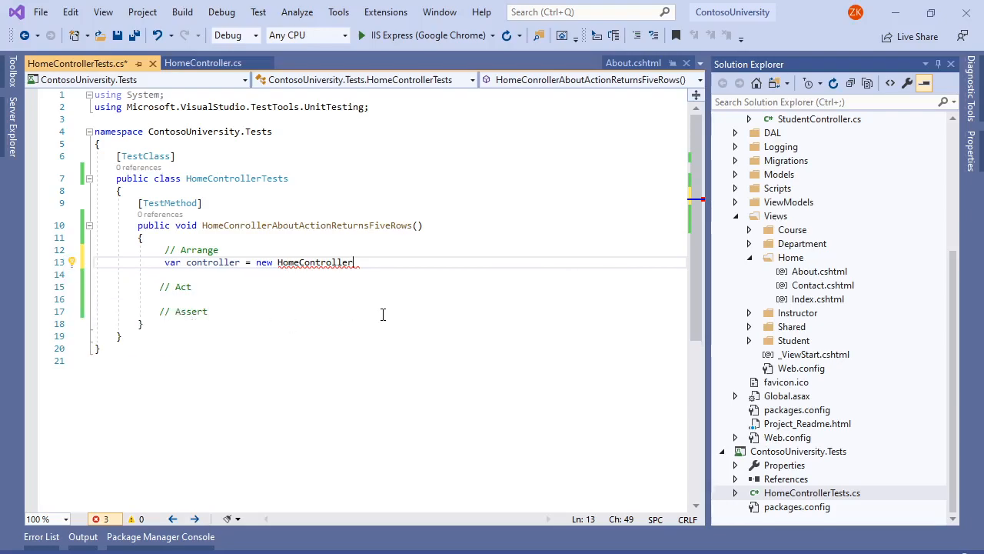
text(();)
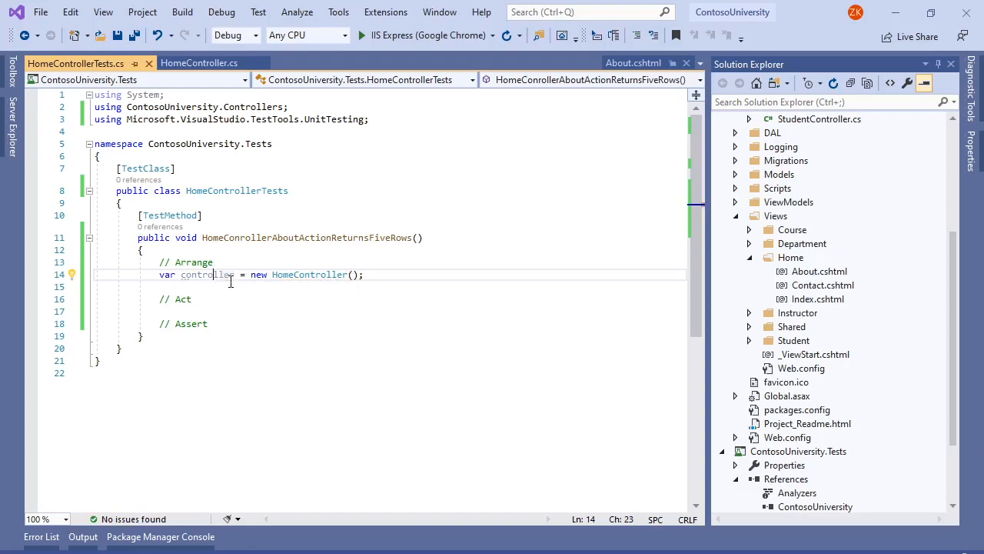
Step: Begin the Act section with 'var result' on a new line
key(enter)
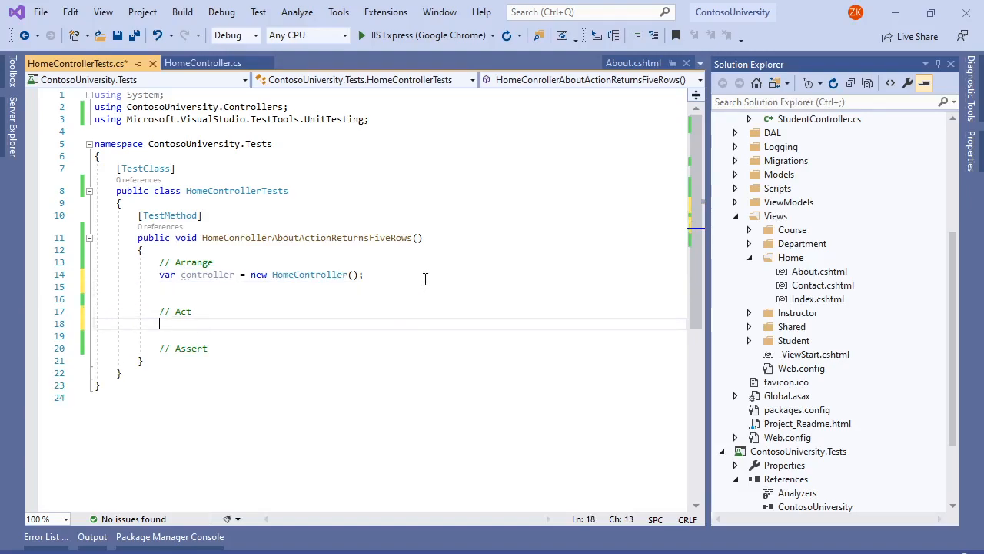
text(var result)
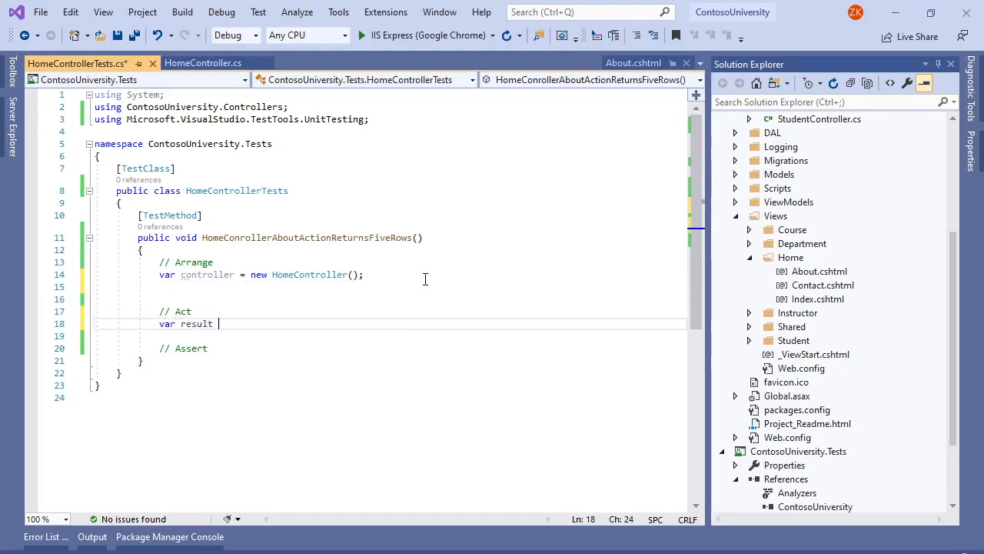
Step: Complete the Act line so result stores home.About() from the HomeController instance
text(= controller())
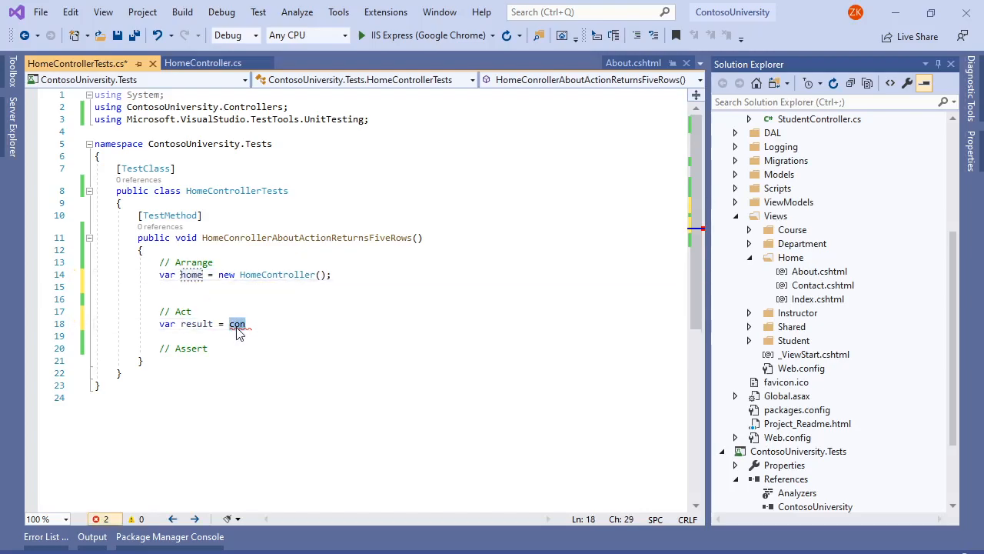
text(home.About)
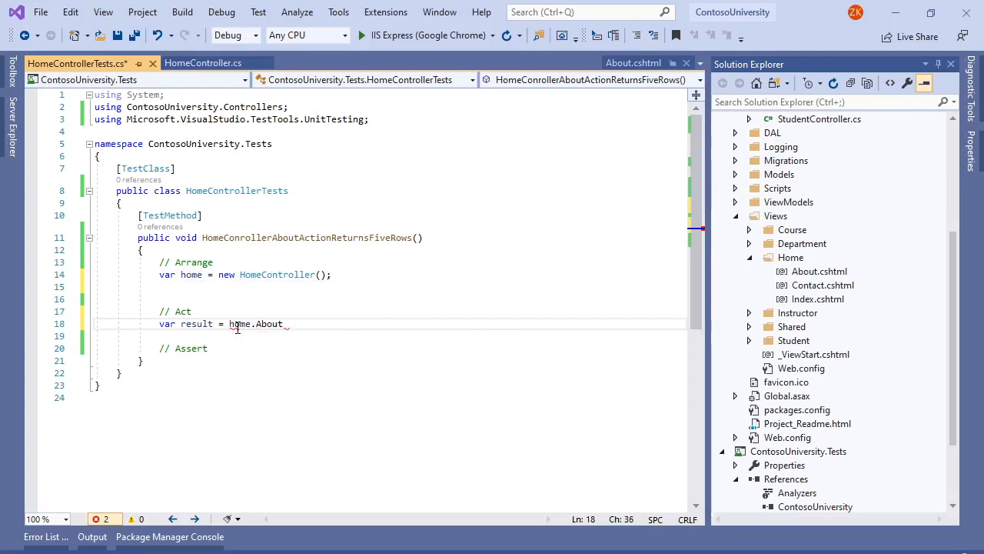
text(();)
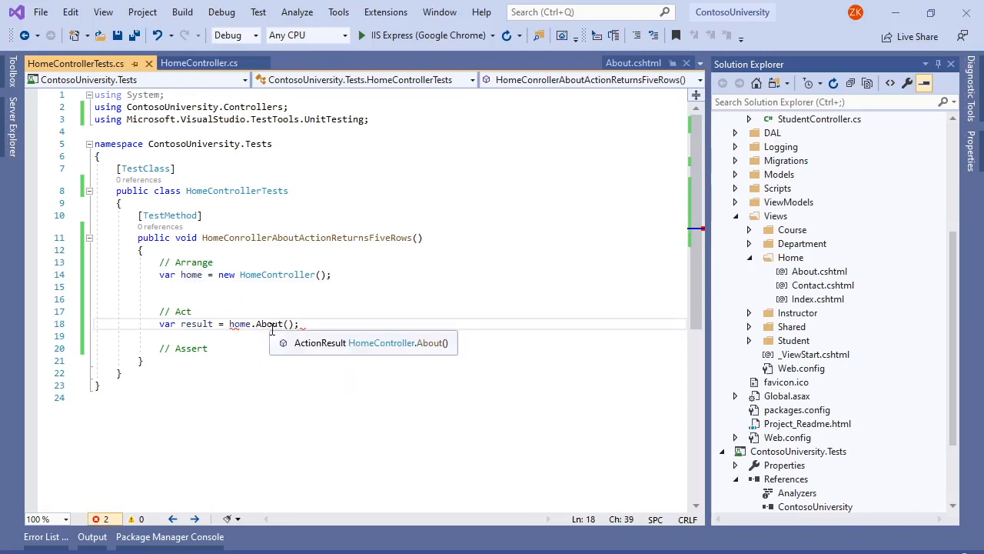
mouse_move(373, 380)
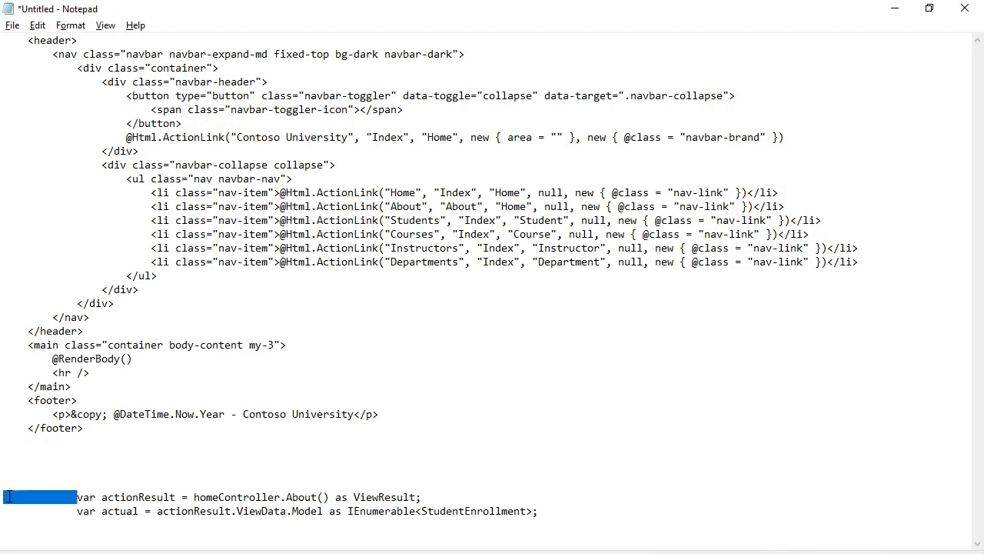
Step: Copy the prepared actionResult/actual ViewResult-cast lines from Notepad for the Act section
key(Delete)
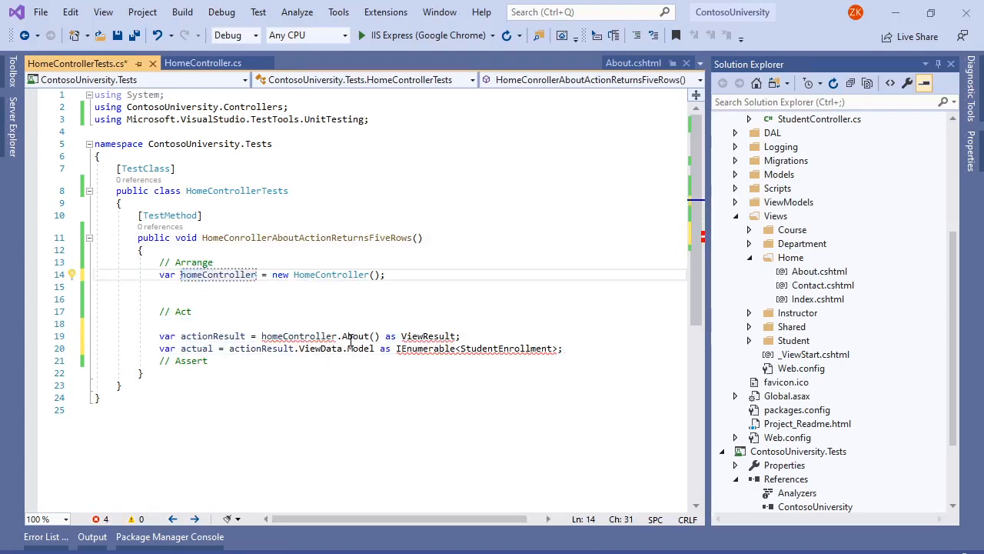
mouse_move(357, 335)
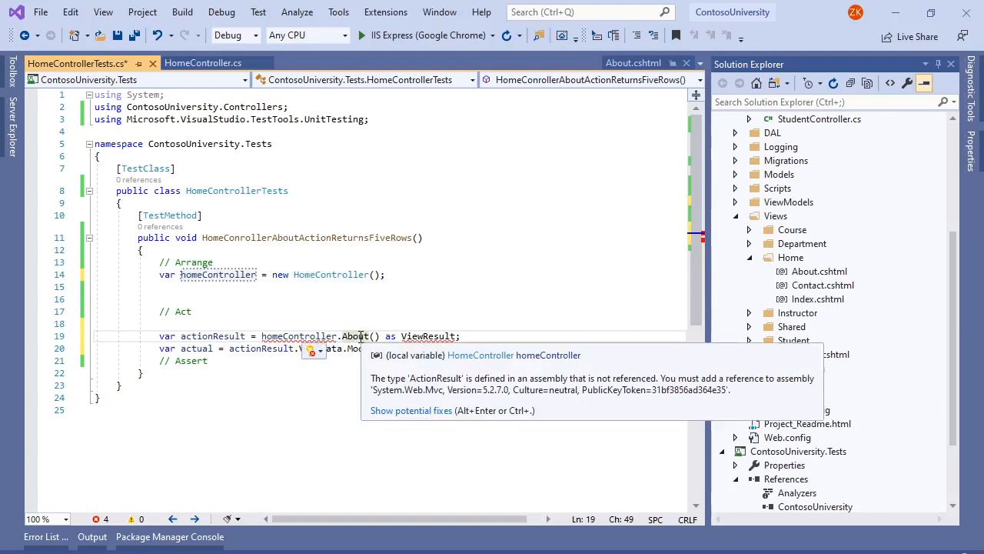
Step: Show Quick Actions on ActionResult to install the Microsoft.AspNet.Mvc package into the test project
click(355, 335)
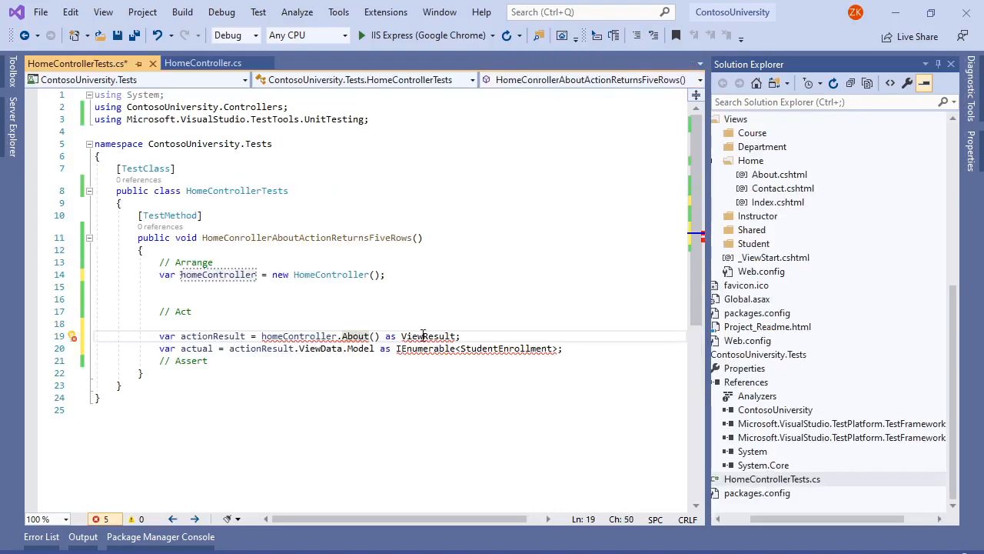
mouse_move(357, 335)
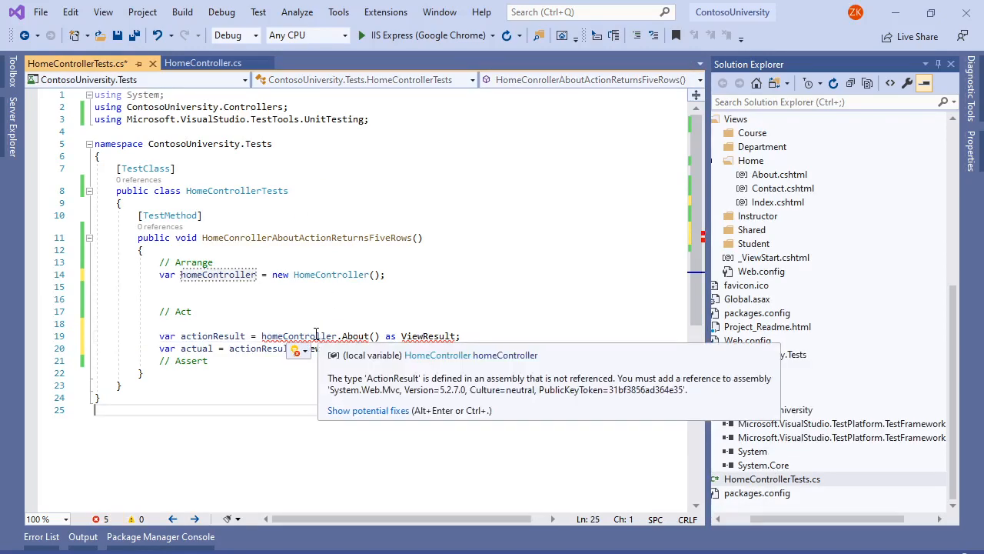
mouse_move(315, 341)
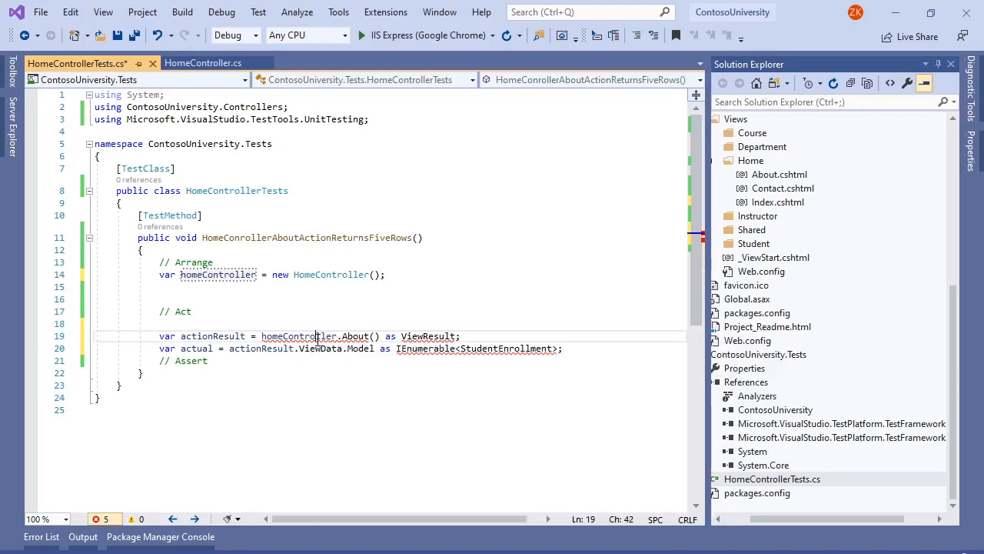
click(299, 348)
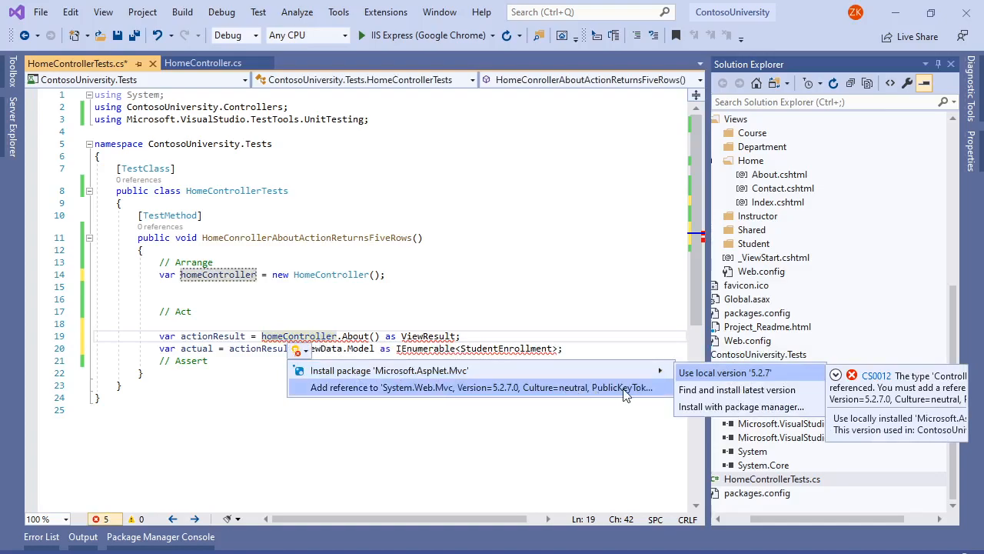
mouse_move(737, 389)
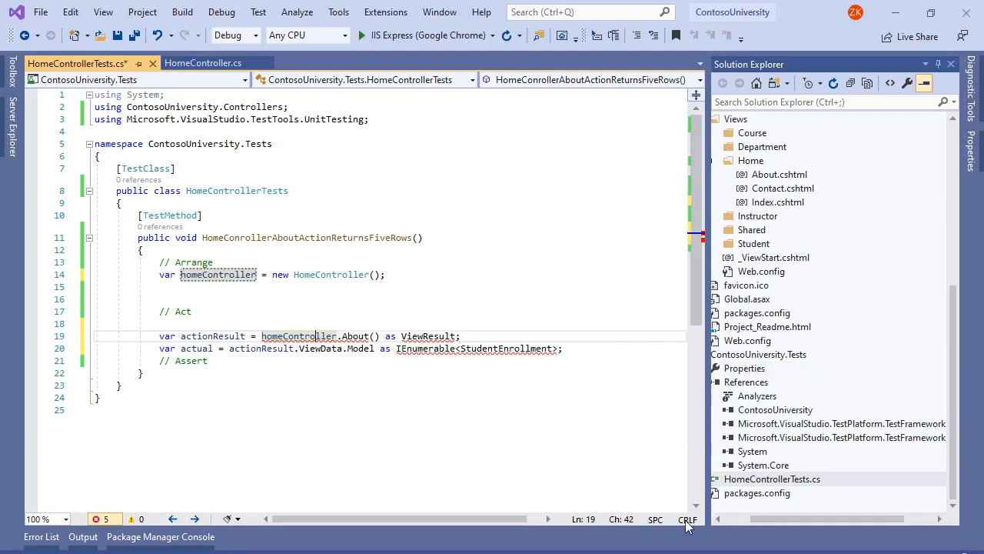
mouse_move(276, 252)
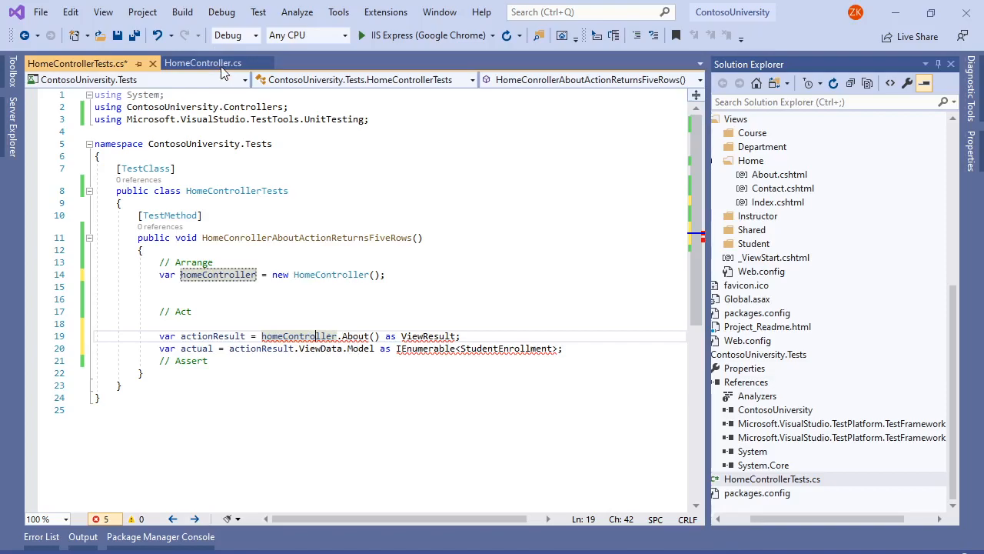
Step: Review HomeController's About action and its return type, then add 'using System.Web.Mvc;' and rename actionResult to viewResult in the test
click(203, 63)
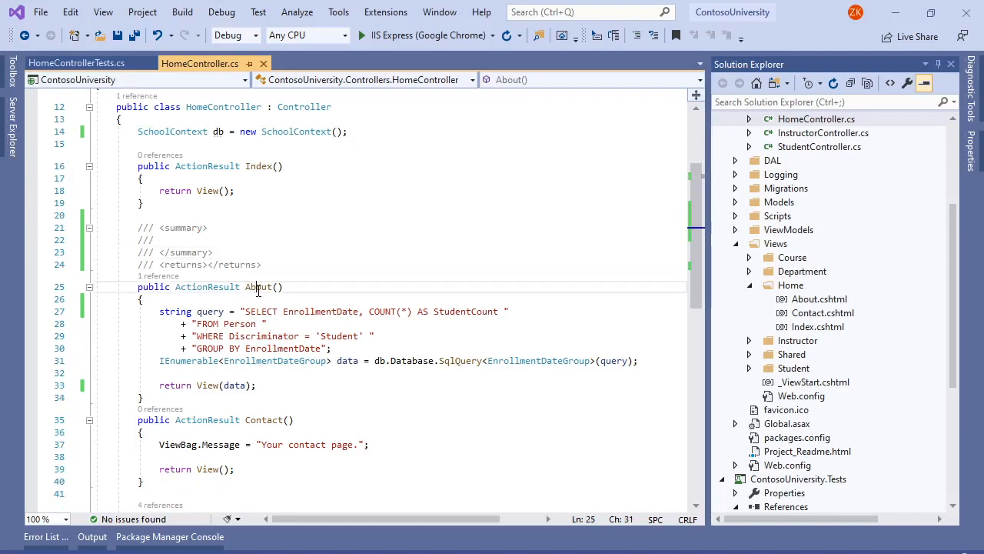
click(204, 287)
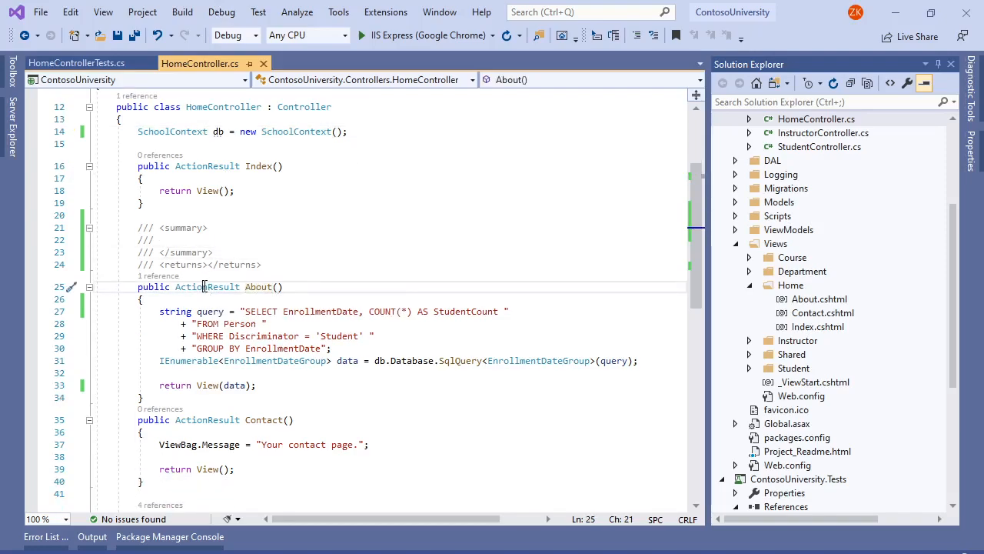
mouse_move(207, 384)
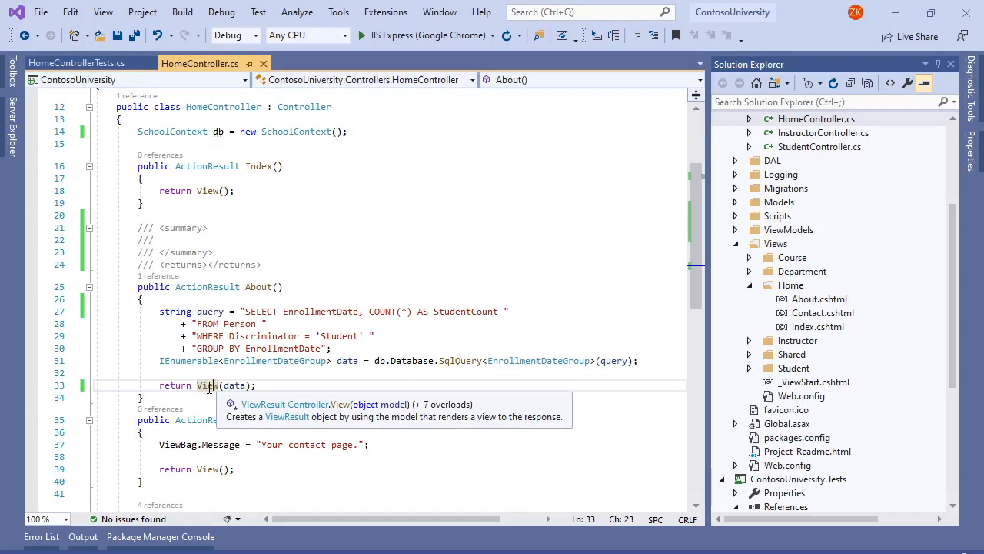
click(77, 62)
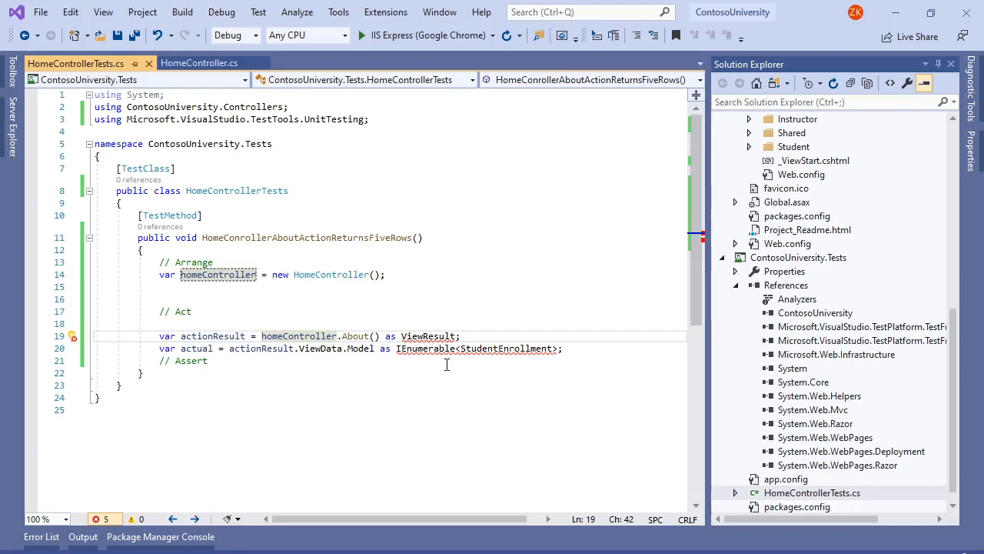
click(299, 335)
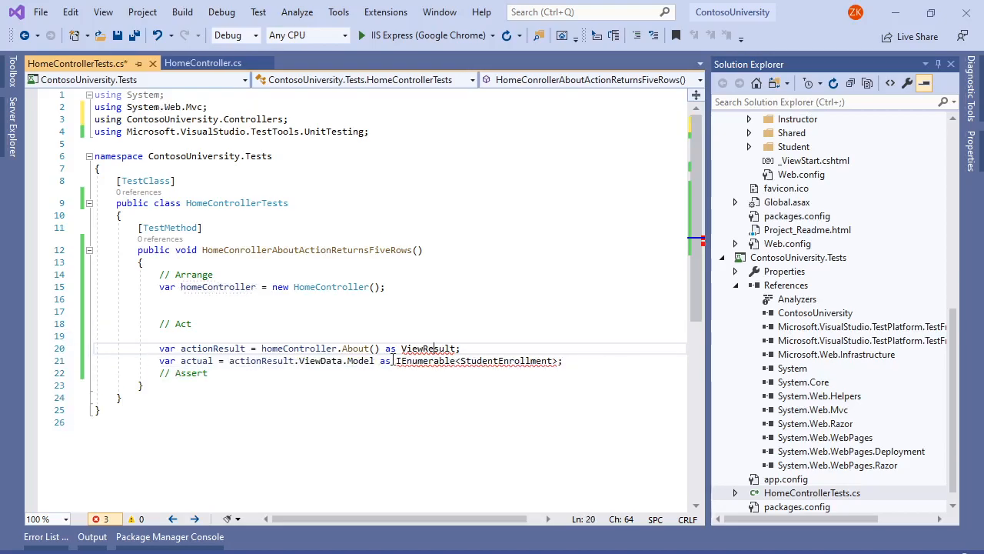
scroll(down, 3)
text(view)
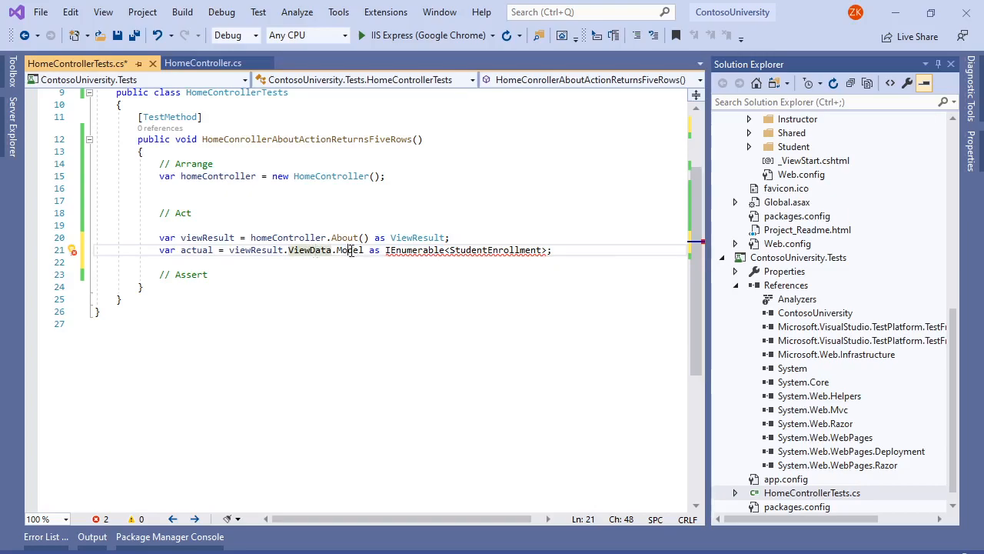
click(203, 63)
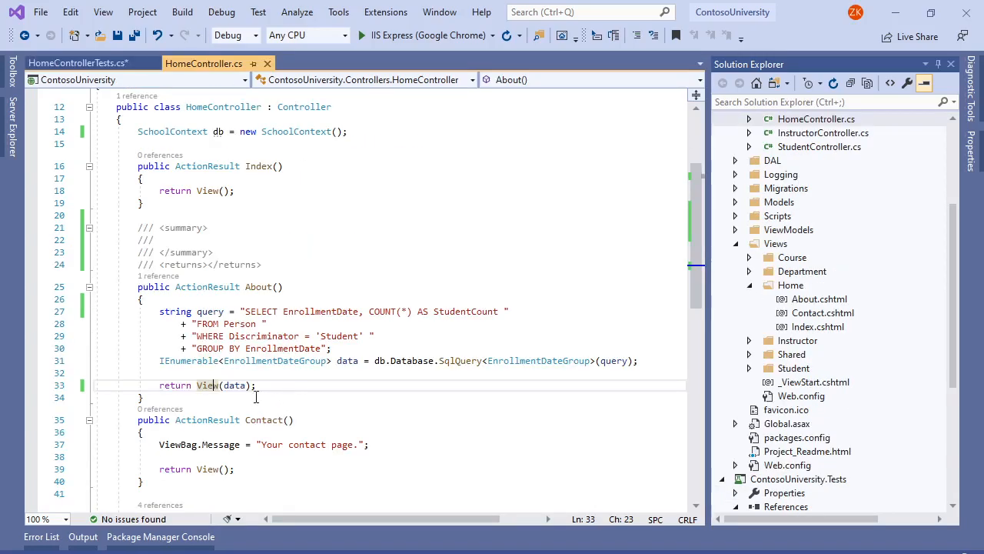
right_click(255, 397)
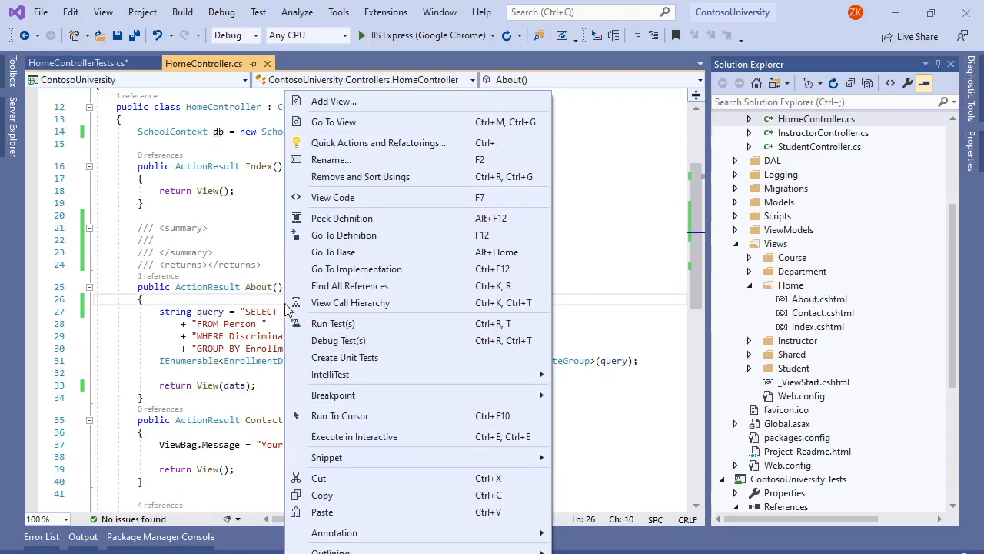
click(334, 122)
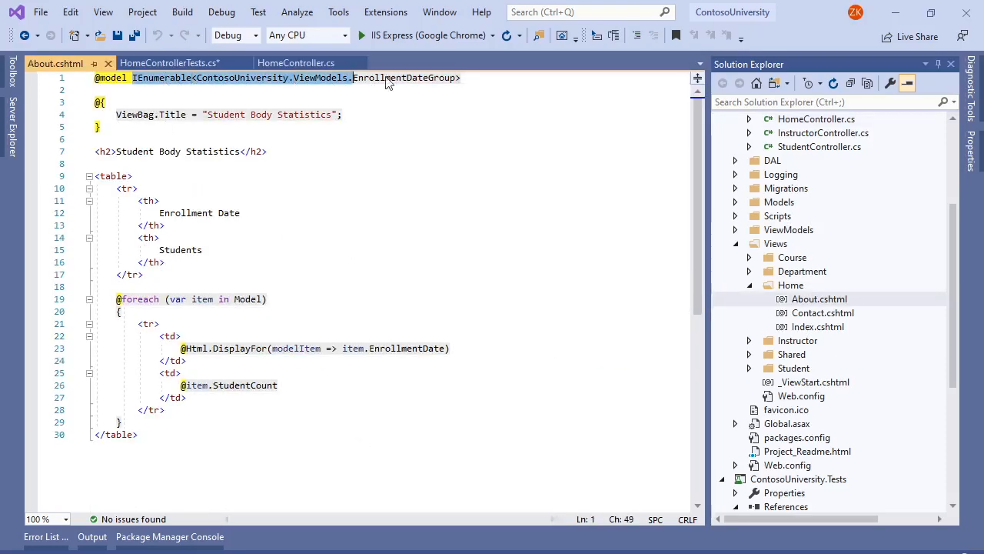
mouse_move(162, 77)
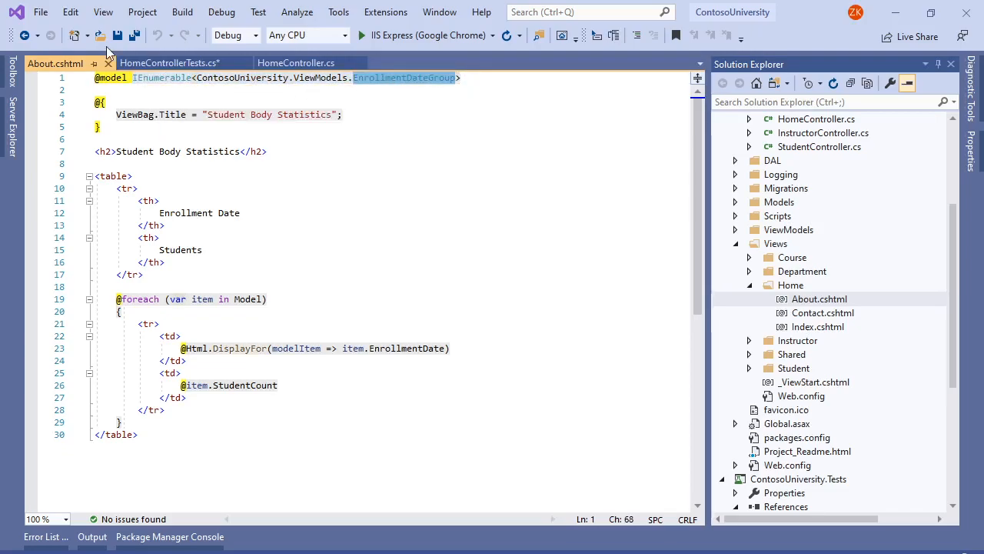
click(170, 62)
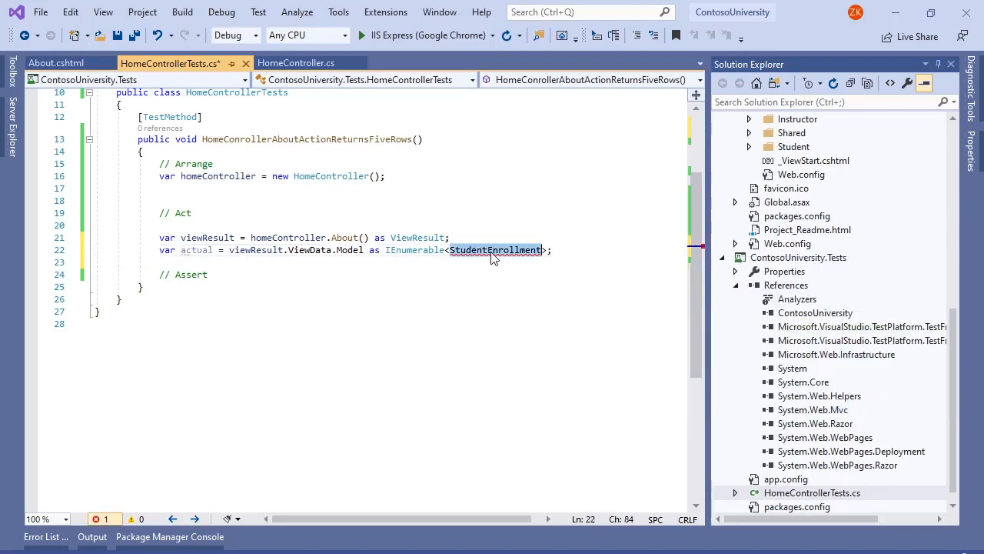
scroll(up, 3)
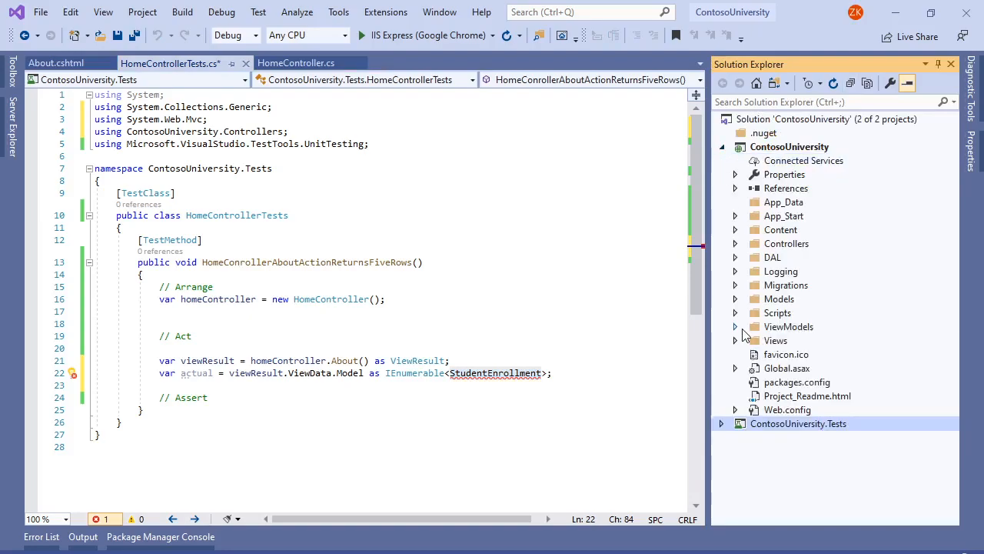
Step: Inspect ViewModels/EnrollmentDateGroup.cs and change the test's model cast to IEnumerable<EnrollmentDateGroup>
click(735, 326)
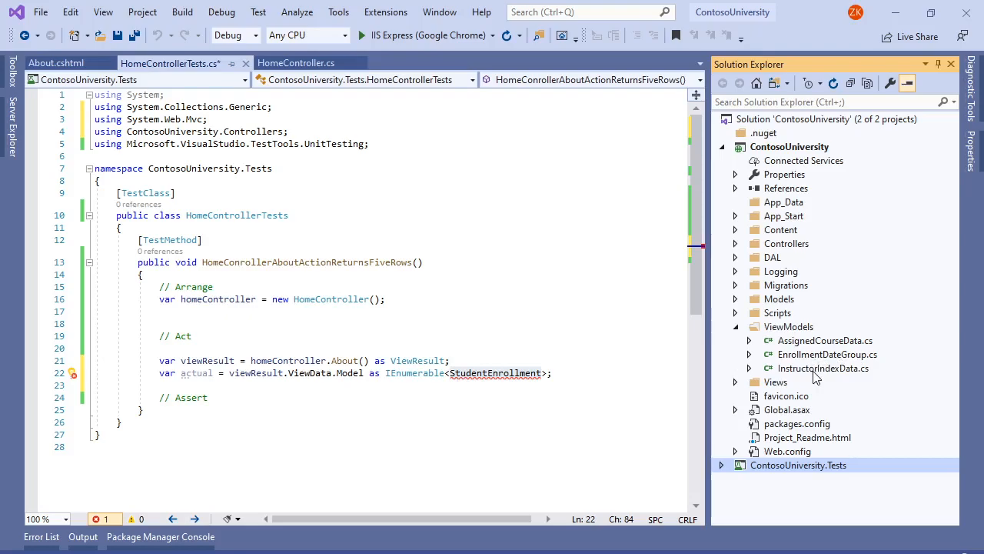
click(828, 353)
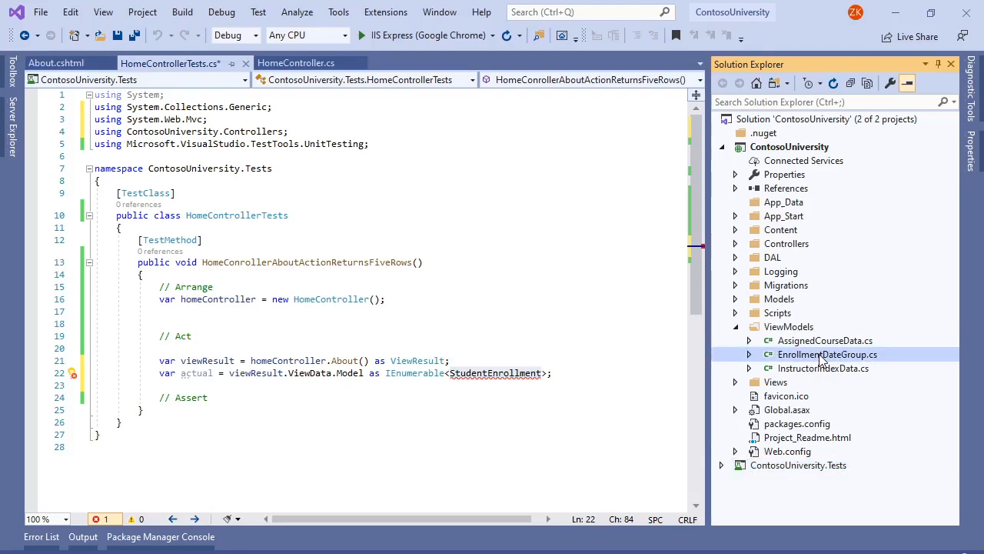
double_click(827, 354)
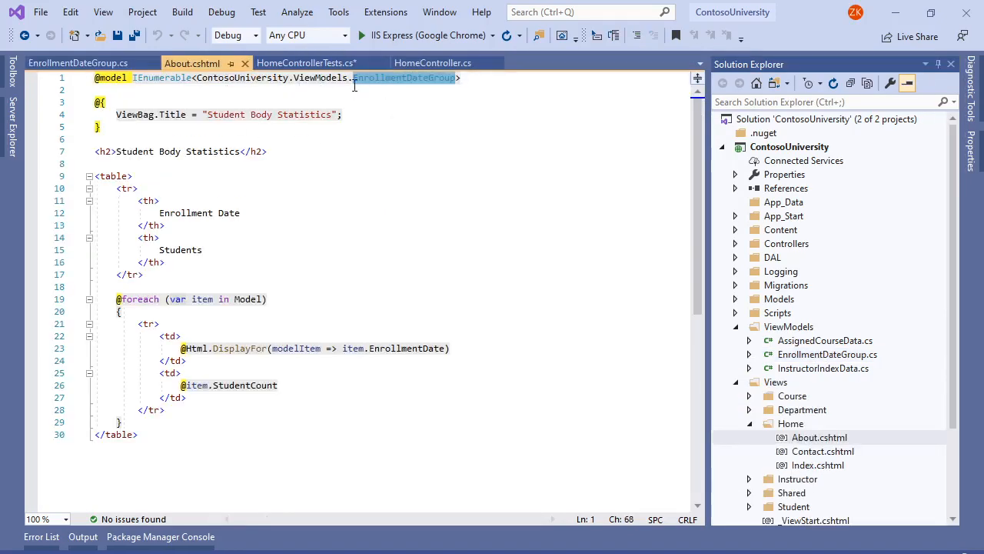
mouse_move(341, 62)
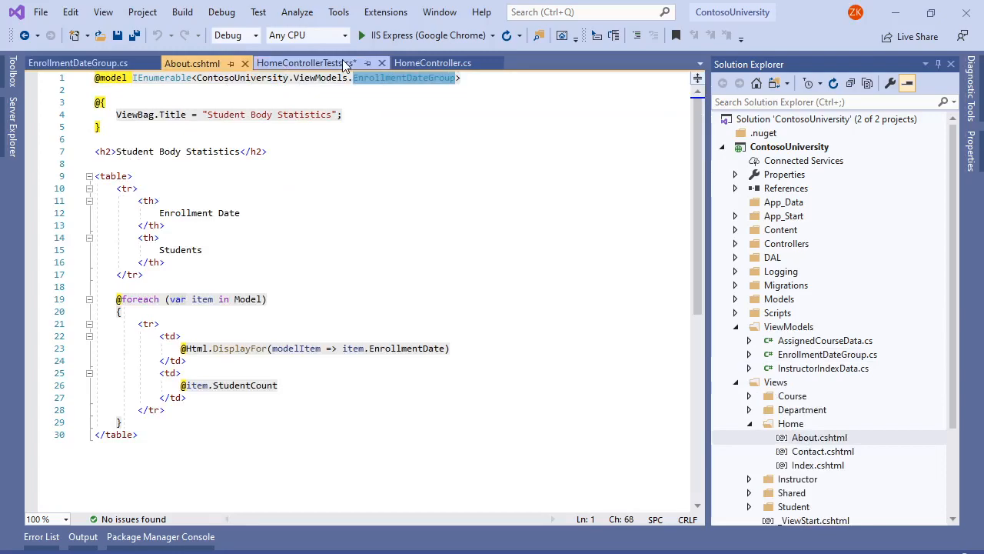
click(302, 61)
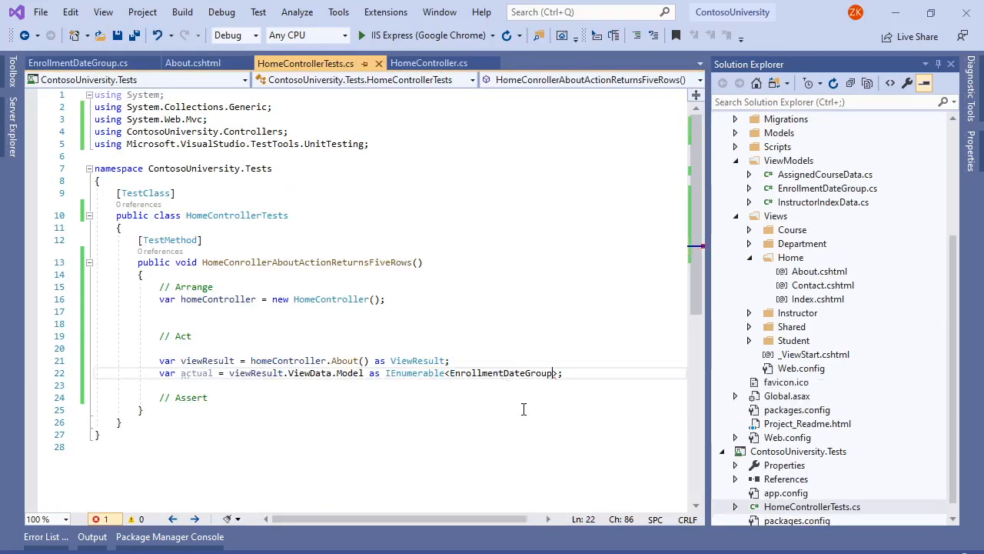
double_click(197, 373)
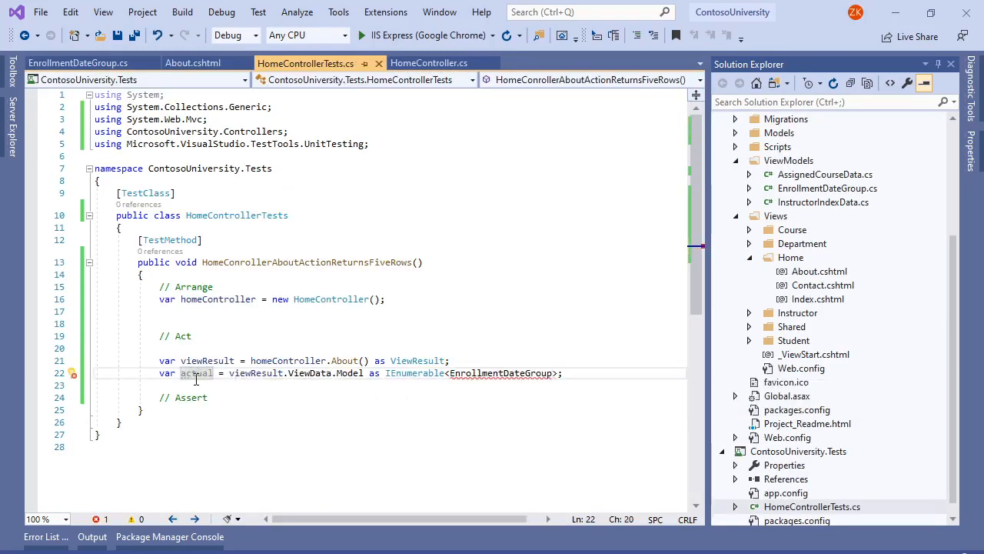
mouse_move(197, 373)
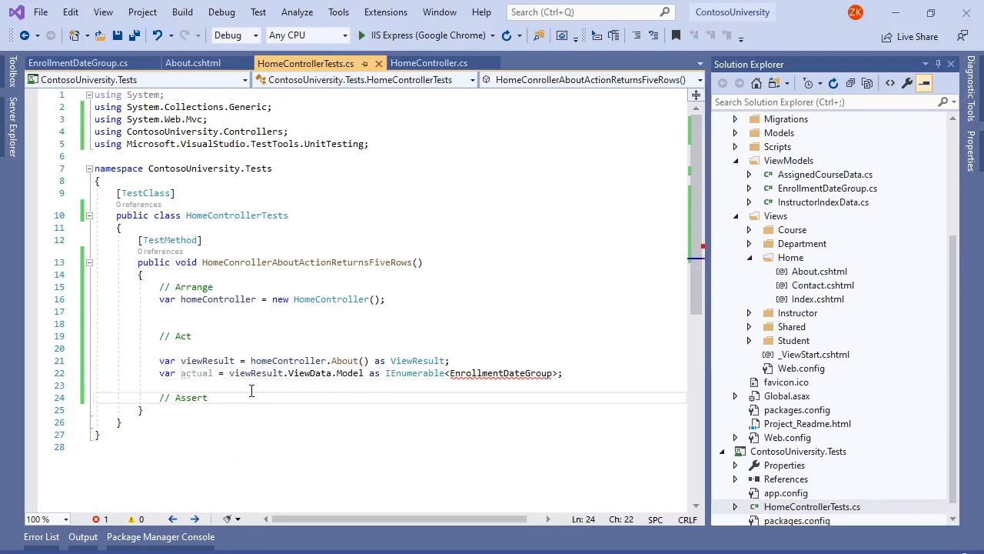
Step: Begin Assert.AreEqual under // Assert and import ContosoUniversity.ViewModels via Quick Actions so EnrollmentDateGroup resolves
text(Assert.AreEqual)
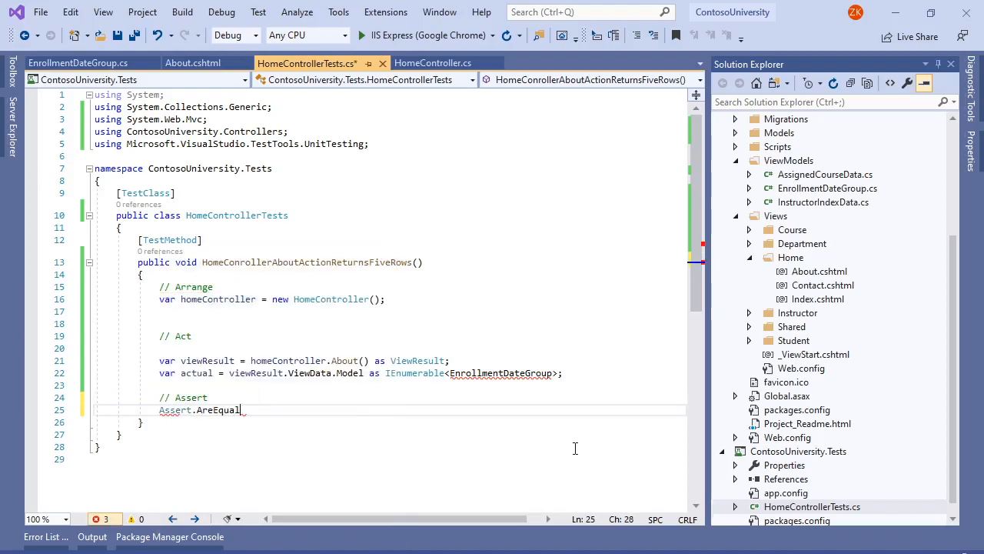
click(448, 387)
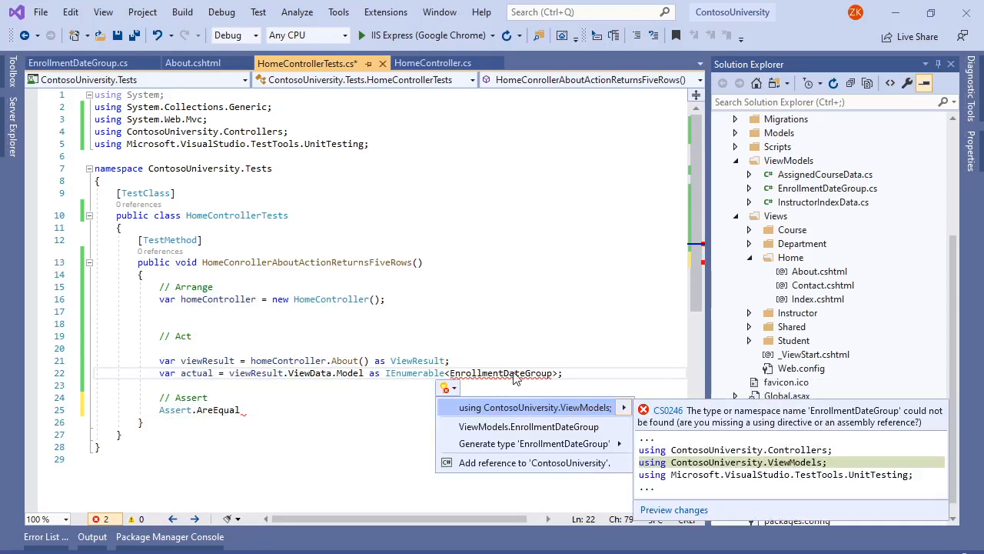
click(535, 406)
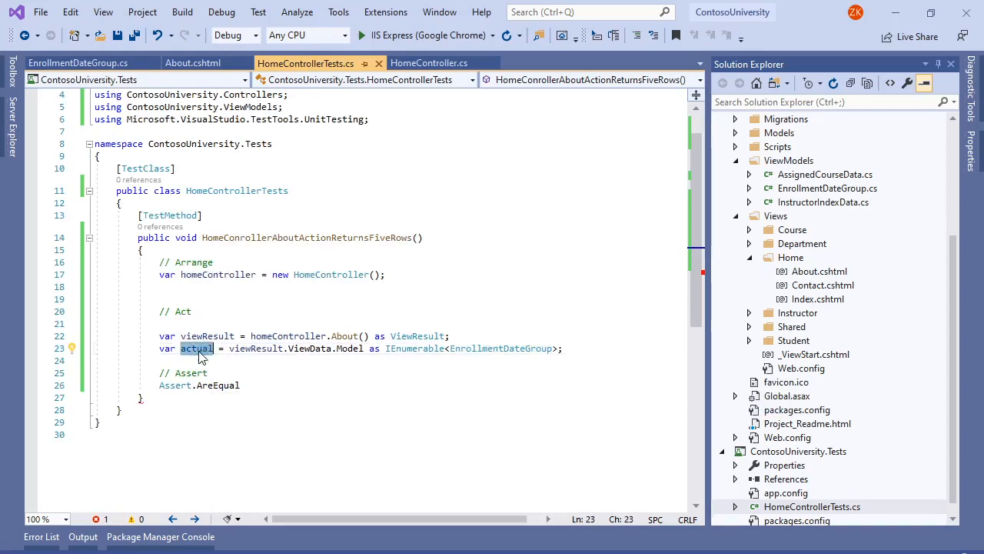
click(240, 384)
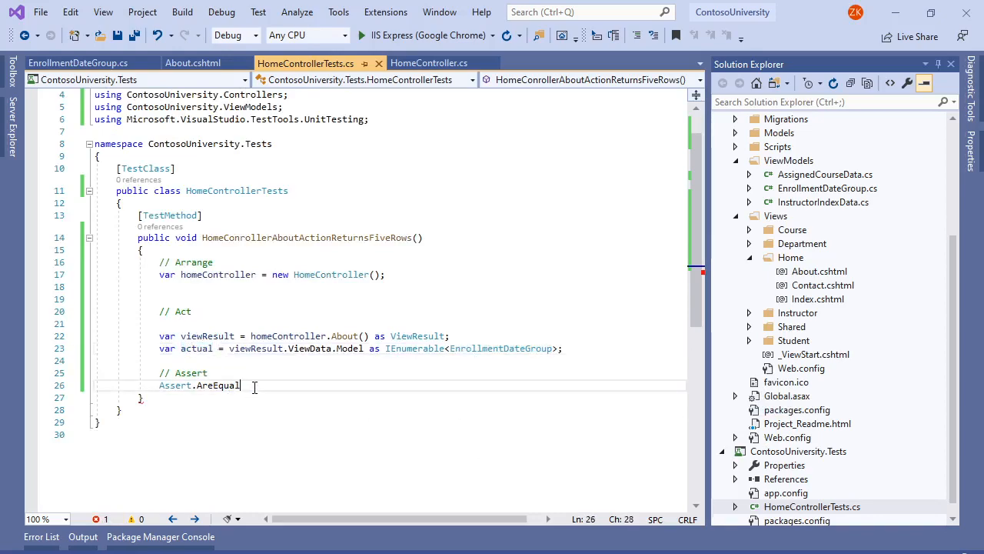
click(385, 273)
text(var e)
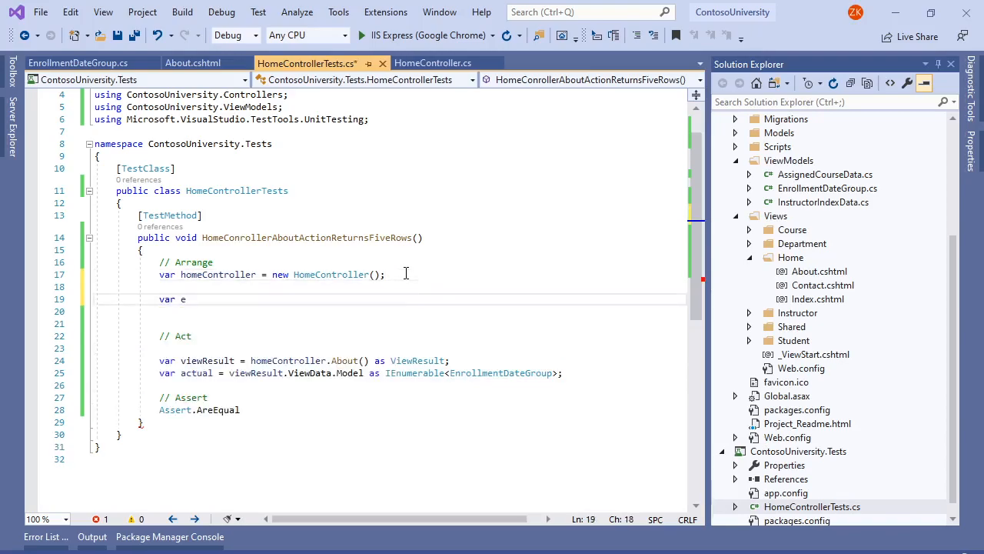
Step: Declare var expectedCount = 5; and complete Assert.AreEqual(expectedCount, actual.Count()) with using System.Linq
text(xpectedCount =)
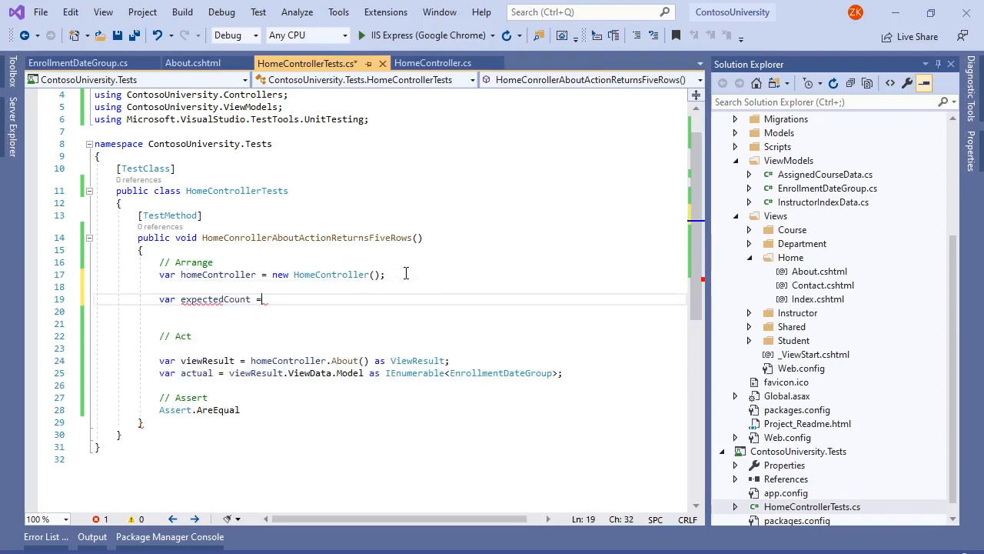
text(5;)
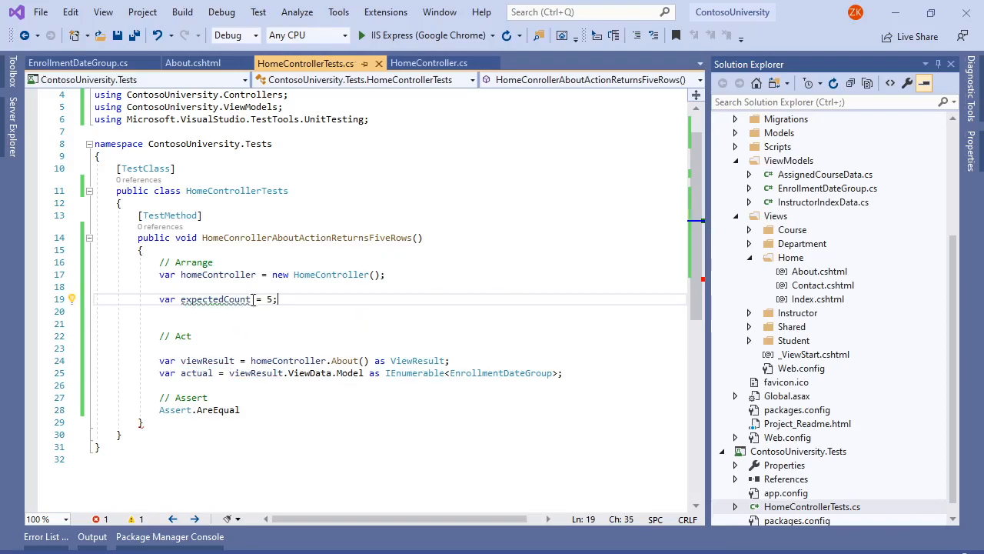
click(260, 409)
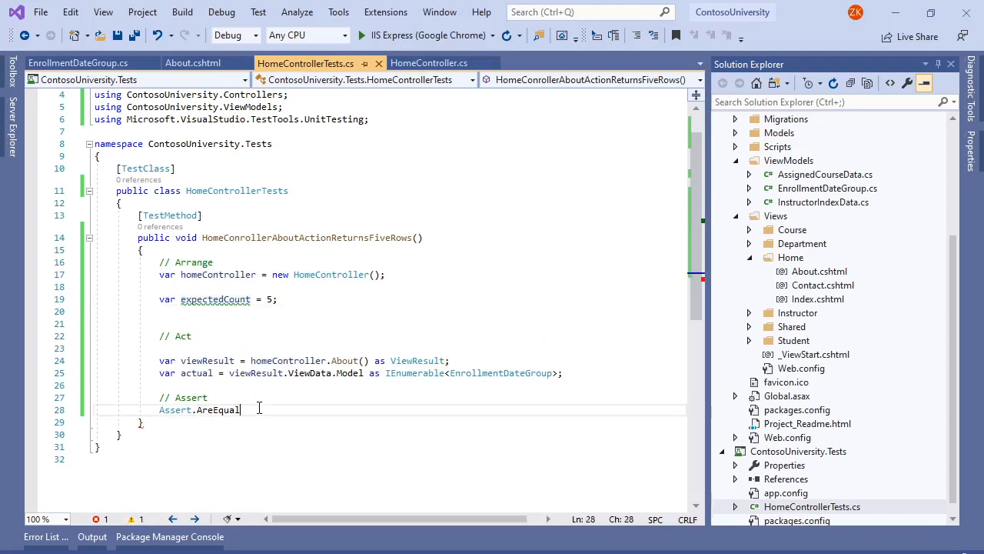
text(()
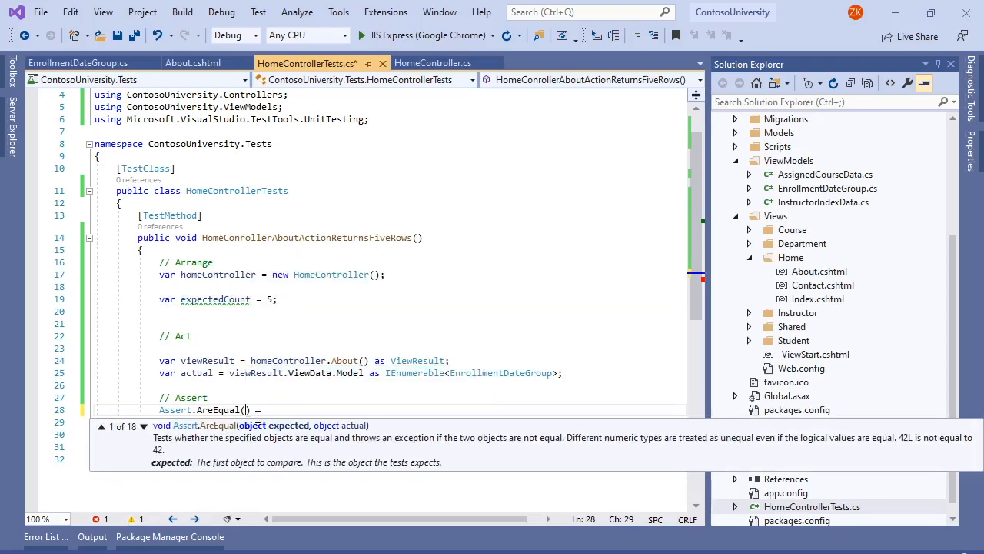
text(expectedCount,)
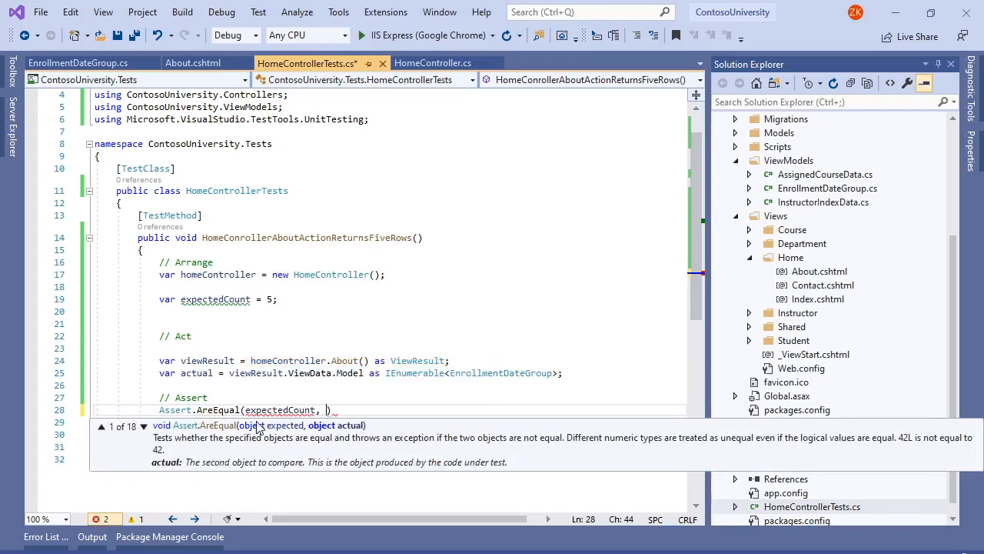
text(actual.Count()
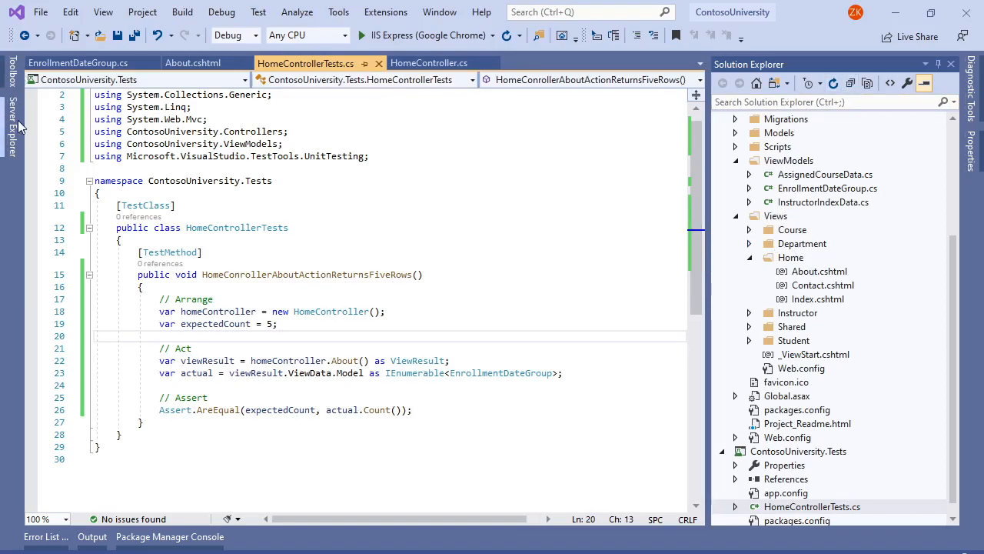
Step: Show Test Explorer from the Test menu and expand ContosoUniversity.Tests down to HomeControllerAboutActionReturnsFiveRows
click(102, 12)
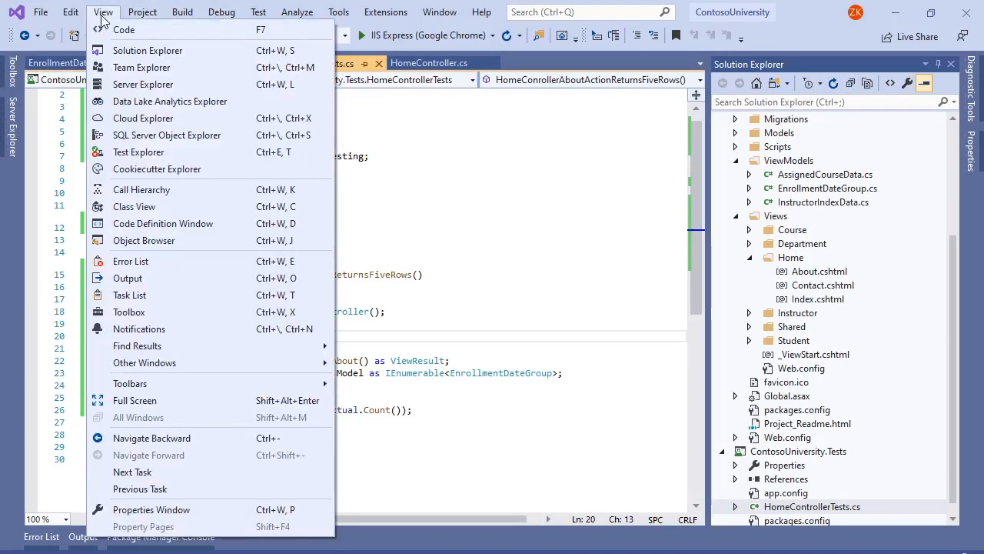
mouse_move(144, 363)
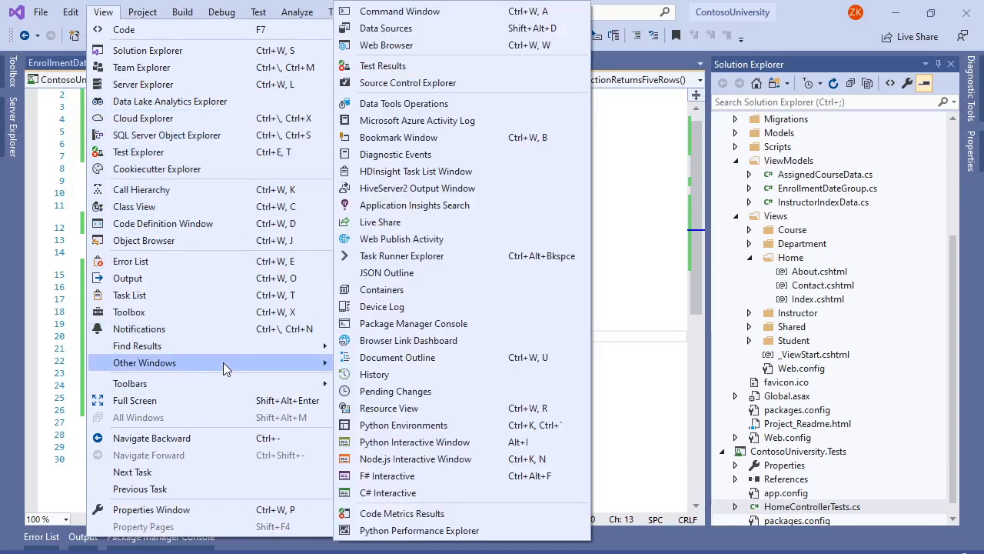
mouse_move(381, 65)
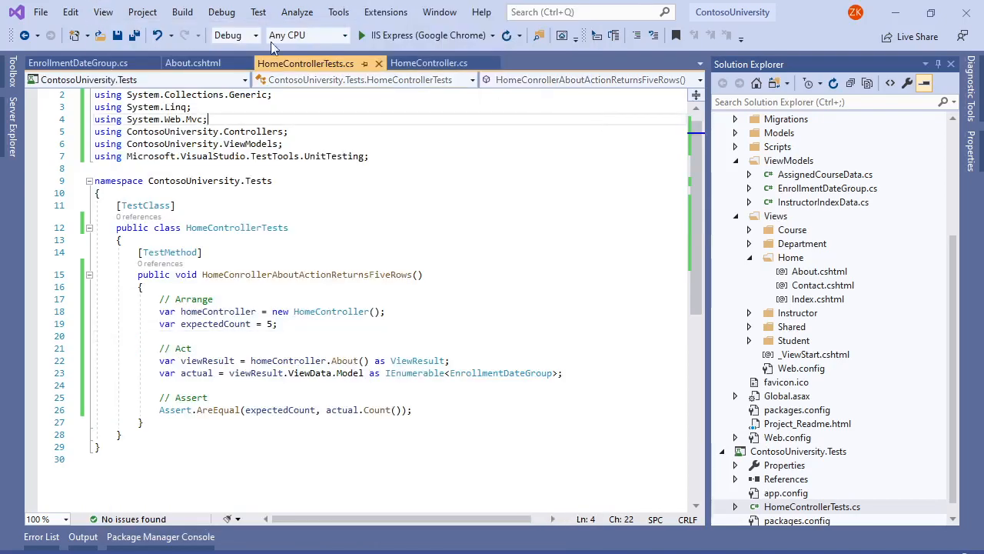
click(259, 13)
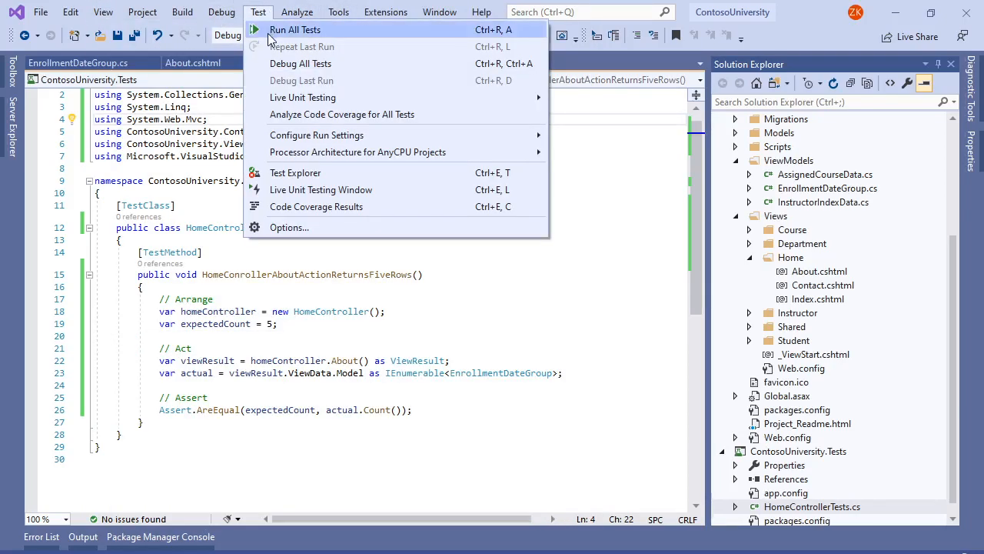
click(296, 172)
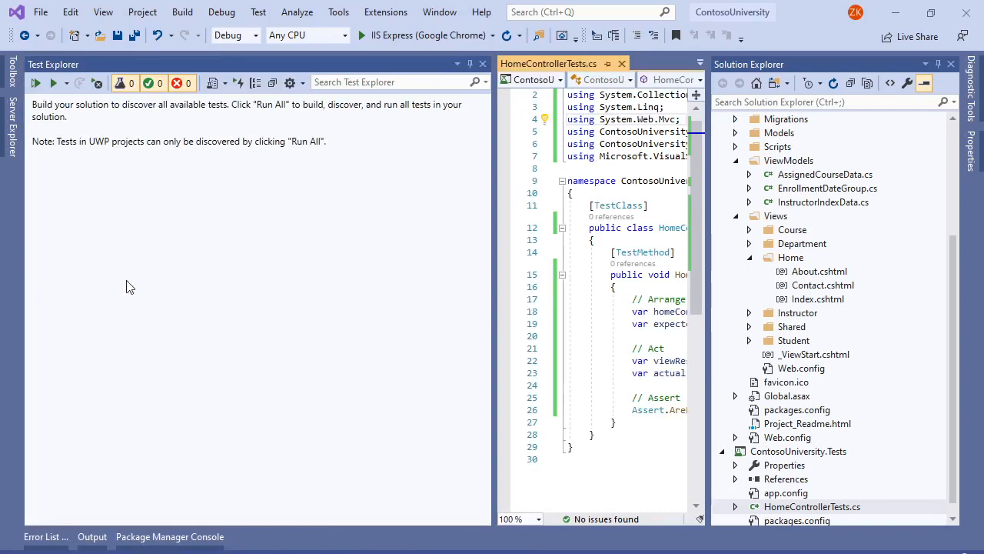
mouse_move(240, 275)
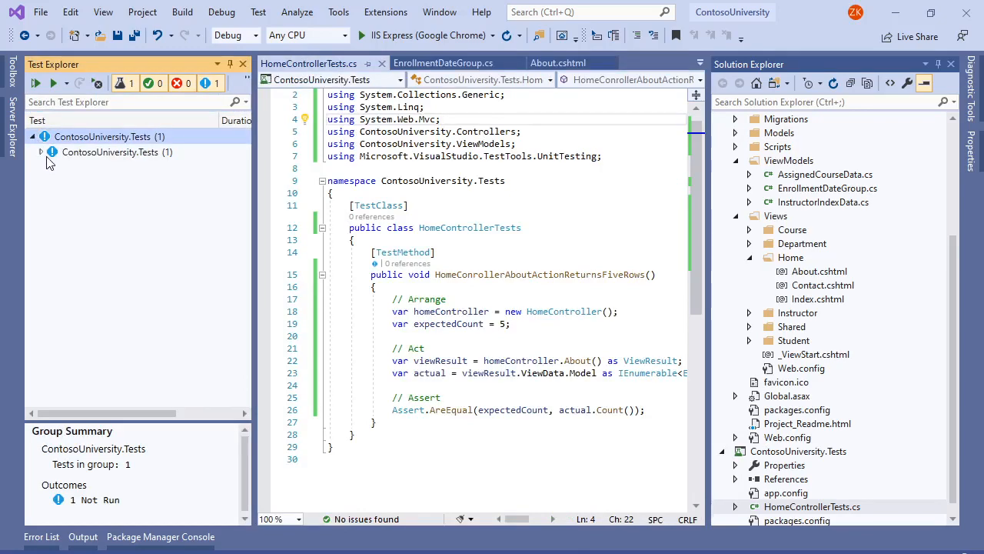
click(40, 153)
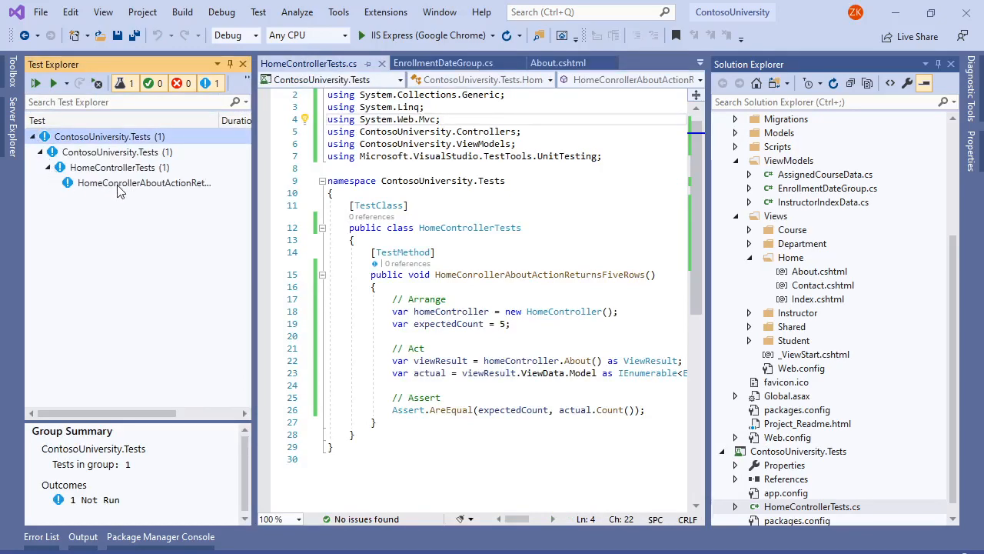
click(144, 182)
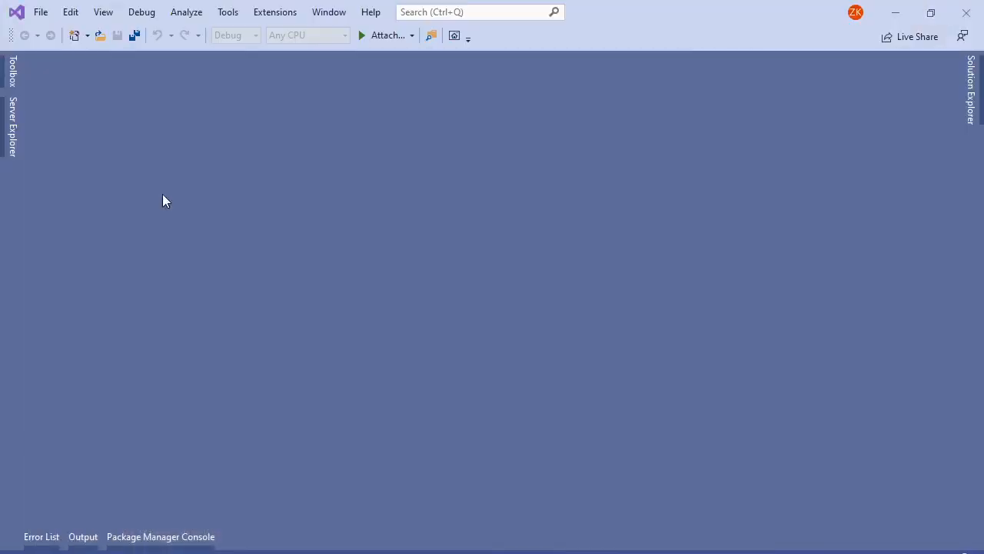
Step: Run all tests and view the failed About test's AreEqual result details
key(Win+Tab)
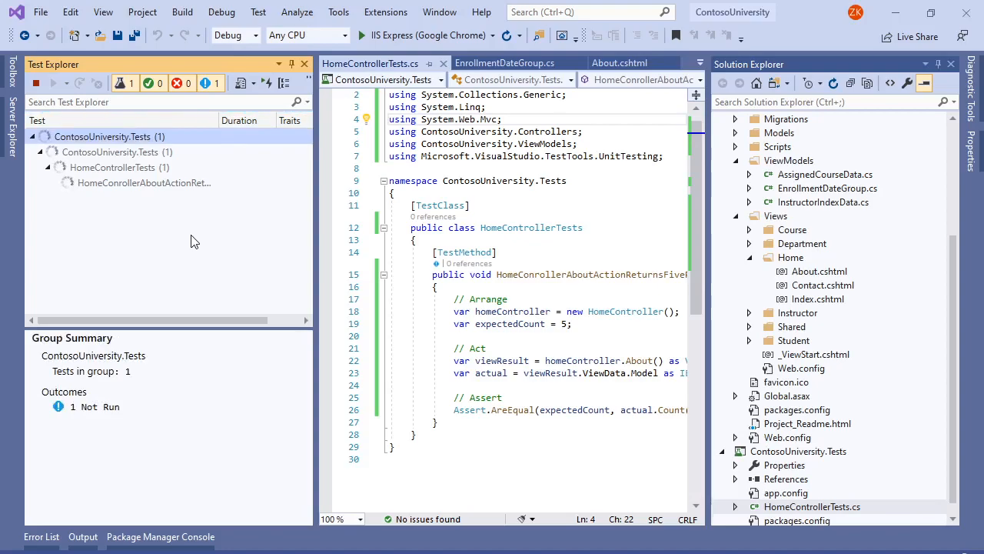
mouse_move(142, 286)
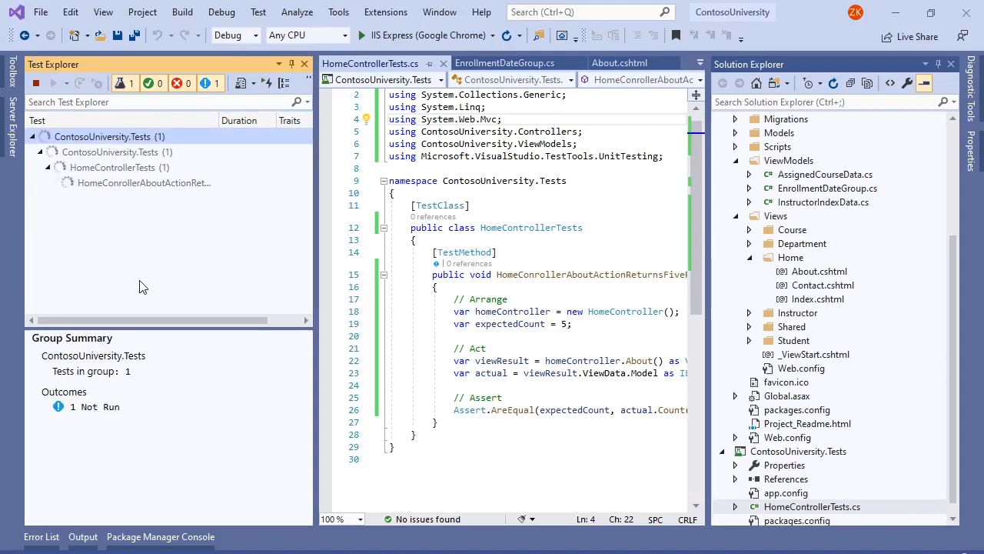
mouse_move(176, 232)
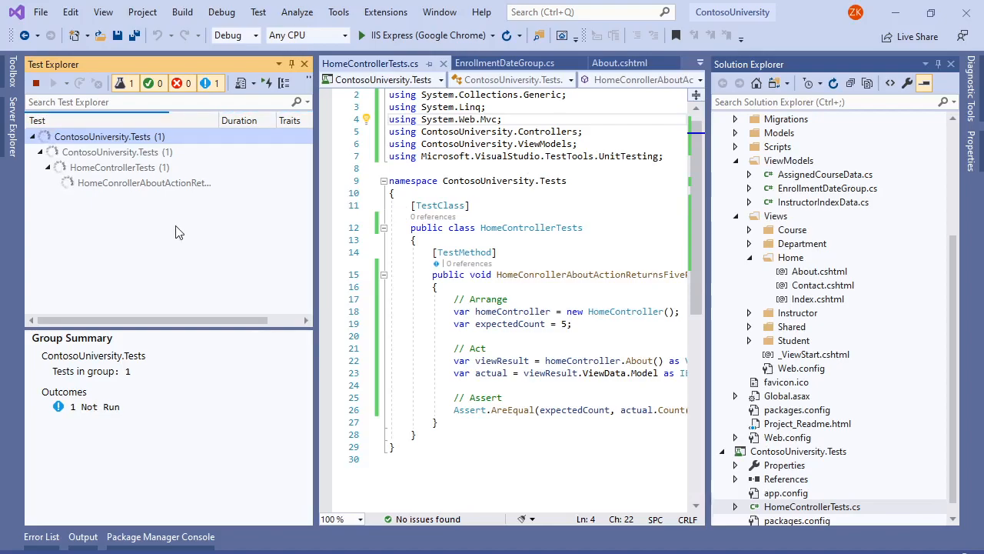
click(36, 83)
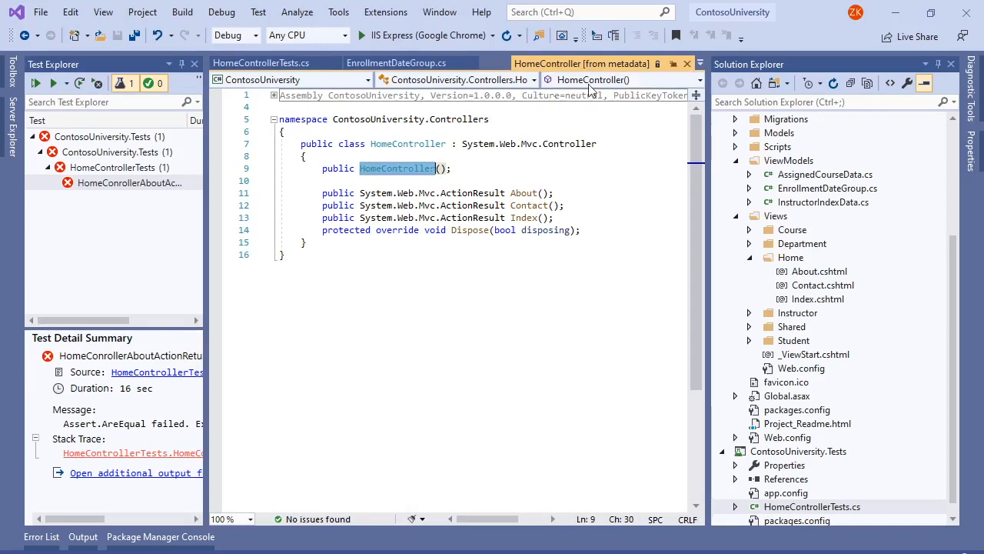
Step: Debug HomeControllerAboutActionReturnsFiveRows from the test file until execution pauses at the start of About()
click(261, 63)
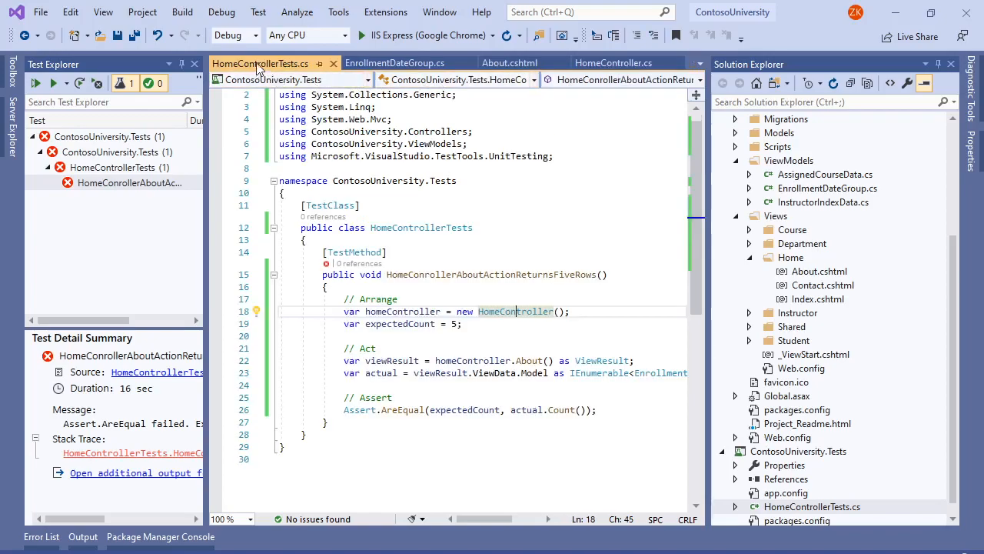
scroll(up, 3)
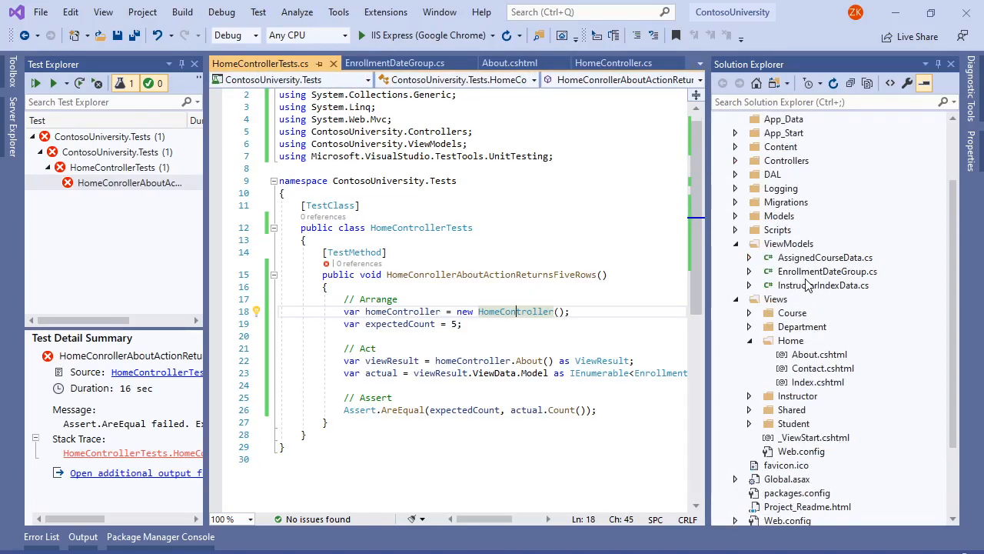
scroll(up, 3)
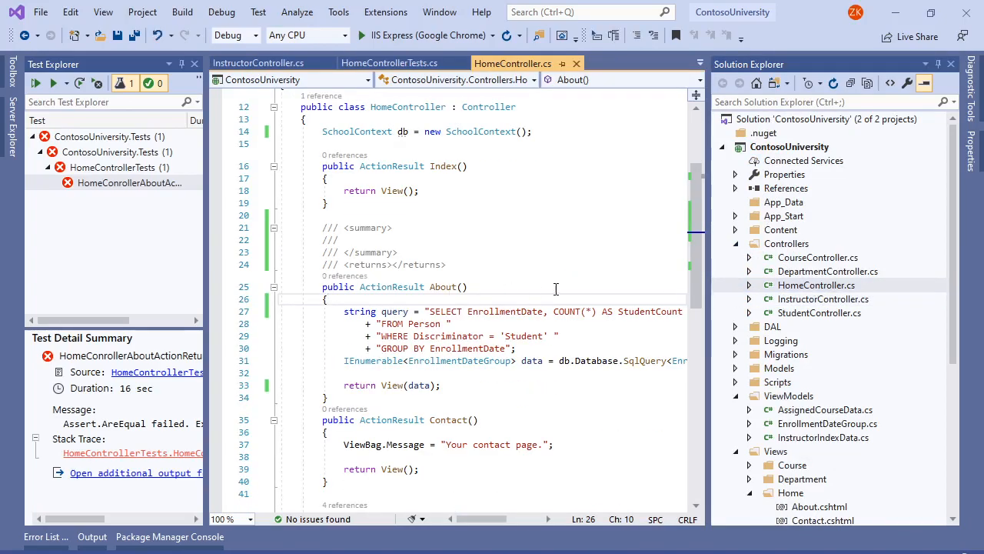
scroll(up, 3)
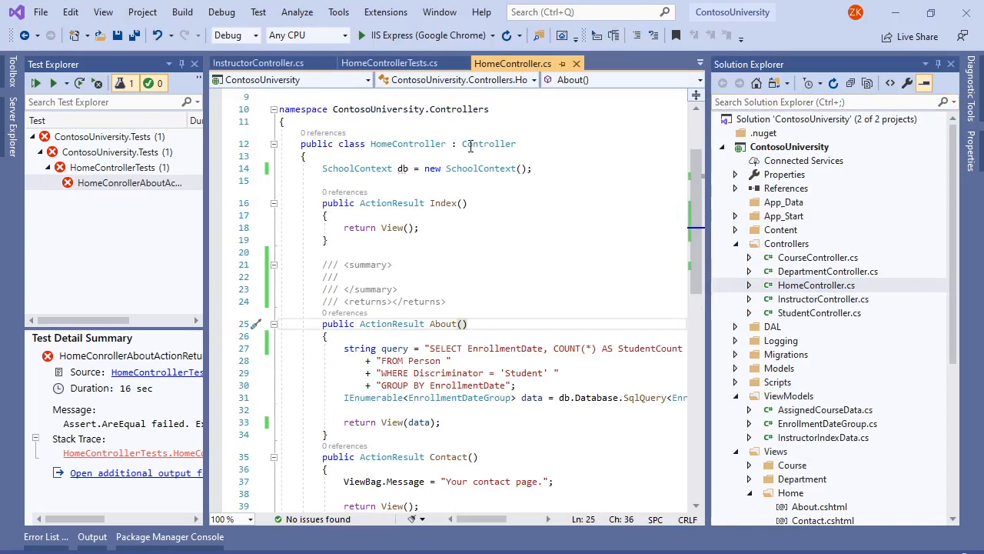
click(400, 167)
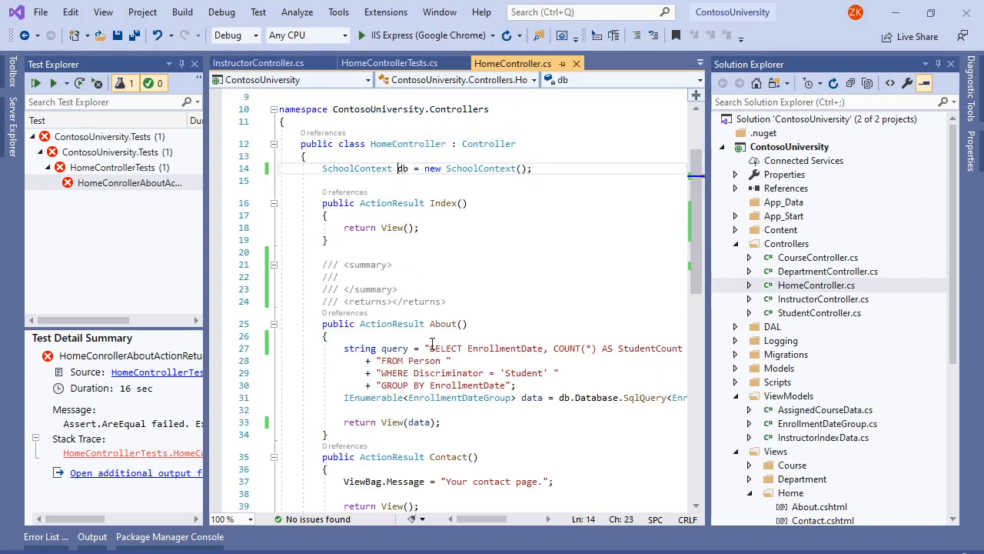
scroll(down, 3)
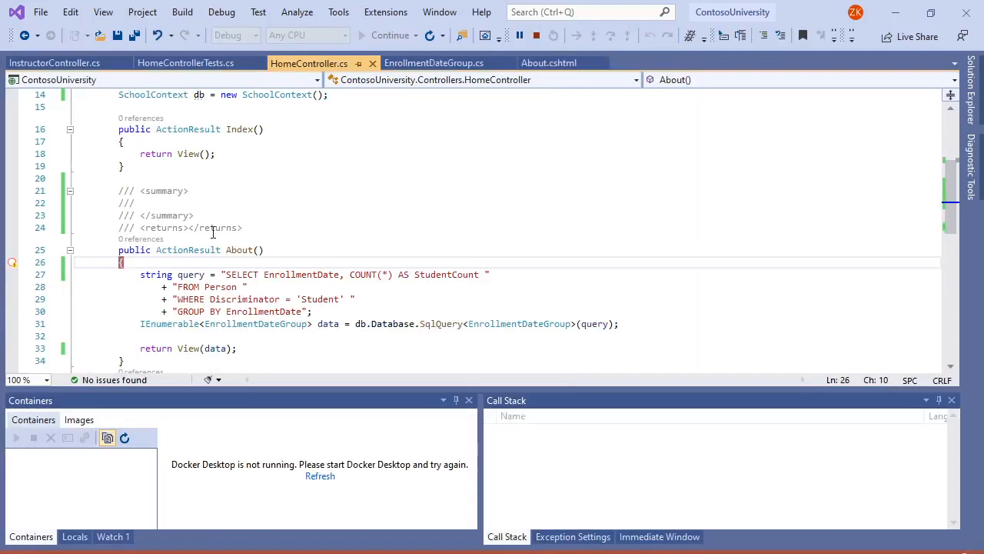
mouse_move(219, 273)
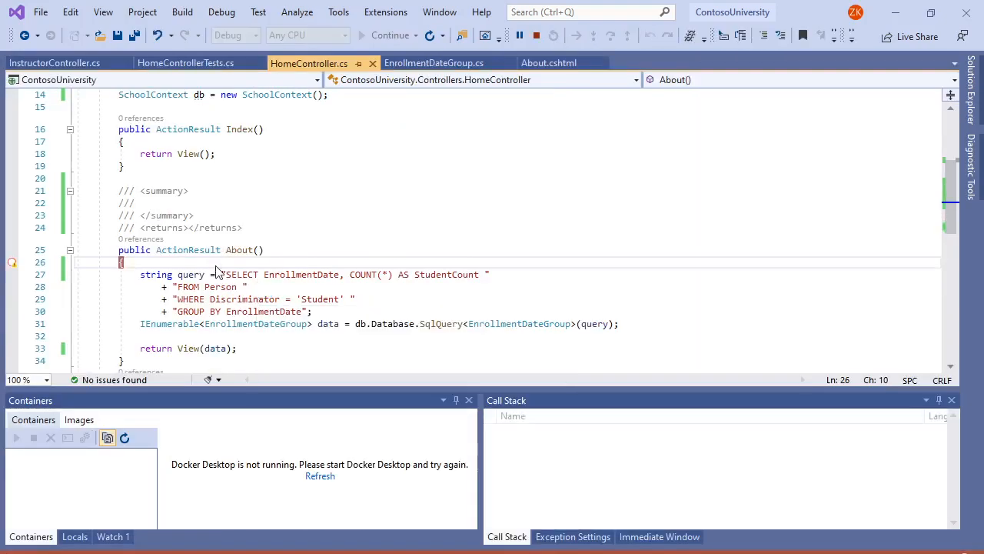
Step: Step over About's query, expand the returned data's Results View, and continue until Assert.AreEqual throws
click(390, 34)
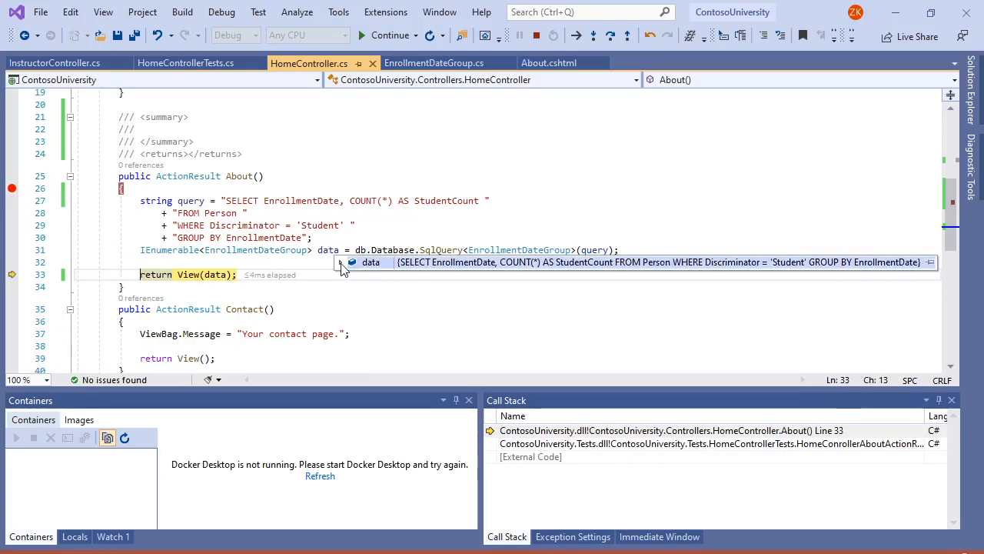
click(352, 261)
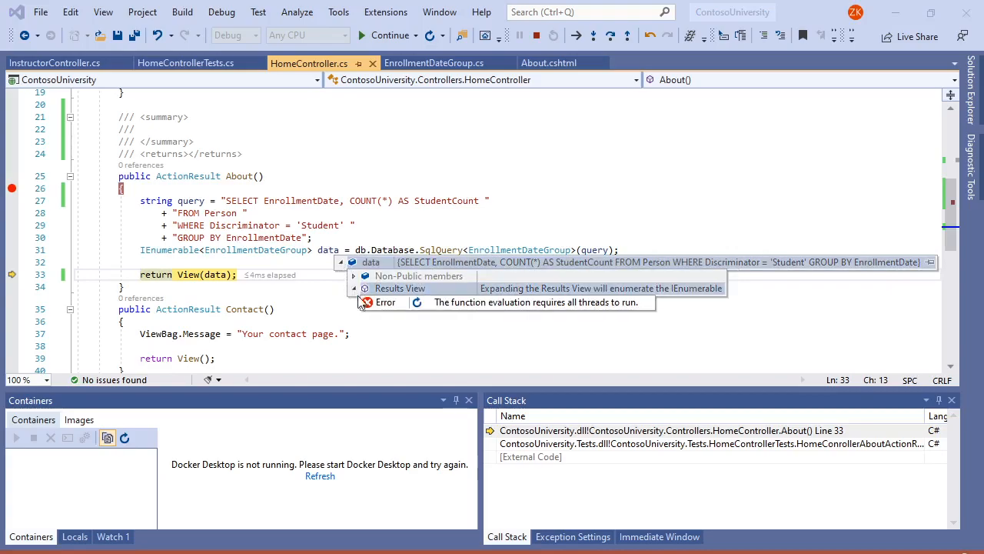
mouse_move(505, 308)
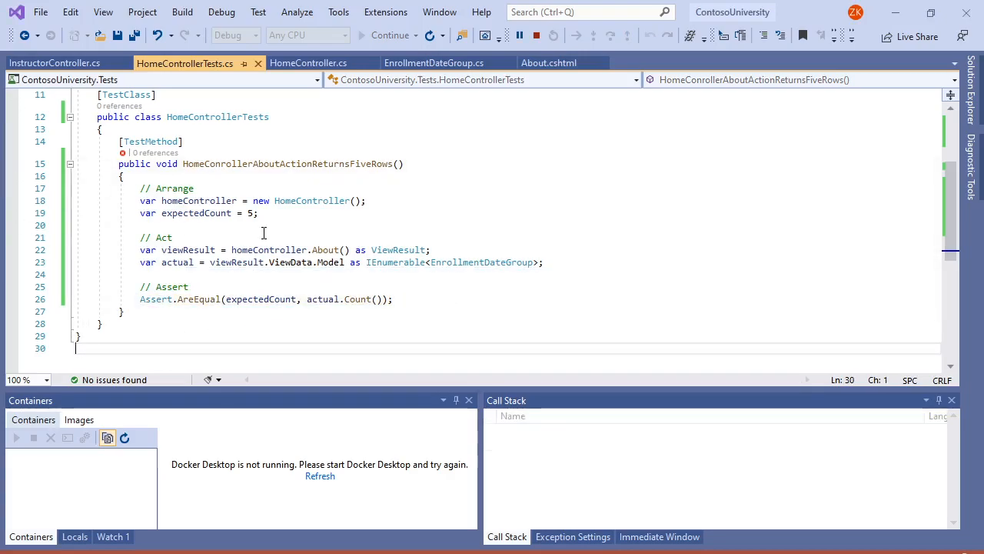
click(264, 225)
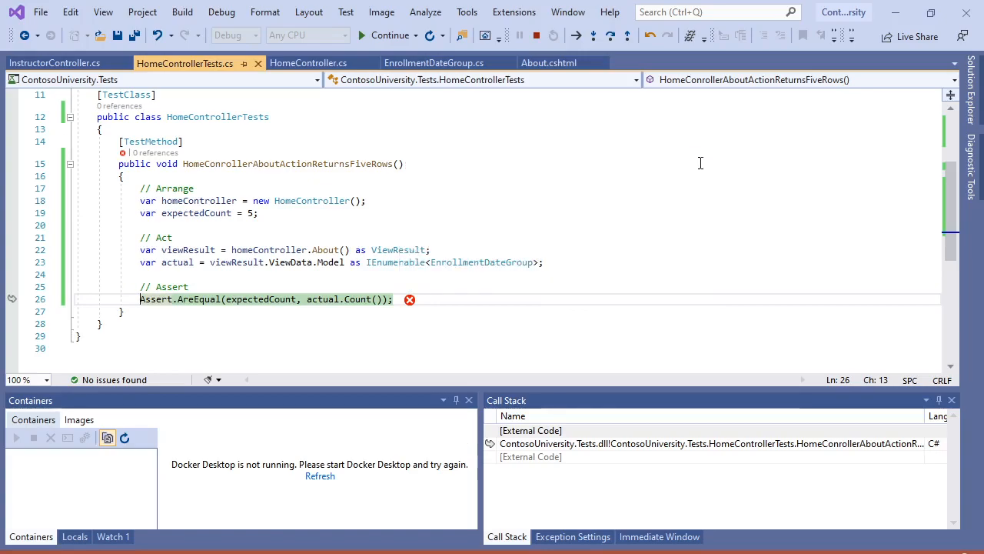
mouse_move(361, 262)
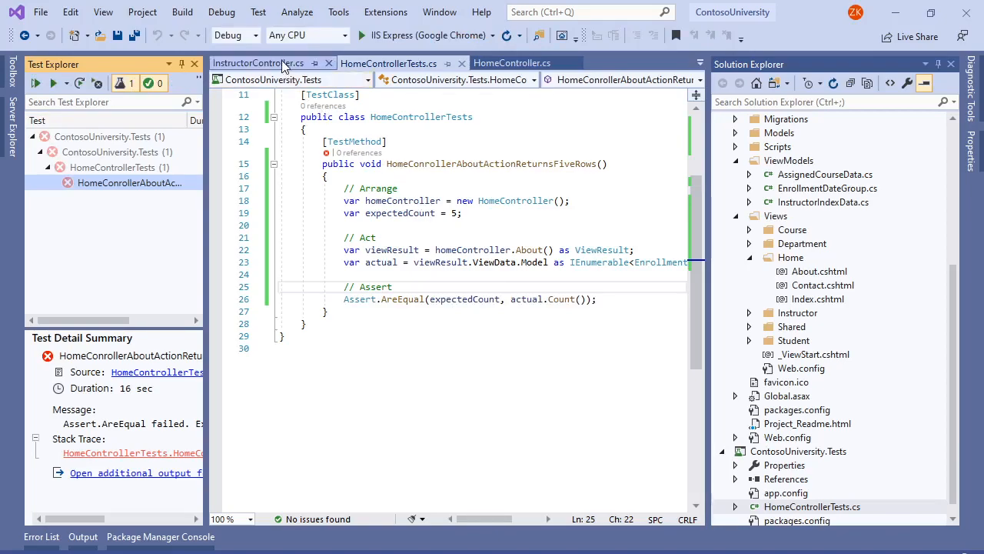
Step: End debugging and open the ContosoUniversity web project's Web.config to find the SchoolContext connection string
click(384, 61)
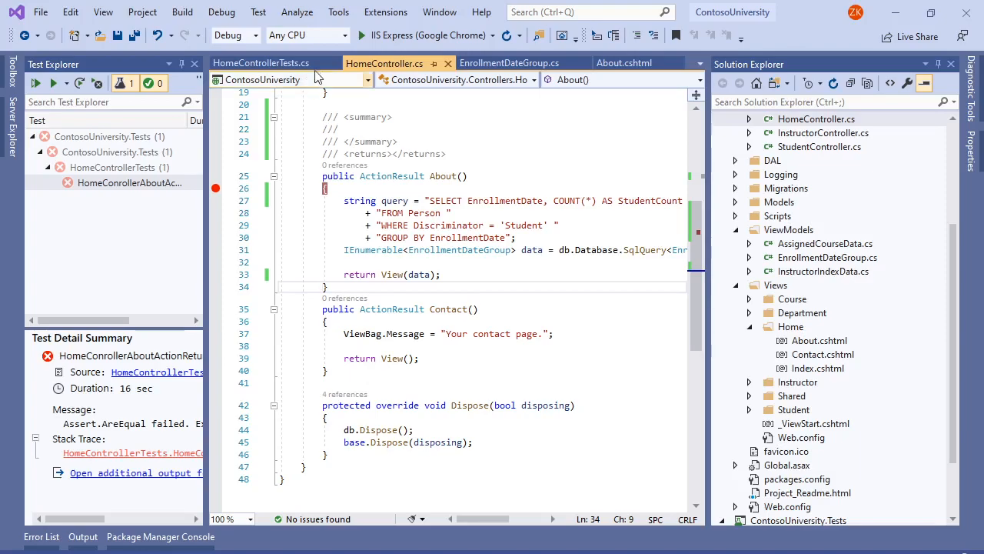
click(262, 62)
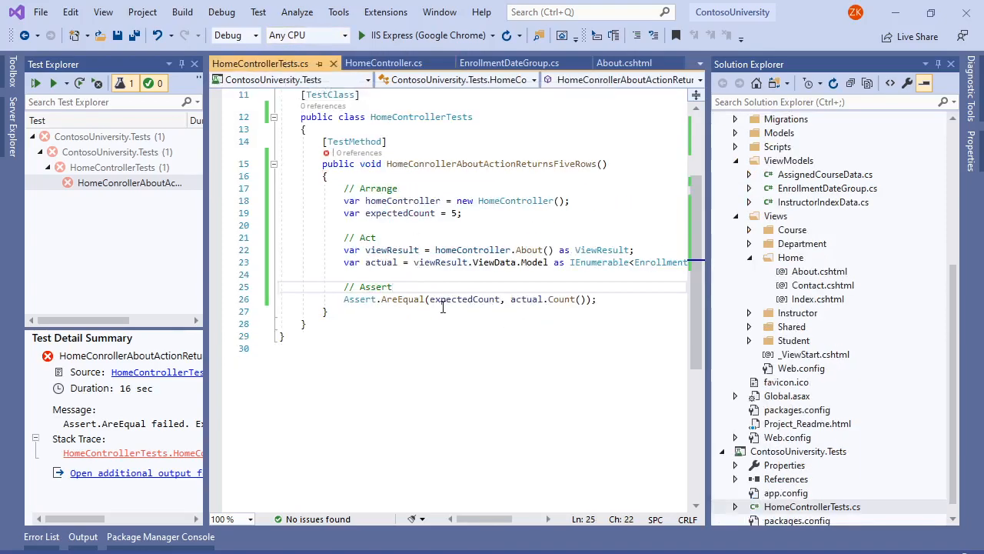
click(415, 311)
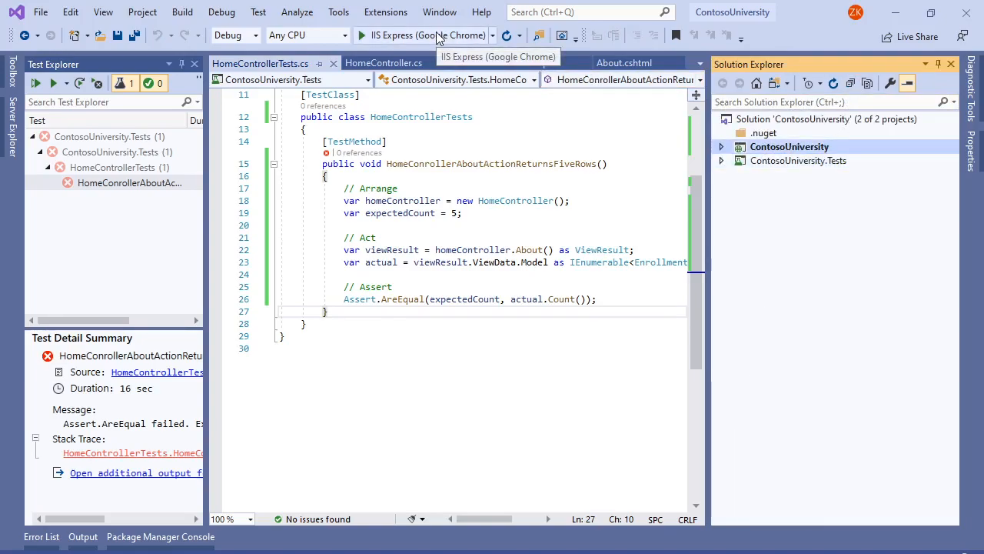
click(723, 146)
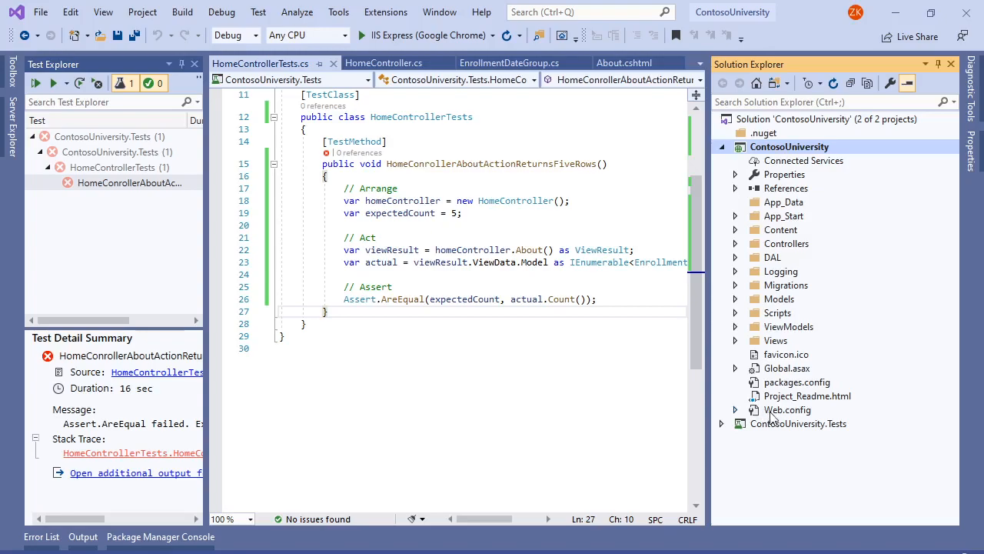
double_click(788, 409)
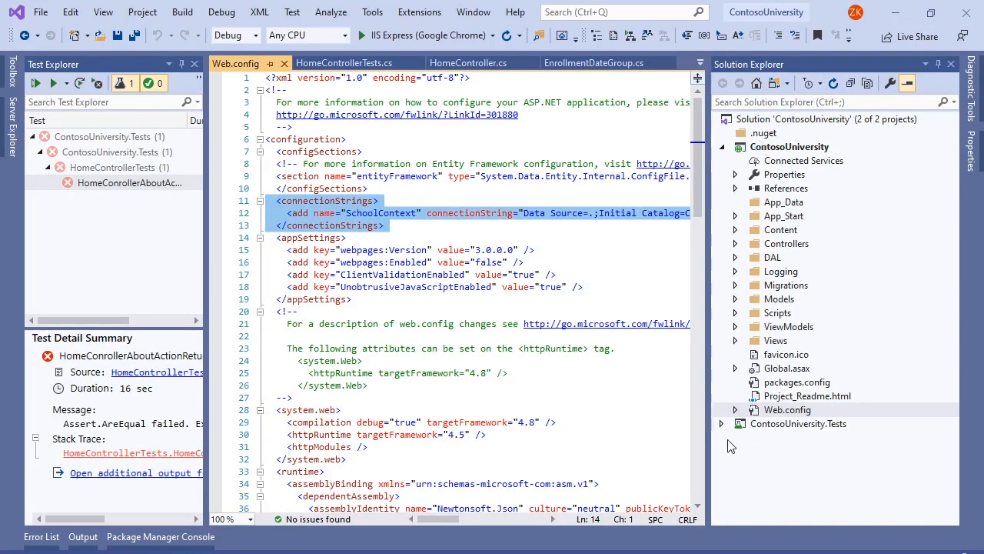
Step: Paste the SchoolContext connectionStrings block into ContosoUniversity.Tests app.config and return to HomeControllerTests.cs
click(722, 423)
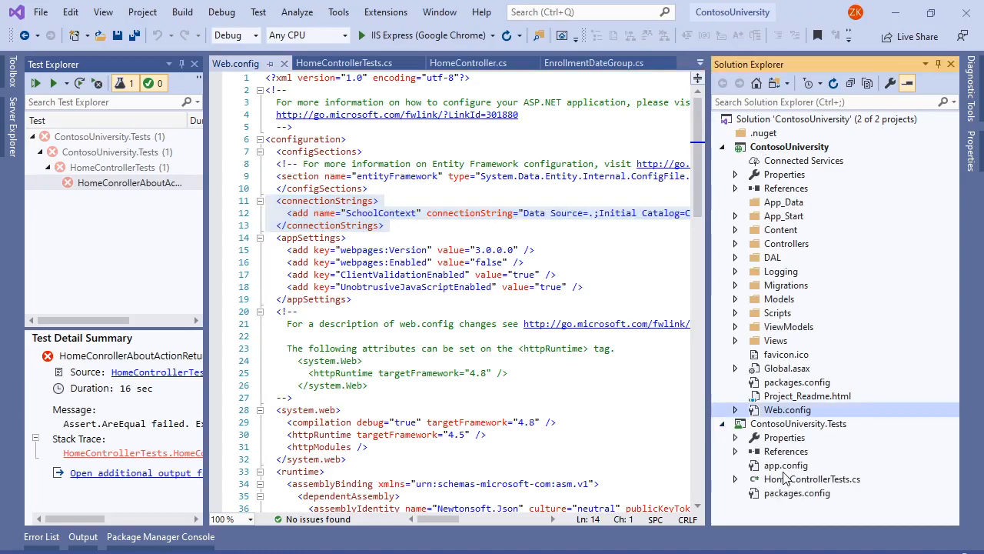
click(787, 464)
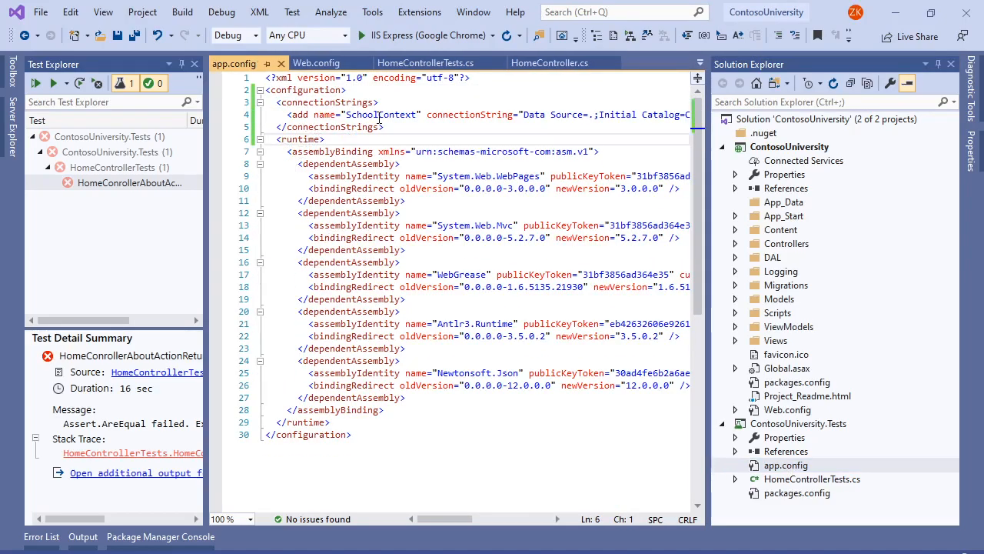
click(603, 114)
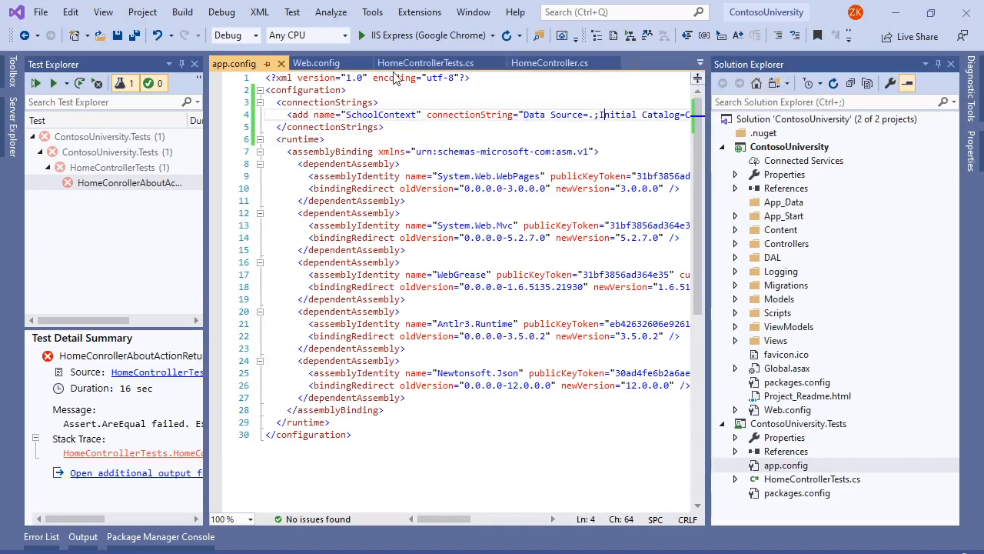
click(424, 62)
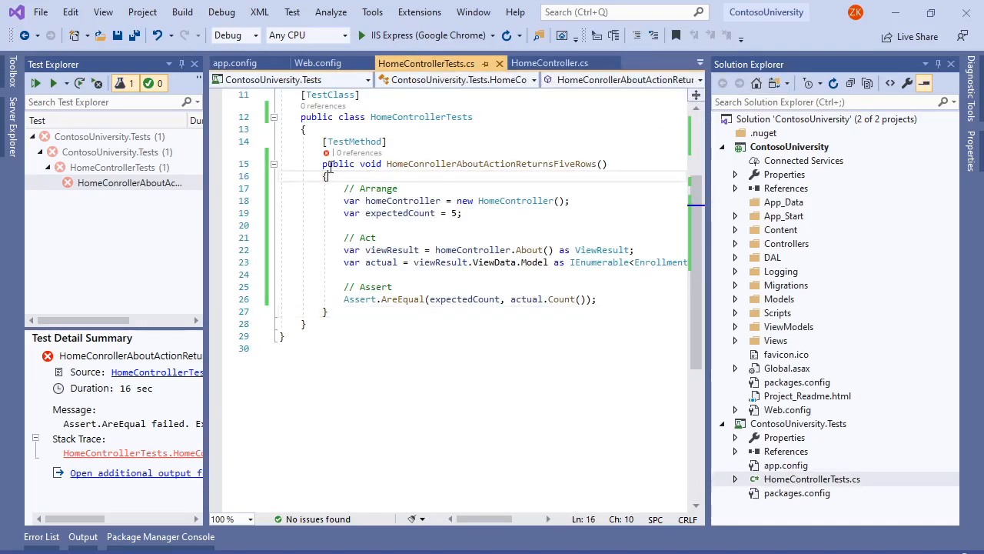
Step: Run all tests so HomeControllerAboutActionReturnsFiveRows passes green, then return to the test project's app.config
click(37, 83)
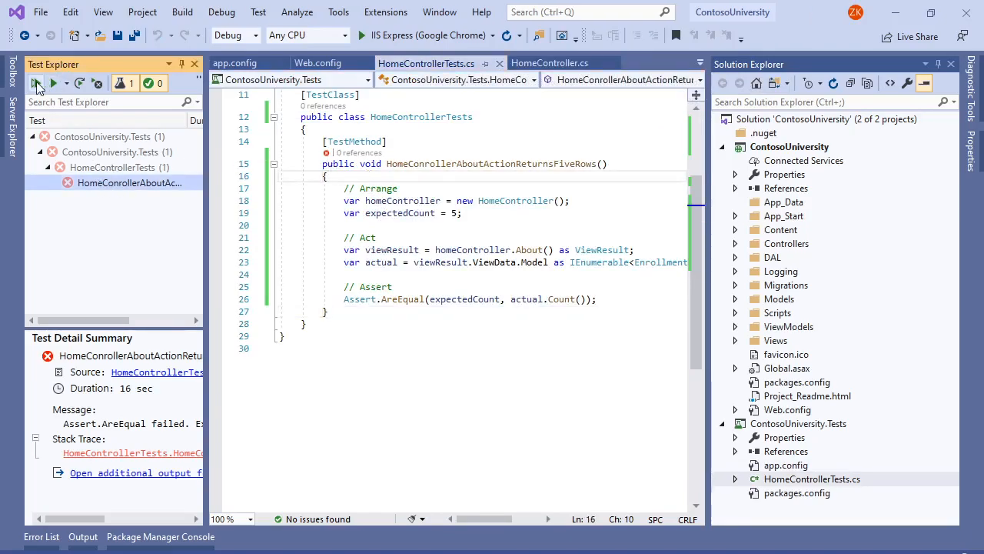
click(37, 83)
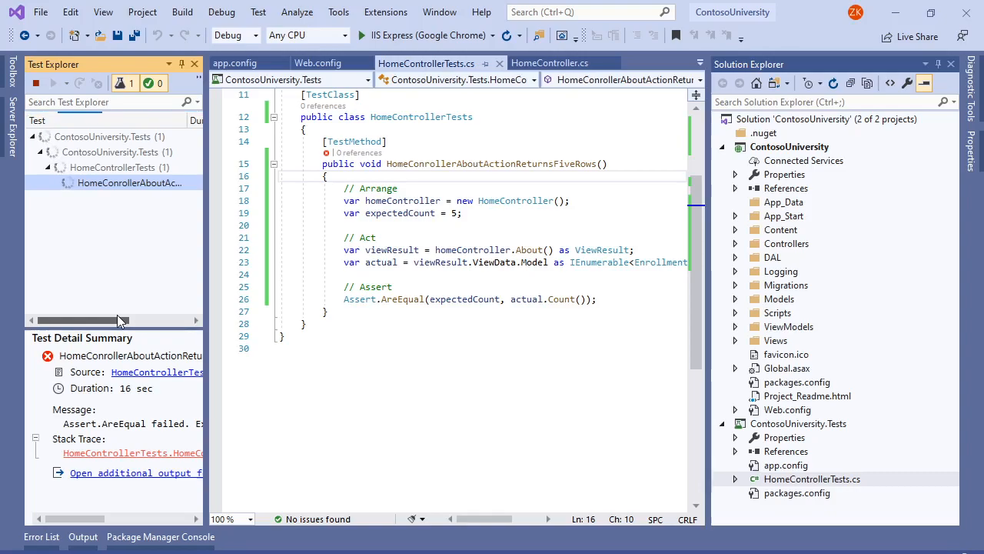
click(36, 83)
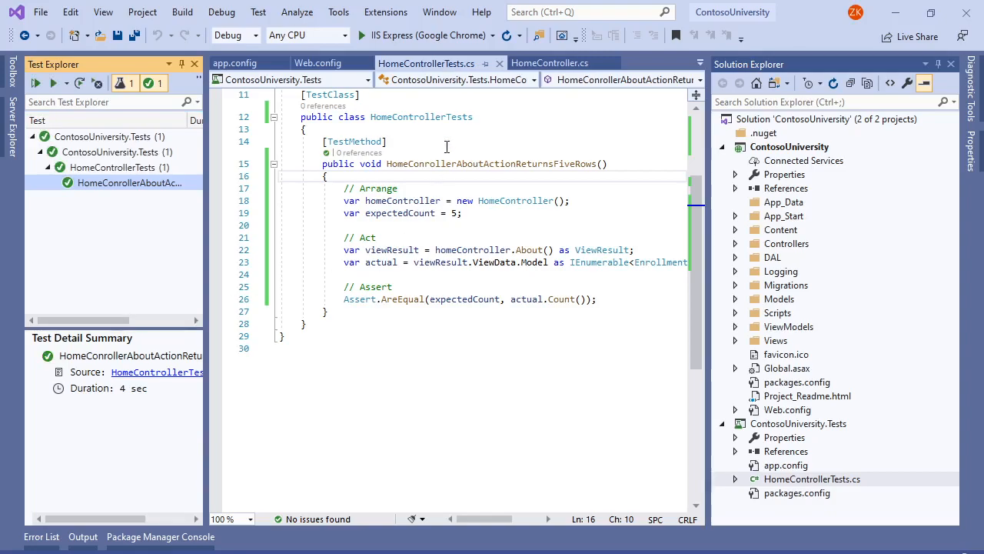
click(234, 62)
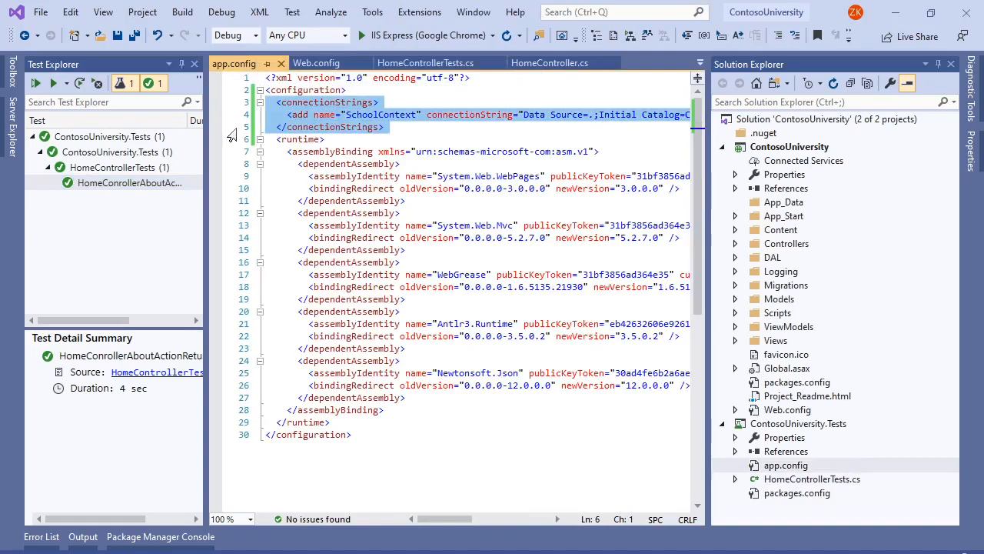
click(426, 62)
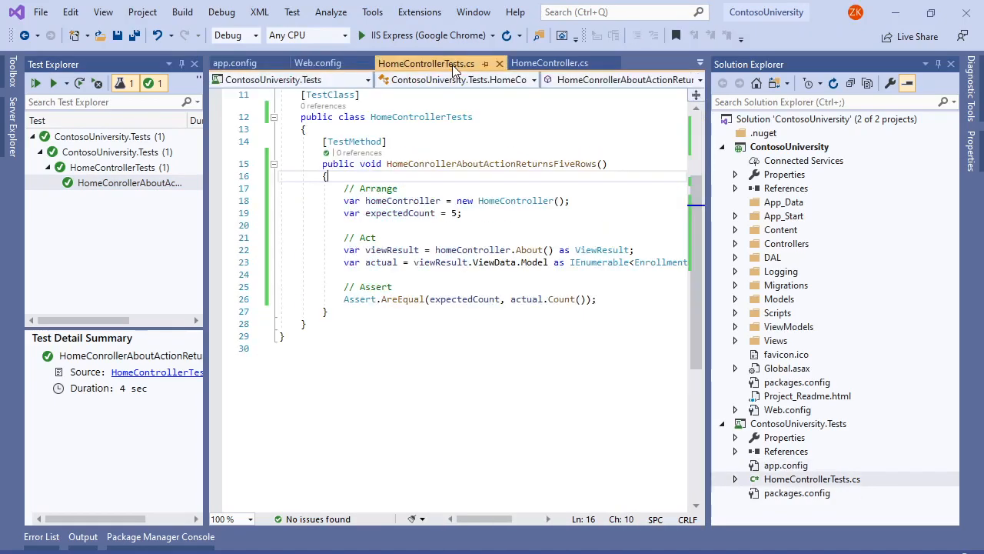
scroll(up, 3)
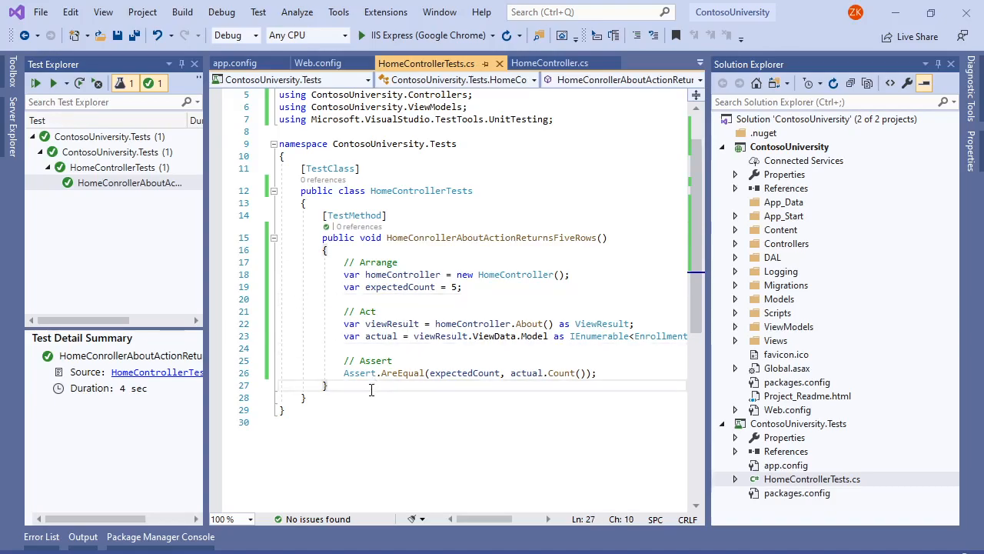
mouse_move(233, 63)
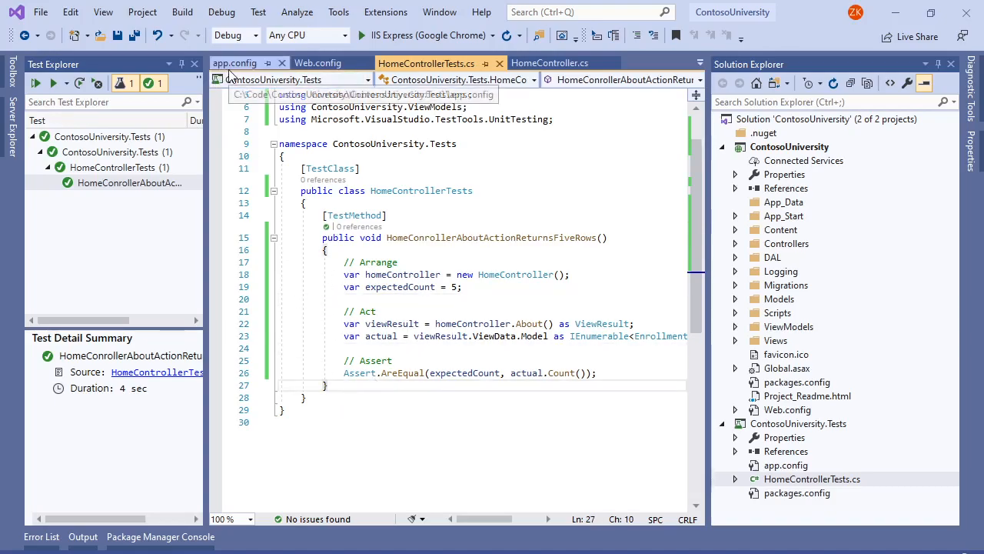